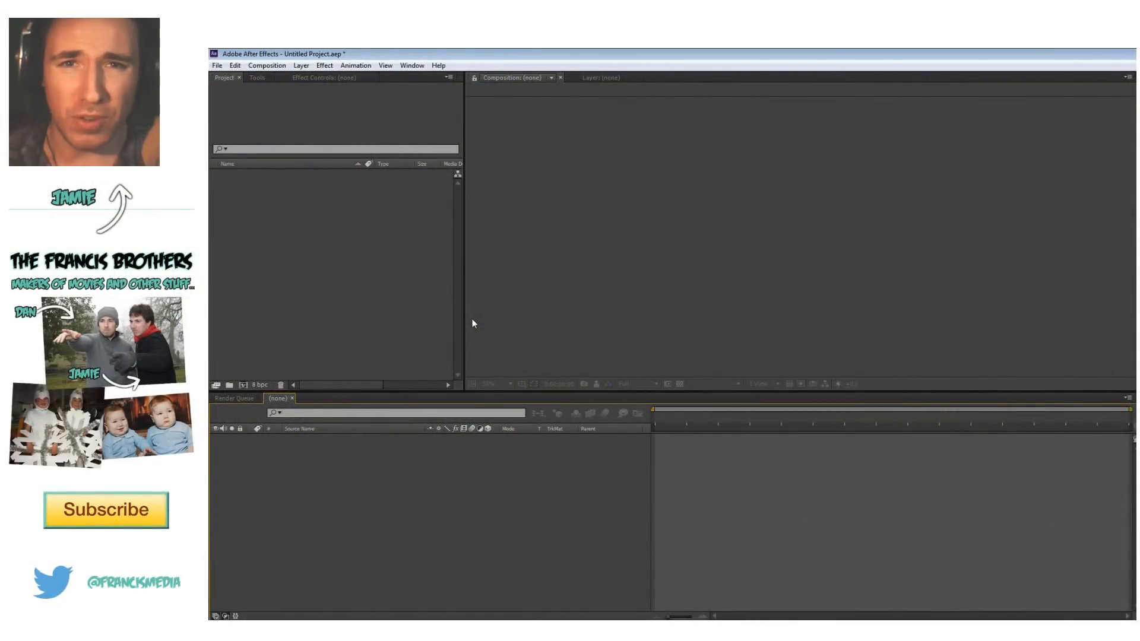
mouse_move(338, 252)
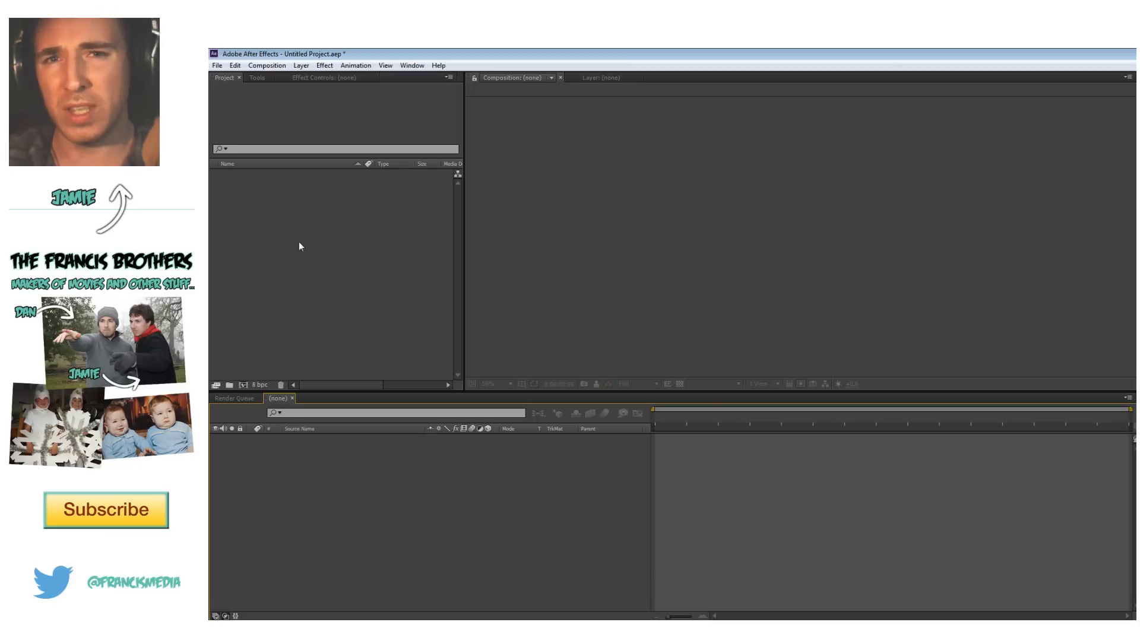
Close the untitled project without saving and import P1040088.MP4 into a fresh project.
left_click(217, 65)
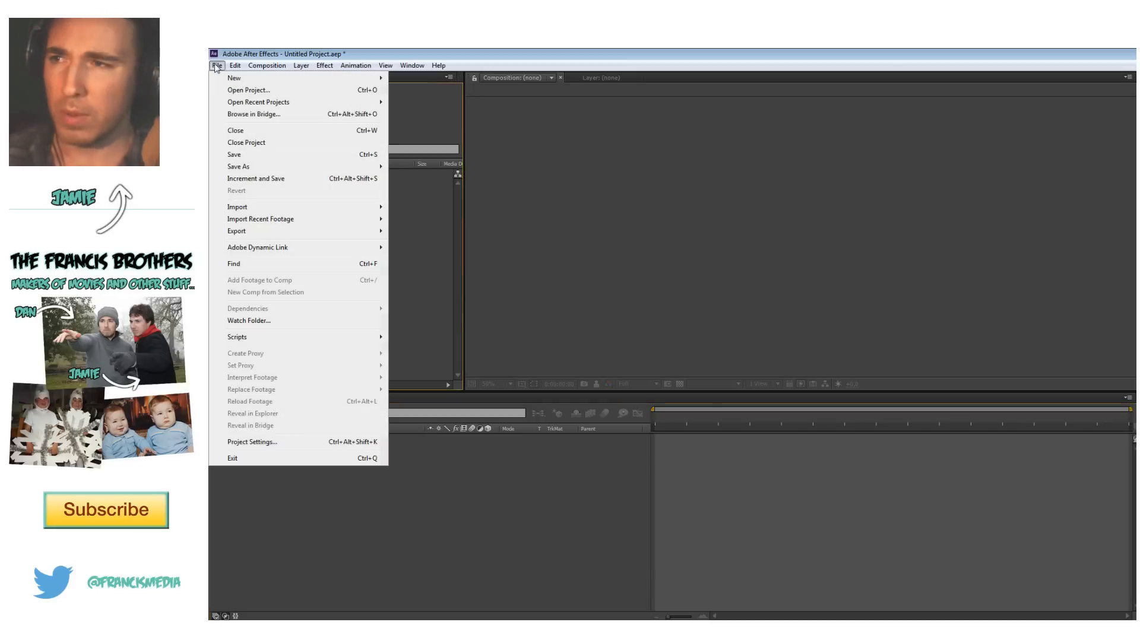
left_click(247, 142)
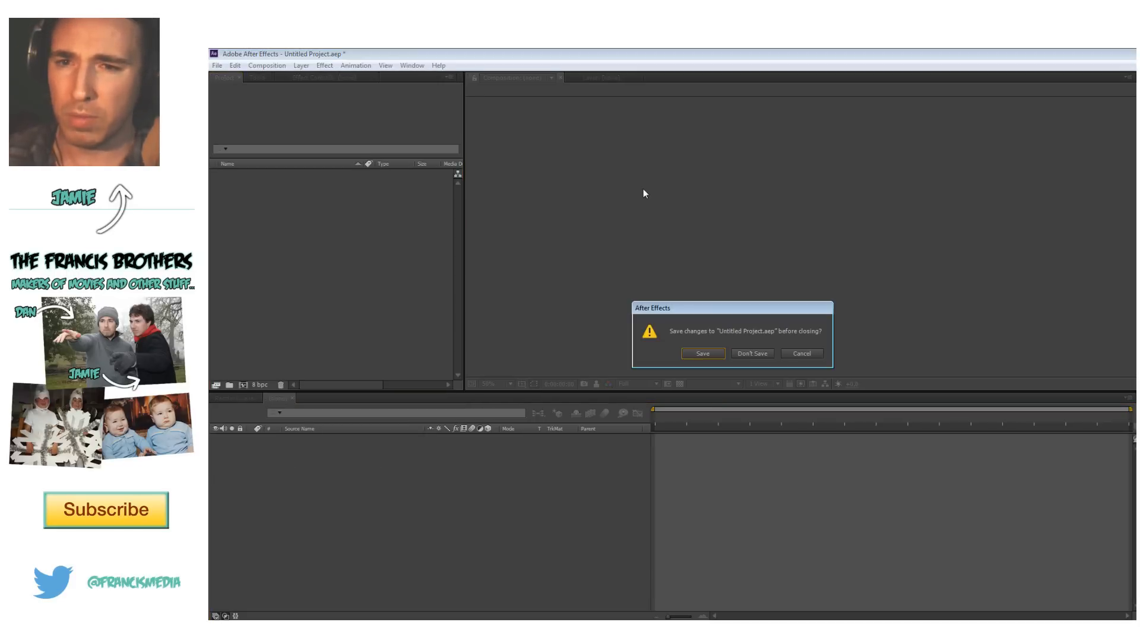
left_click(751, 354)
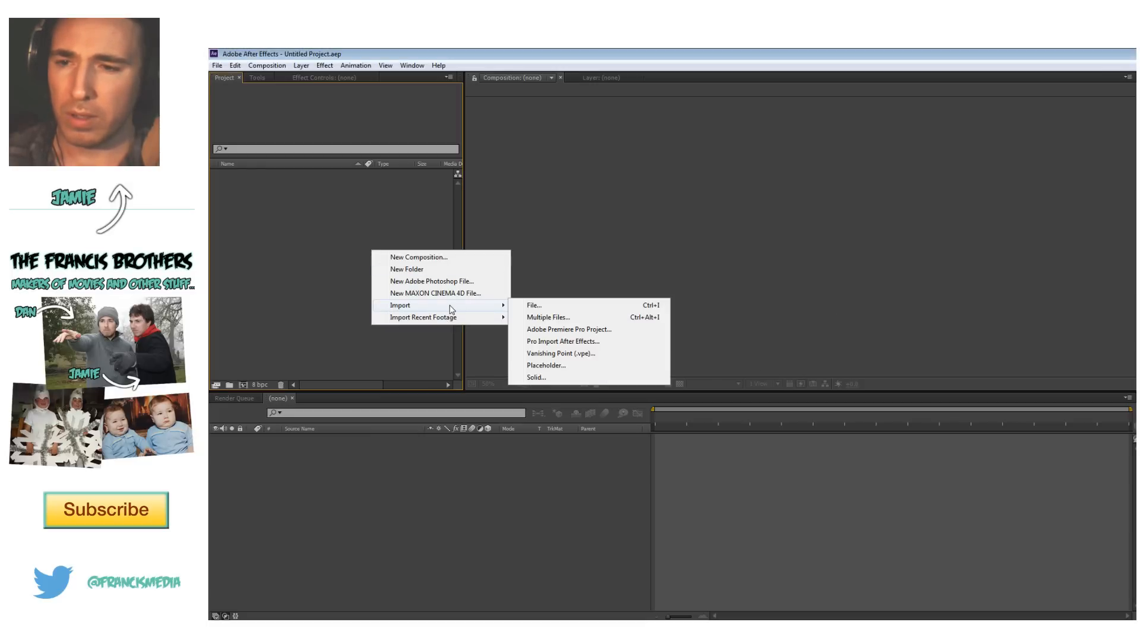
left_click(534, 304)
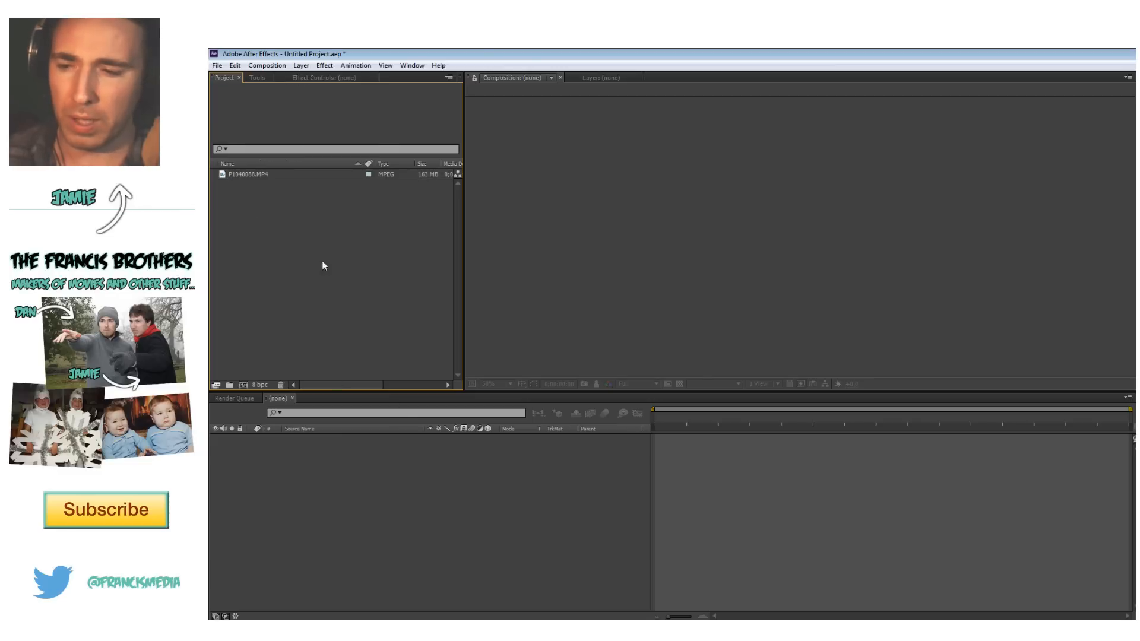
Reinterpret the P1040088.MP4 footage to conform to 24 fps.
left_click(247, 174)
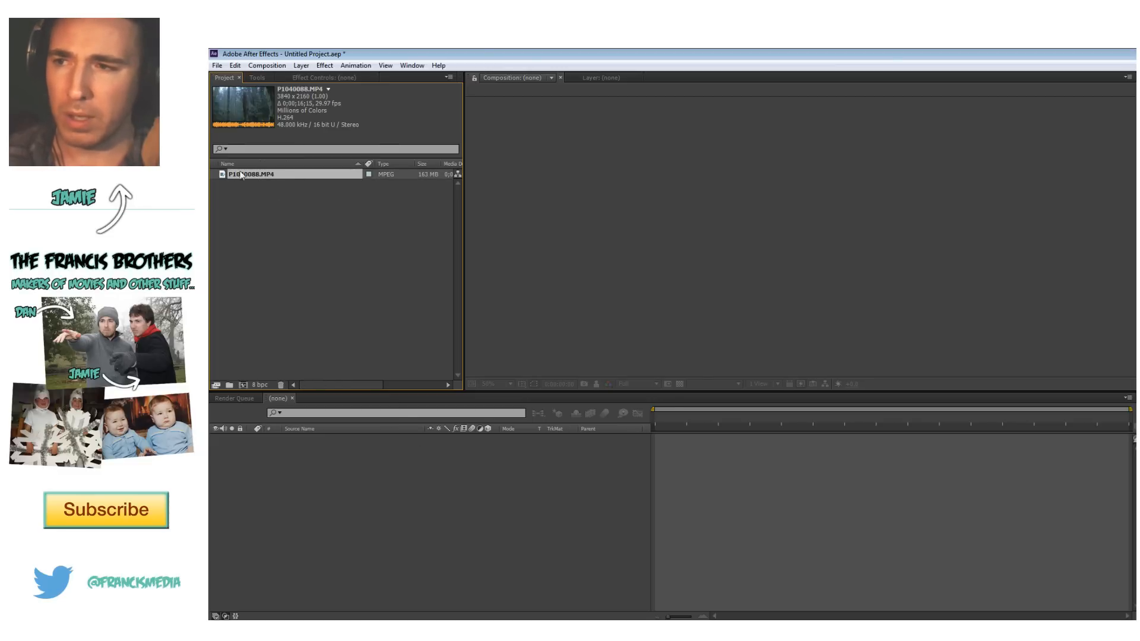
right_click(253, 174)
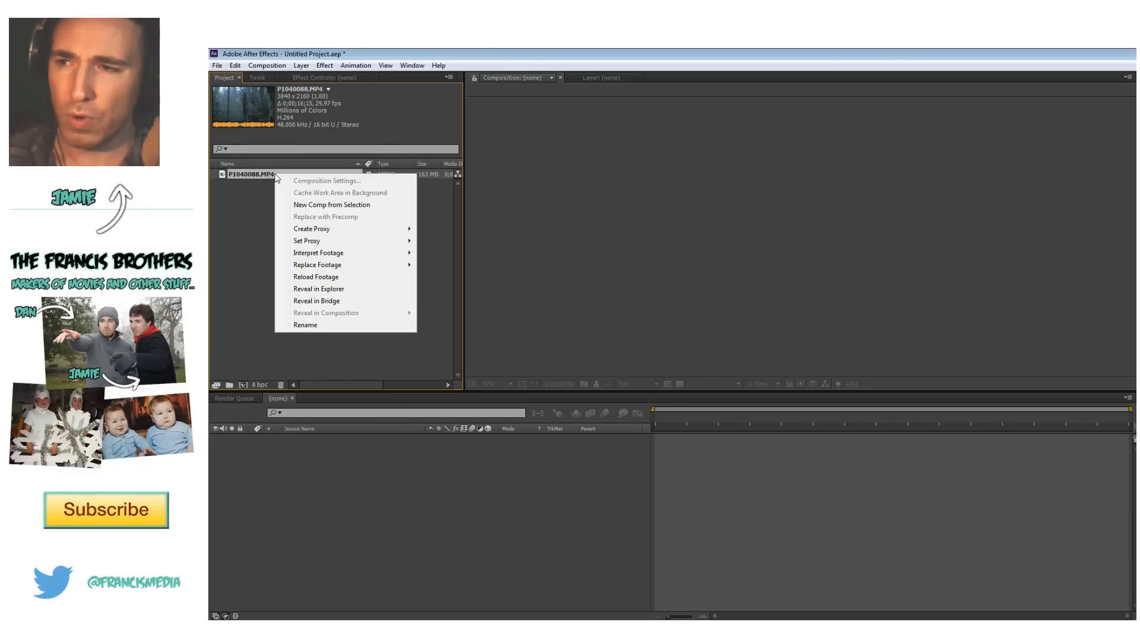
mouse_move(318, 253)
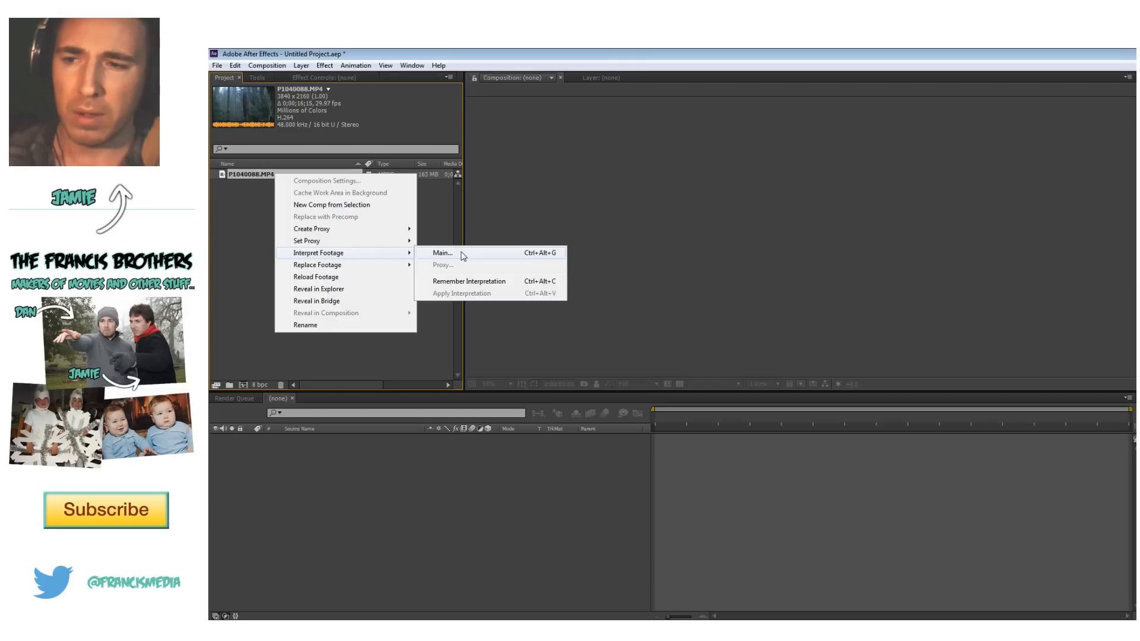
left_click(441, 252)
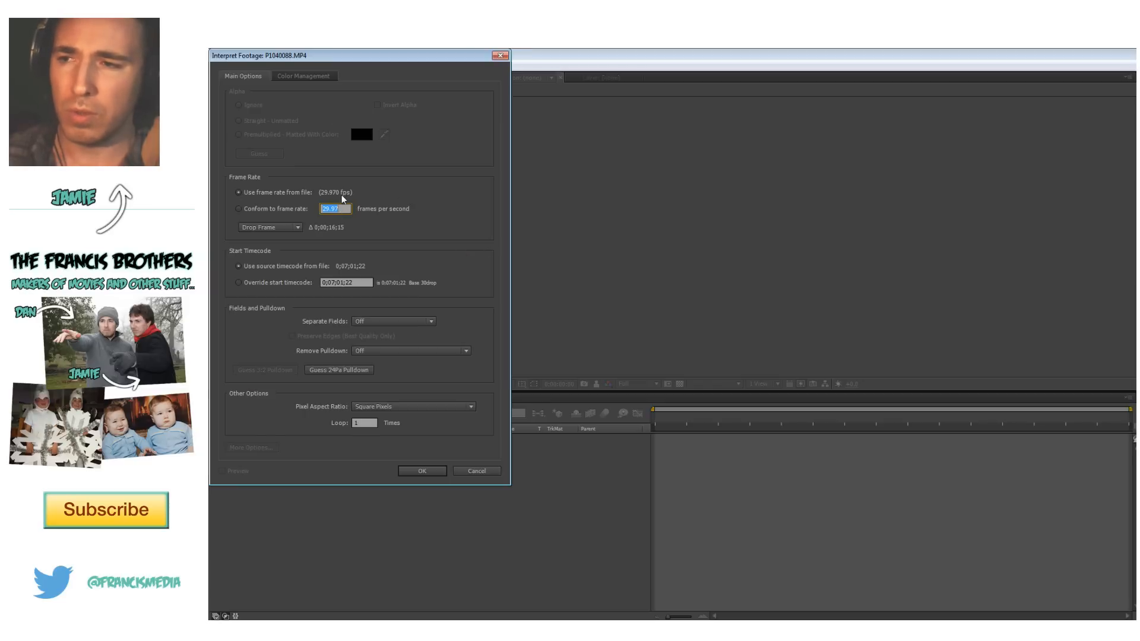
left_click(239, 209)
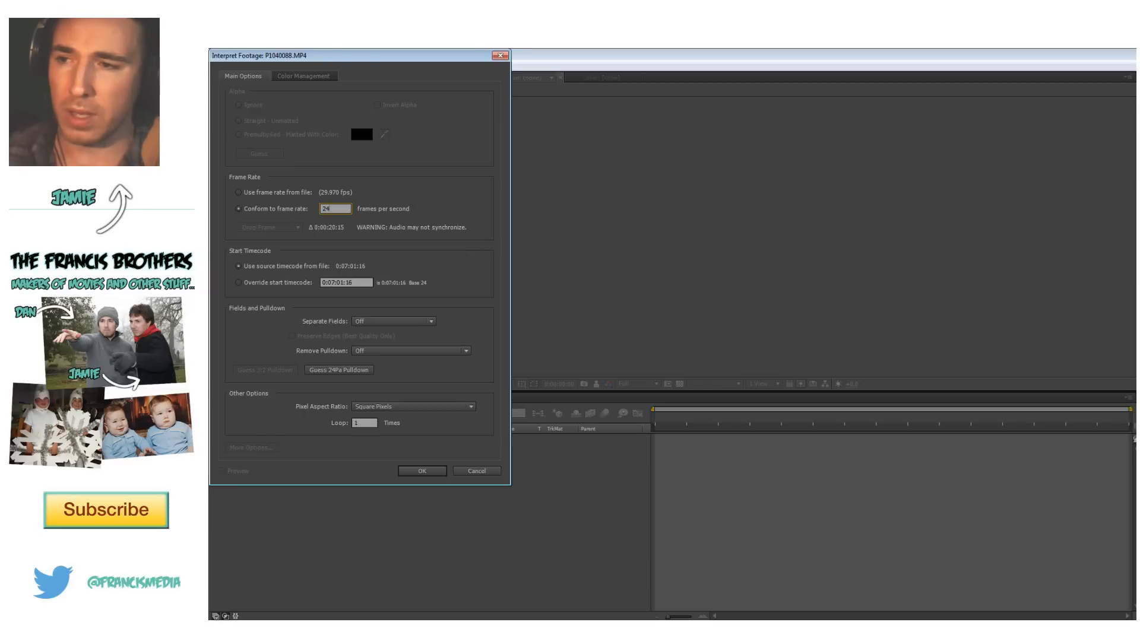
mouse_move(415, 438)
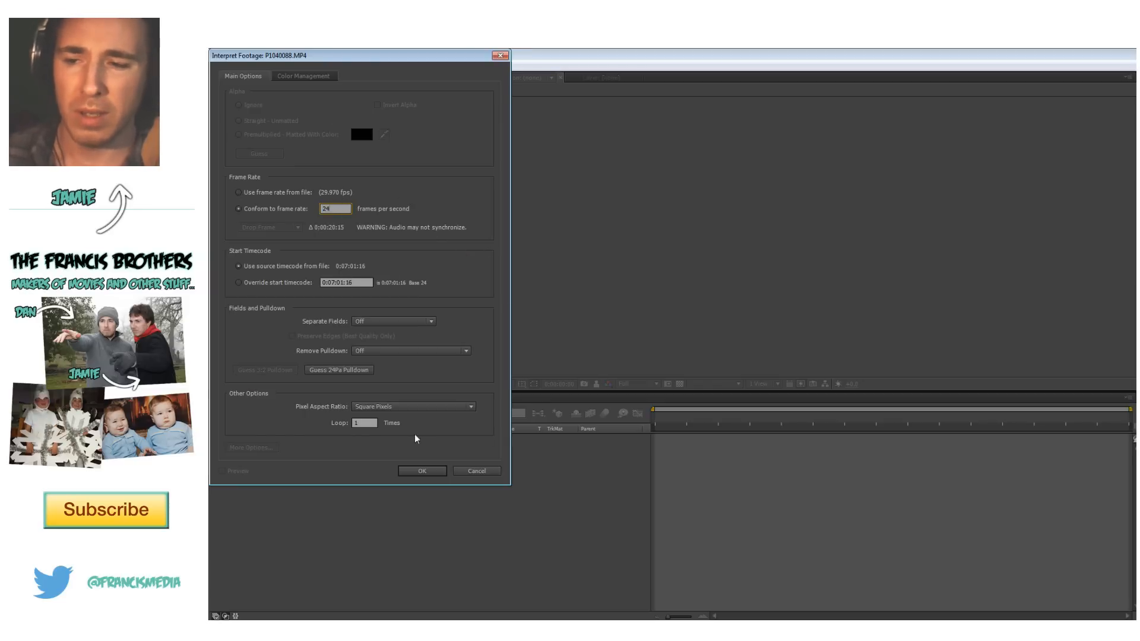
left_click(422, 470)
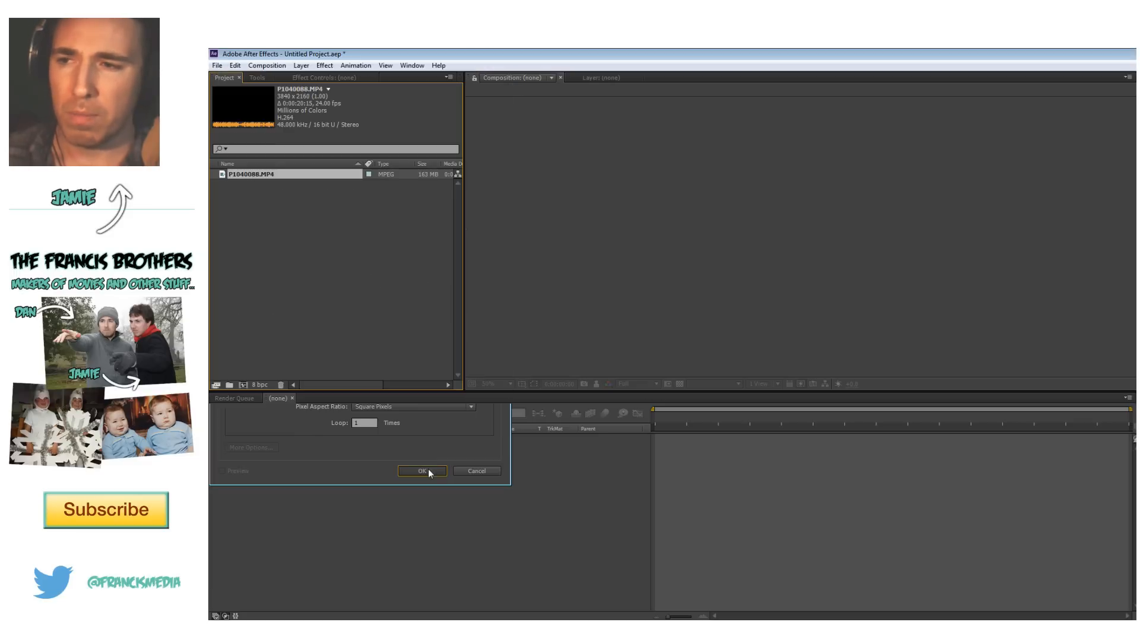
Create a new composition from the 24 fps P1040088.MP4 clip.
left_click(421, 471)
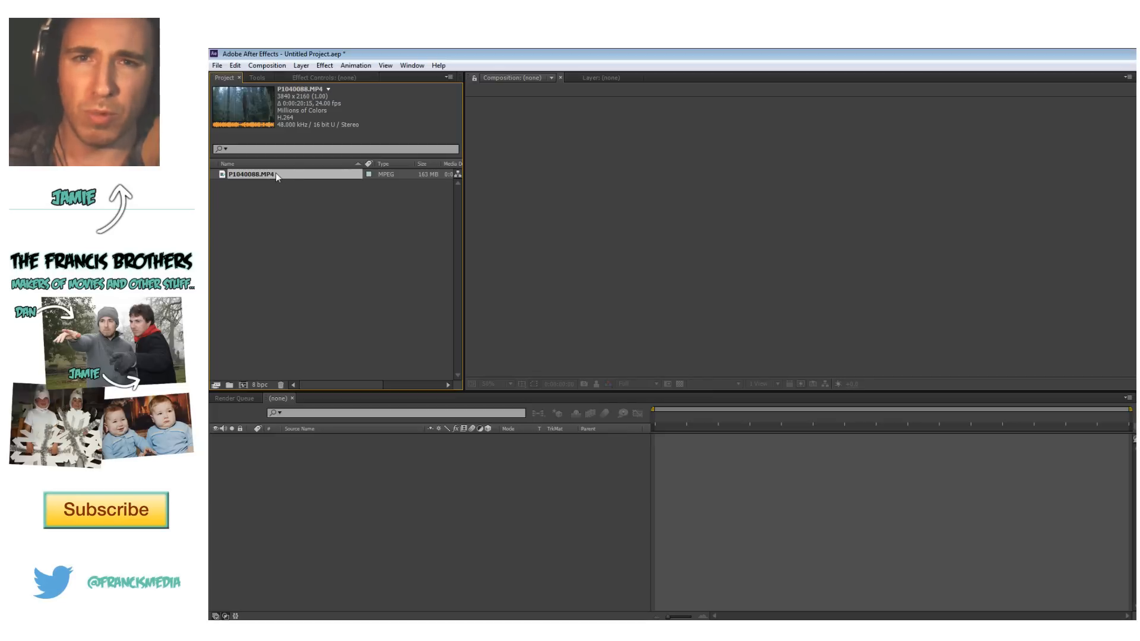
mouse_move(709, 250)
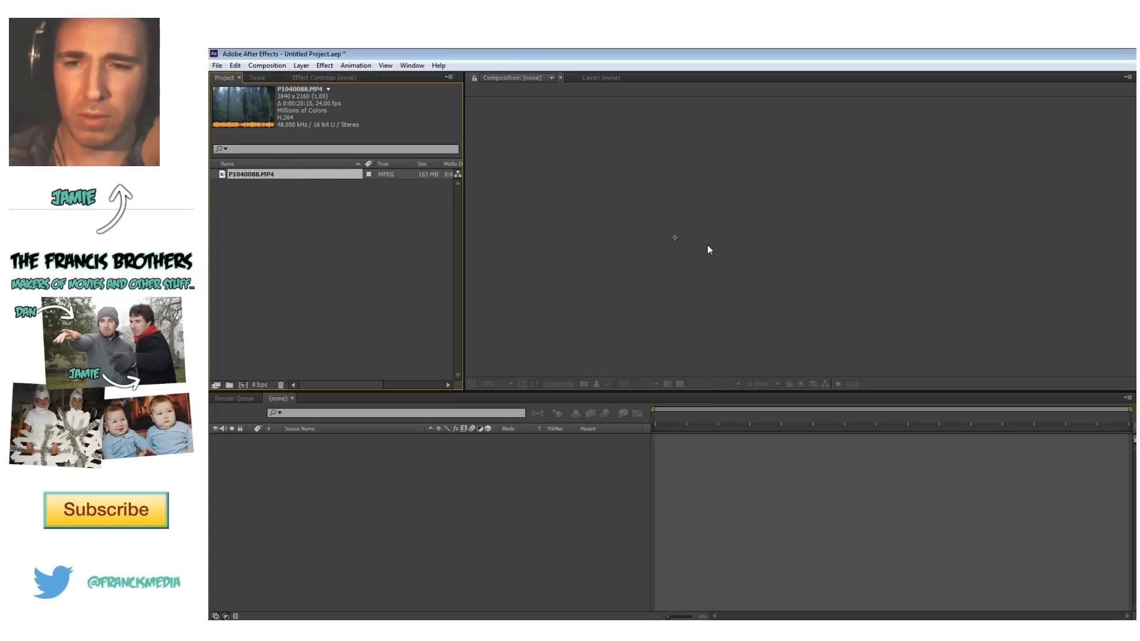
left_click(638, 383)
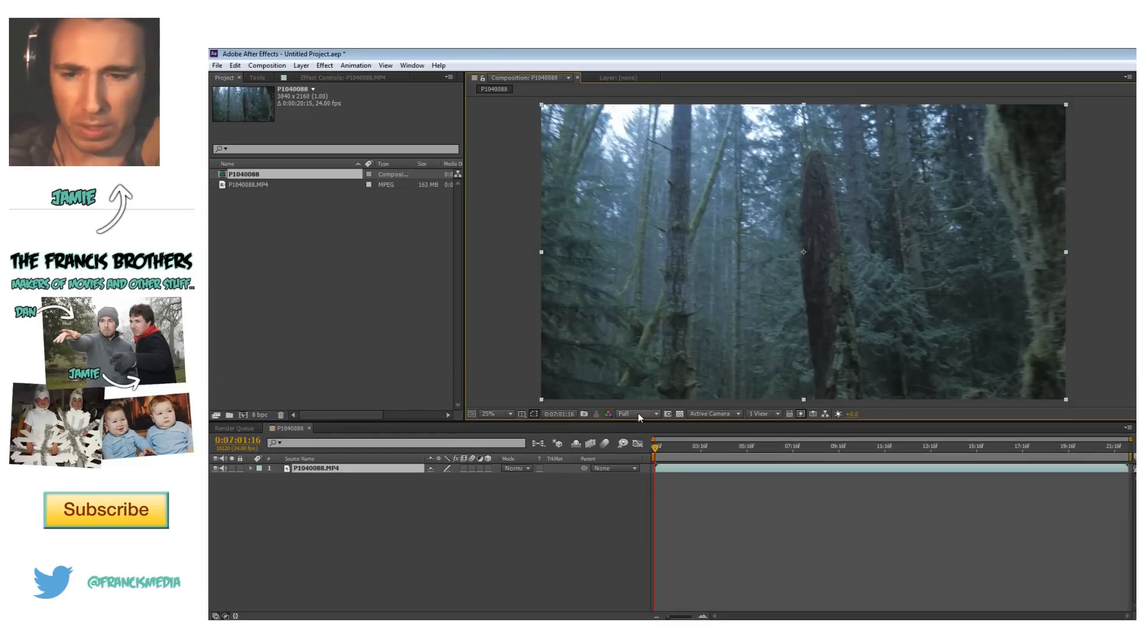
Set the viewer preview resolution to Quarter.
left_click(628, 414)
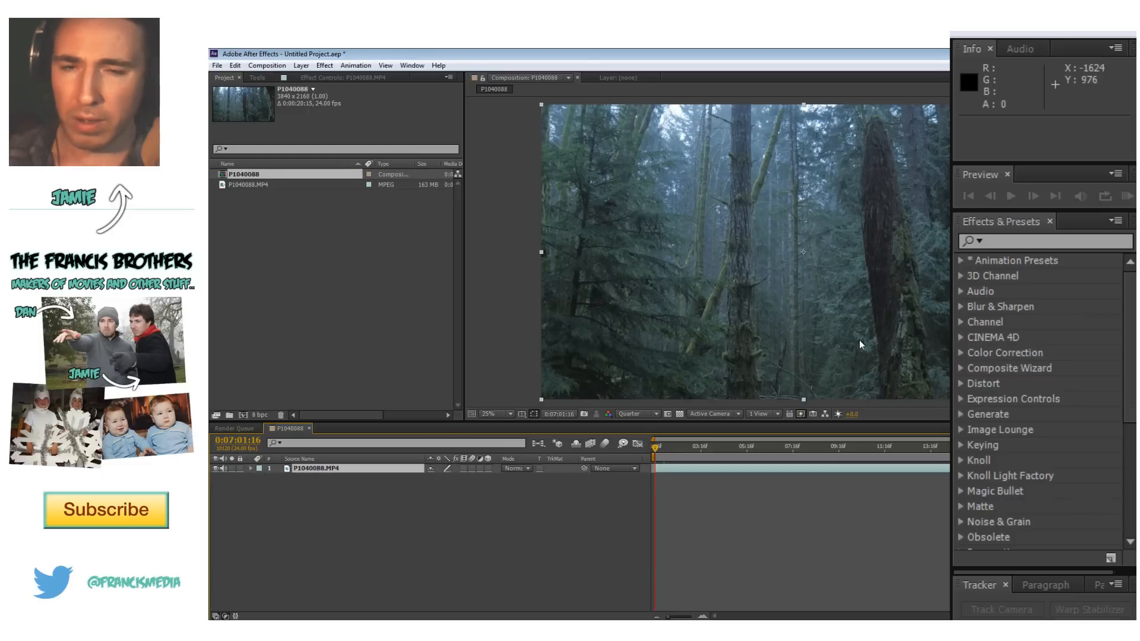
Apply Warp Stabilizer VFX using Position, Scale, Rotation, Preserve Scale and Stabilize Only framing.
left_click(1040, 240)
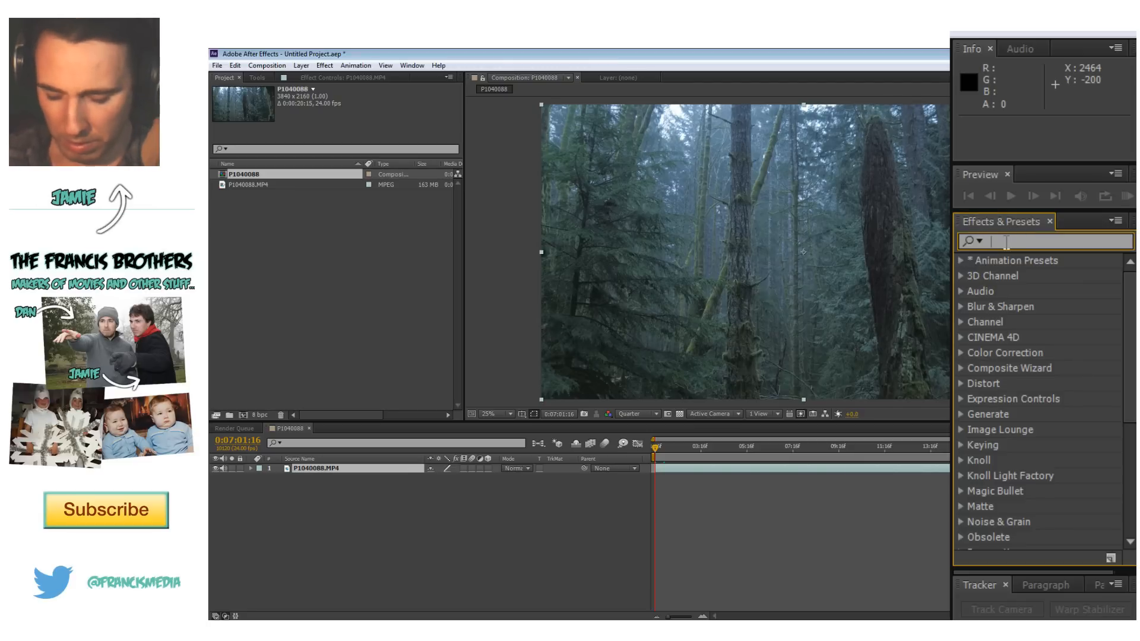
type("warp s")
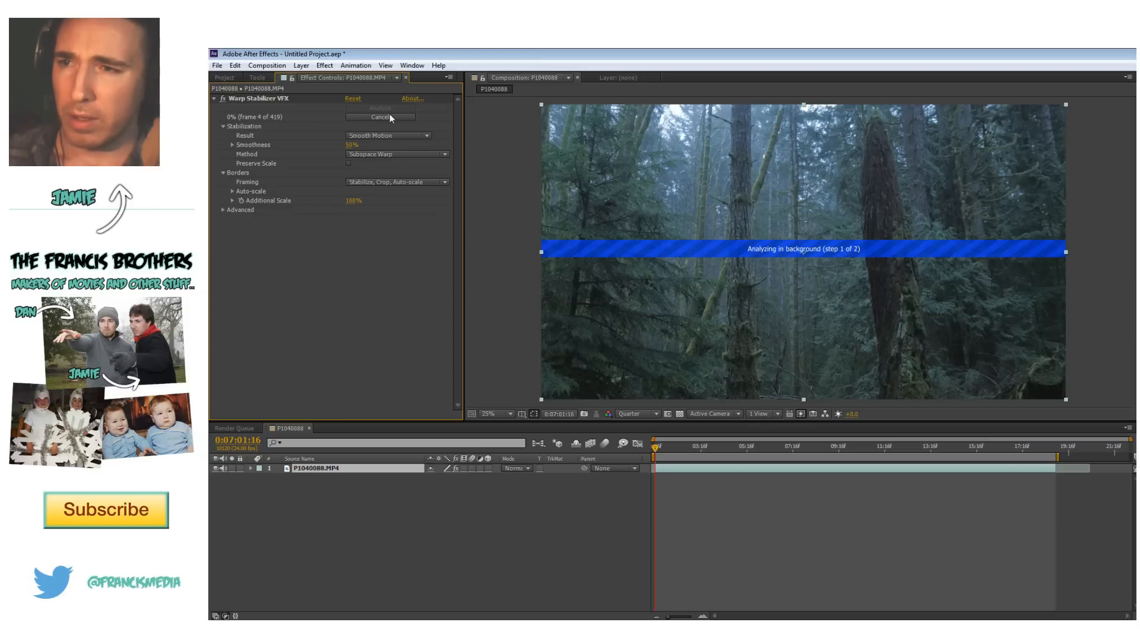
mouse_move(695, 227)
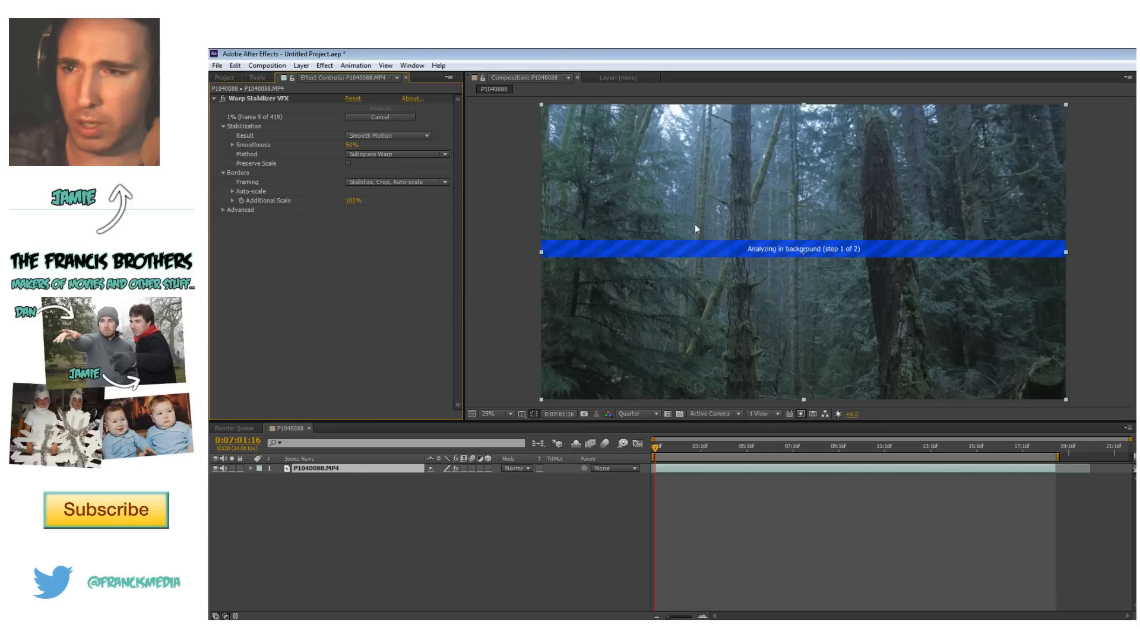
left_click(397, 153)
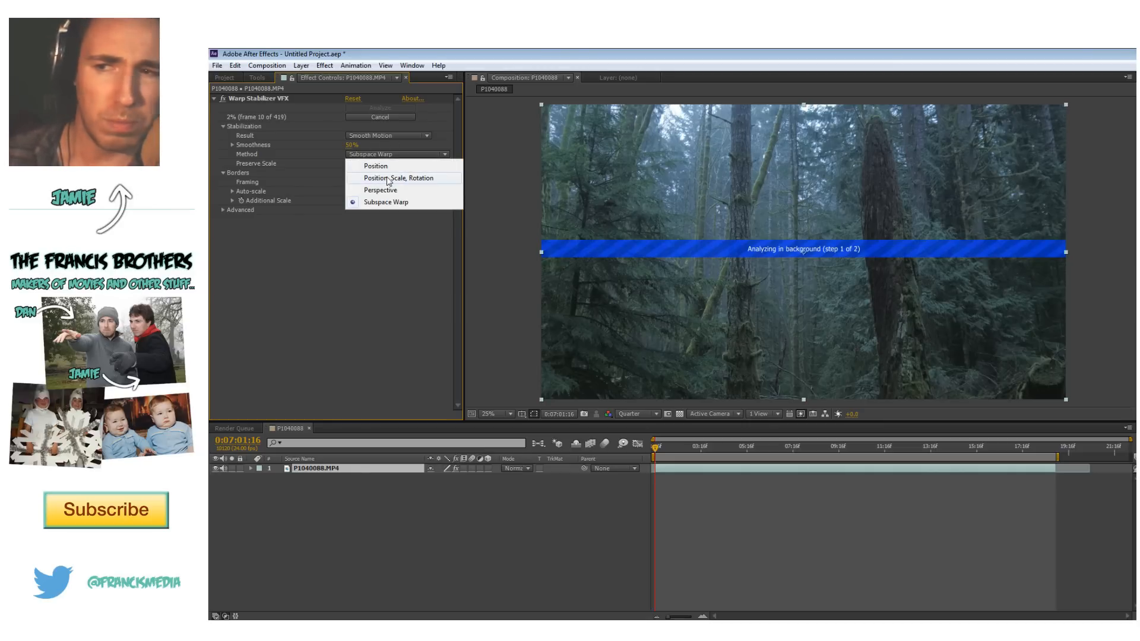
left_click(397, 177)
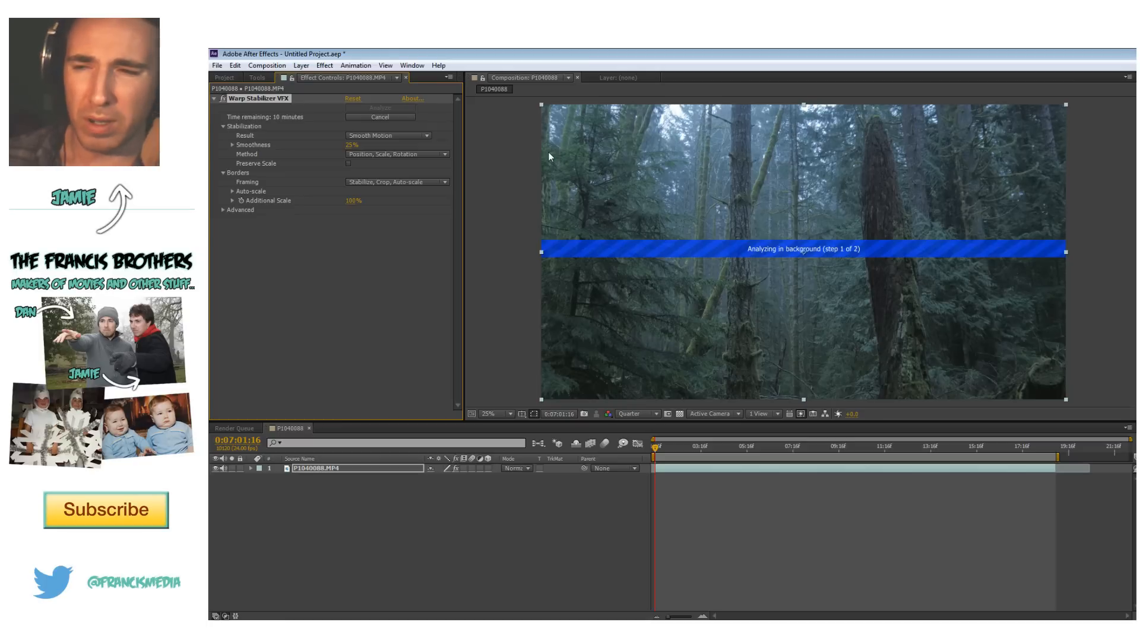
mouse_move(353, 164)
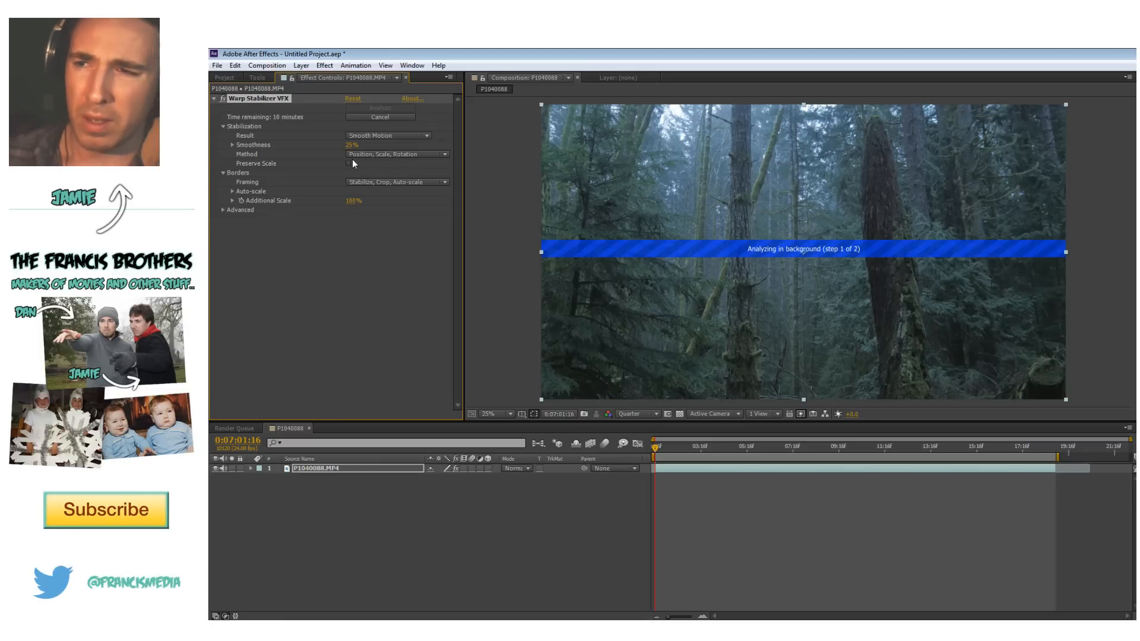
left_click(349, 162)
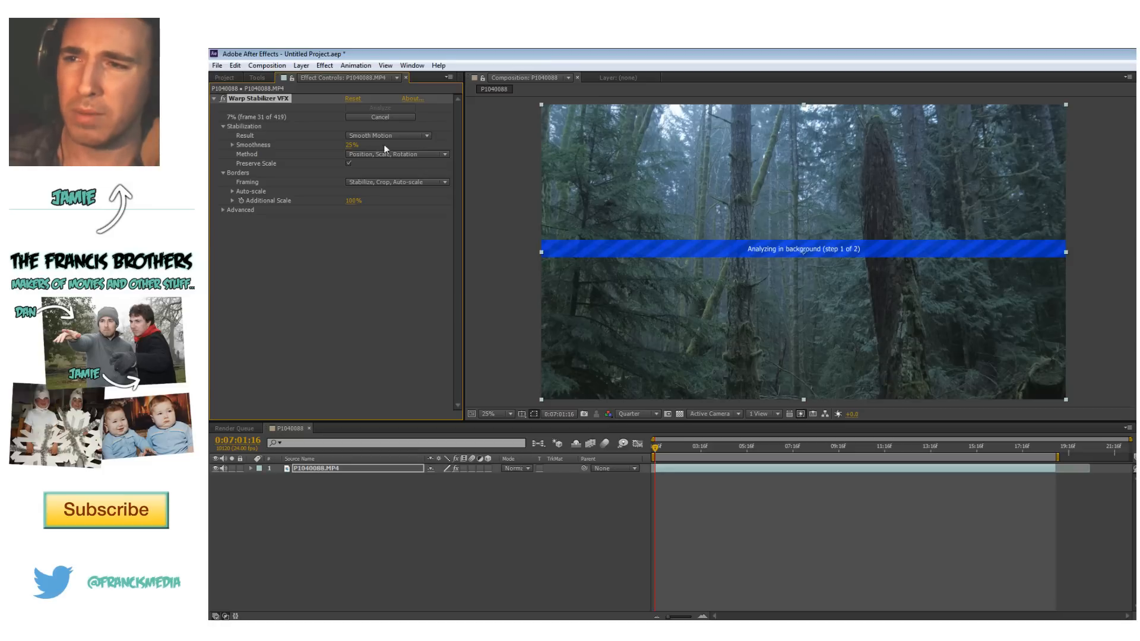
left_click(396, 182)
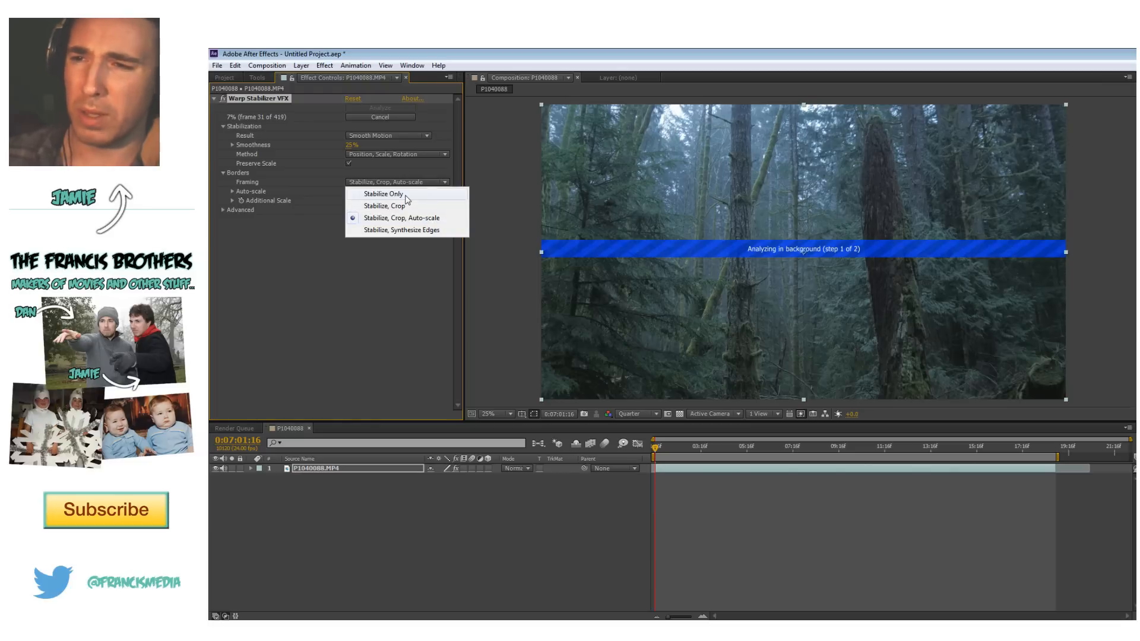
left_click(382, 194)
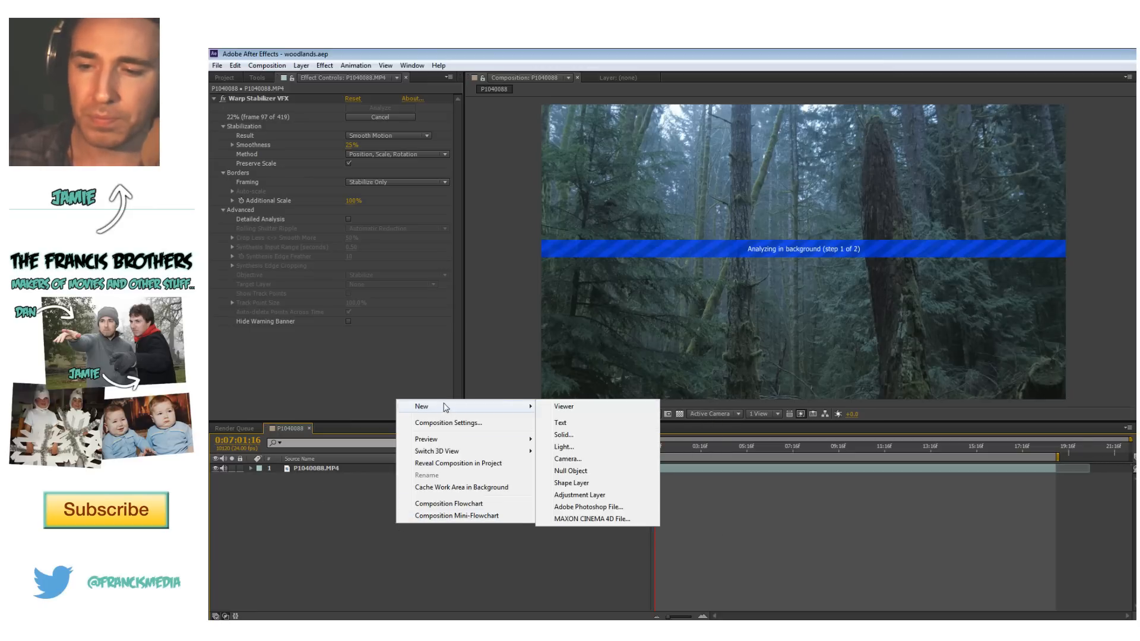
left_click(577, 494)
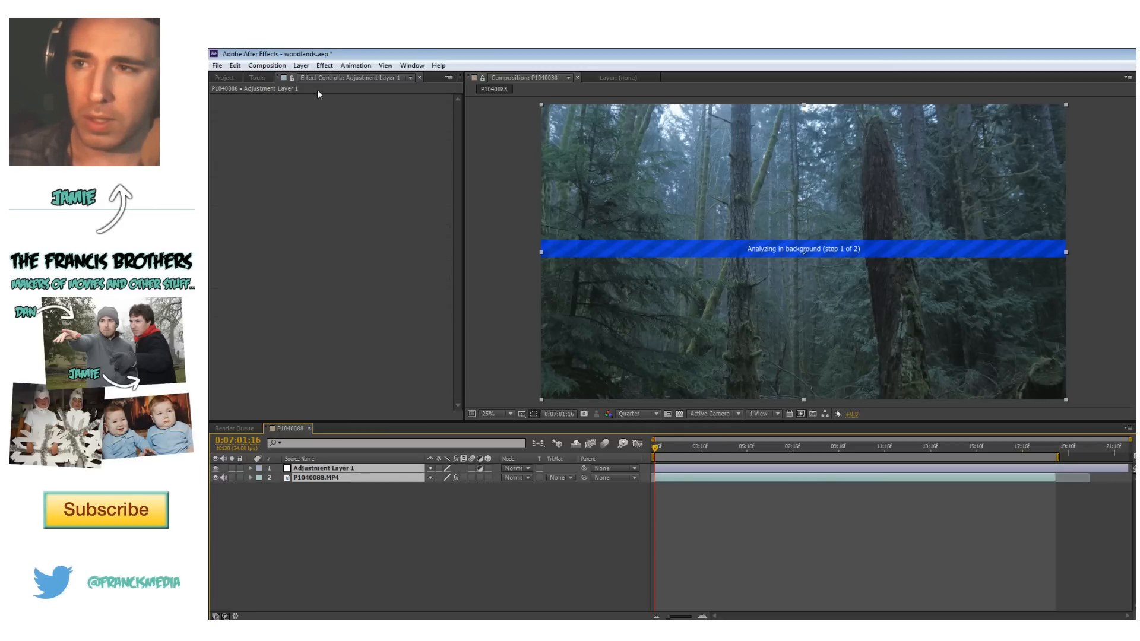
left_click(300, 65)
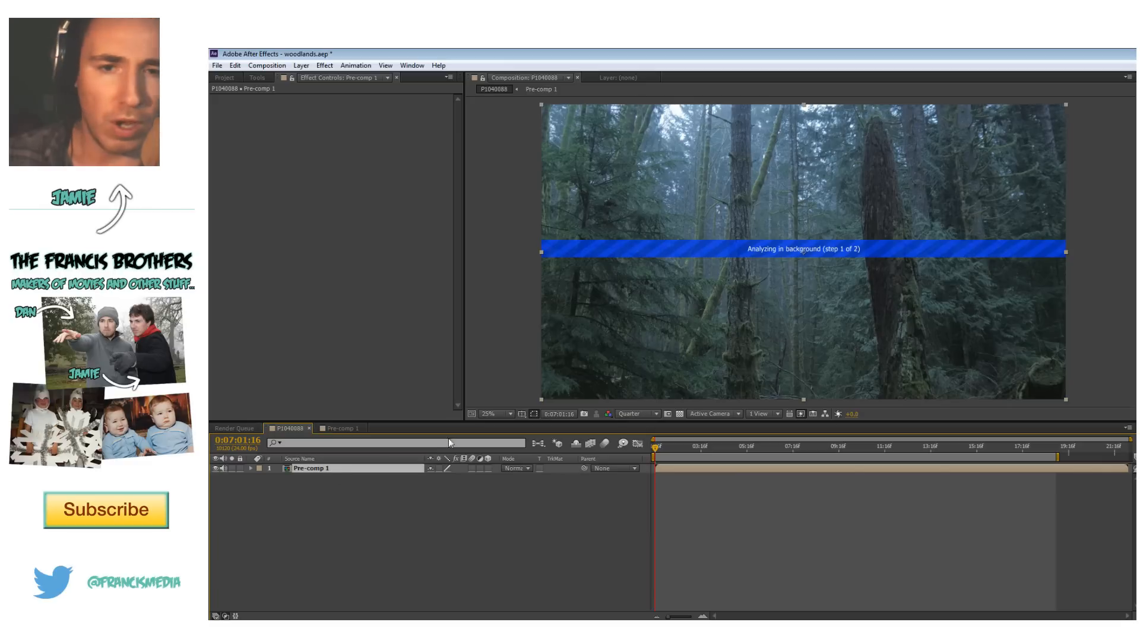
mouse_move(480, 249)
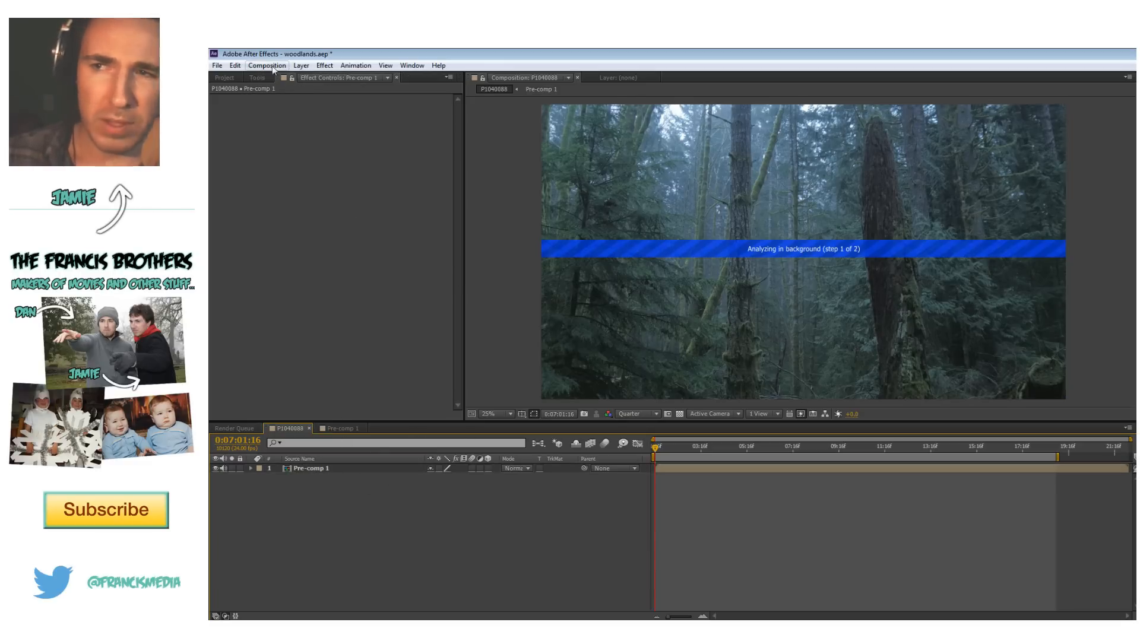
Change the composition to the 2.39-full4k preset at 4096×1743.
left_click(266, 65)
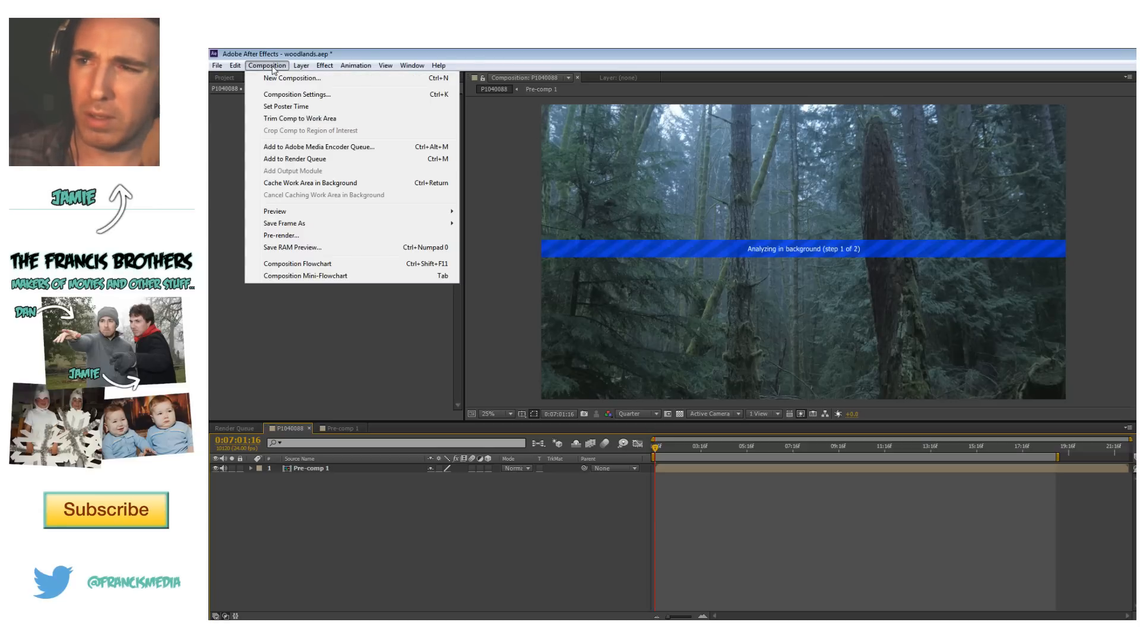
left_click(296, 94)
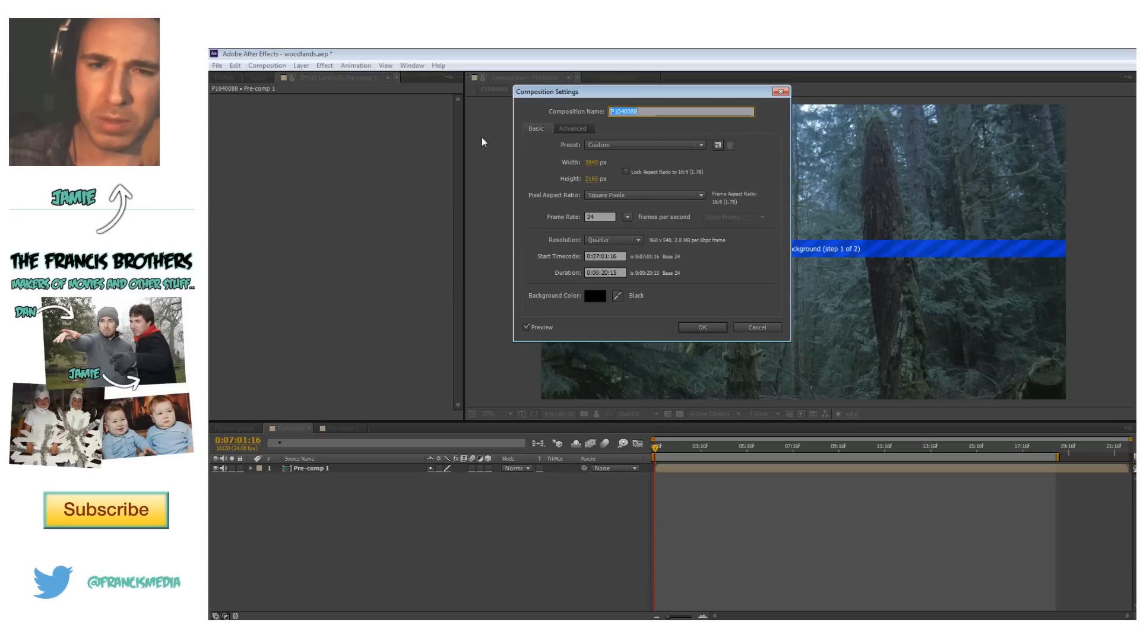
left_click_drag(645, 91, 385, 105)
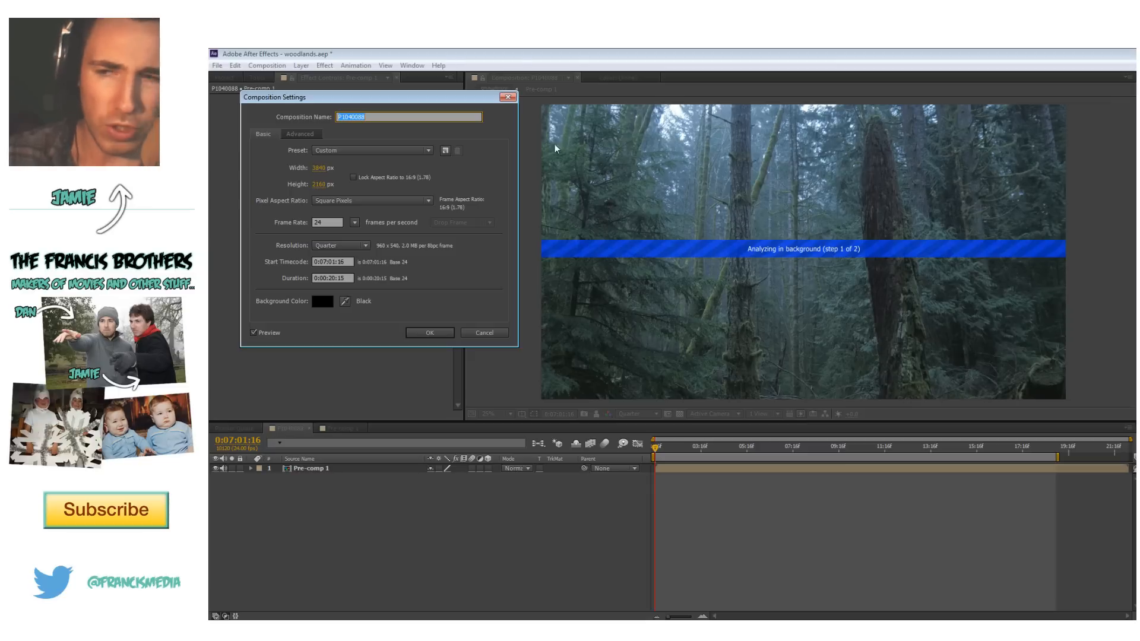
left_click(370, 151)
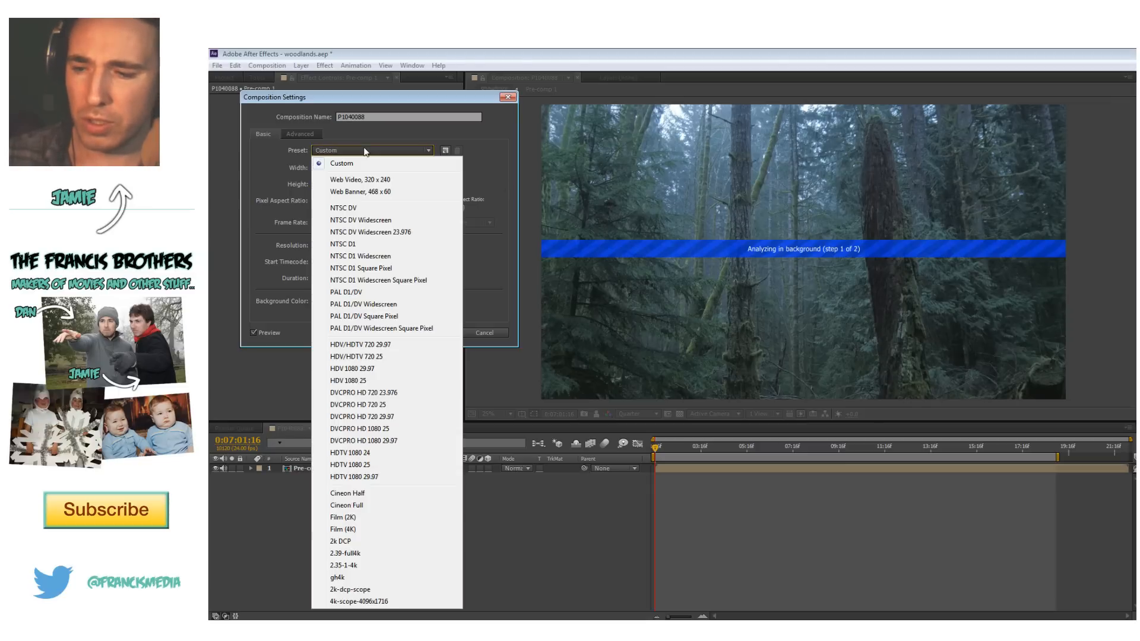
mouse_move(384, 540)
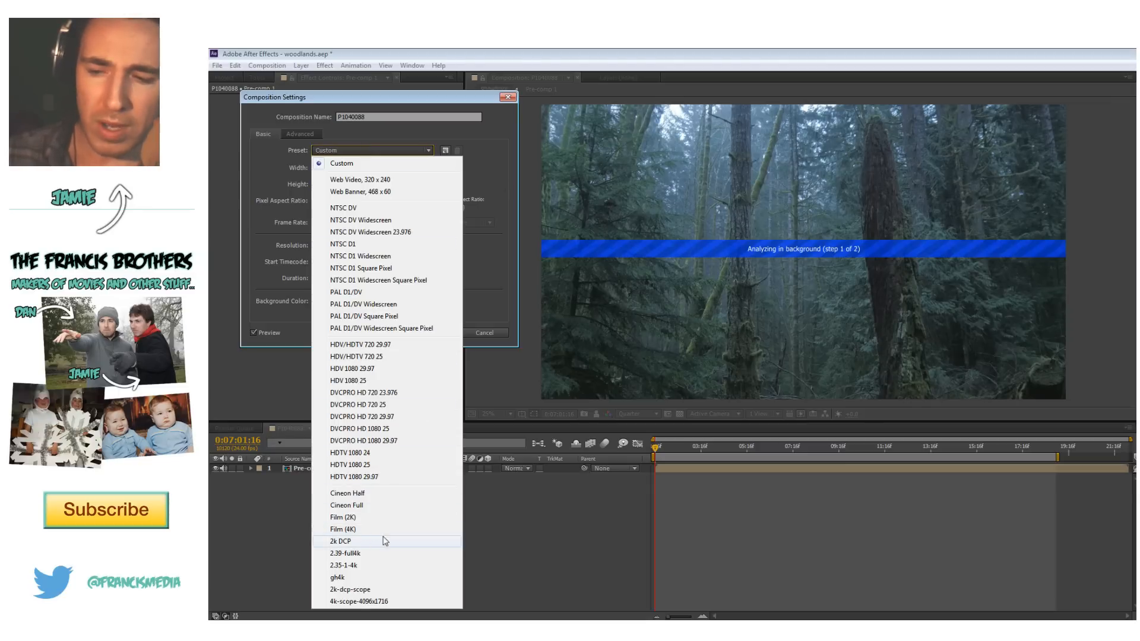
left_click(343, 565)
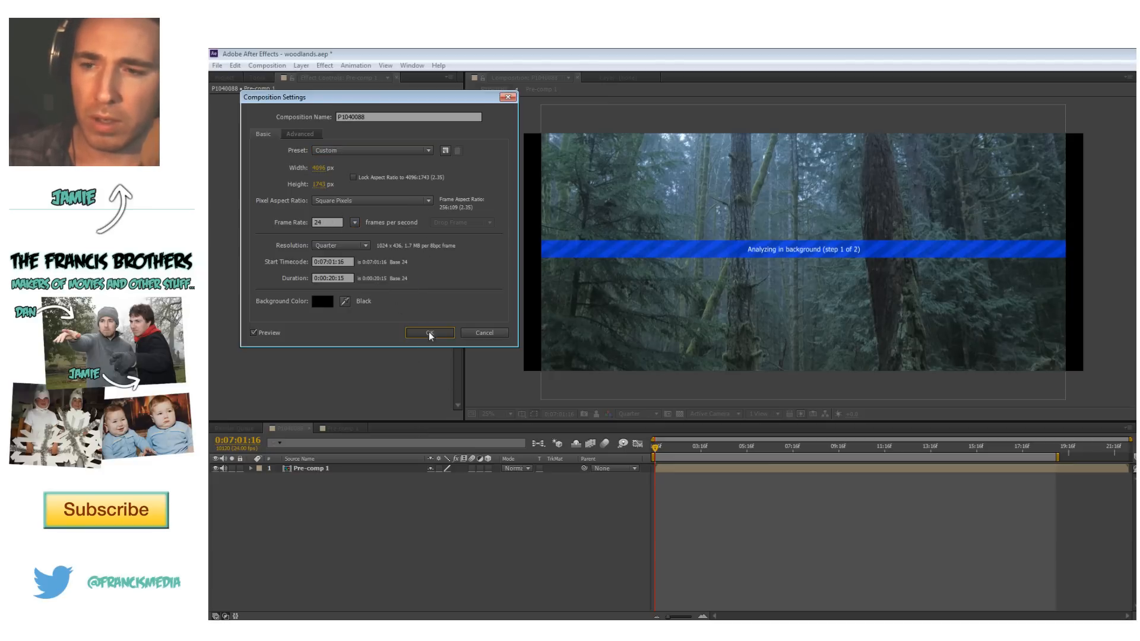
left_click(429, 332)
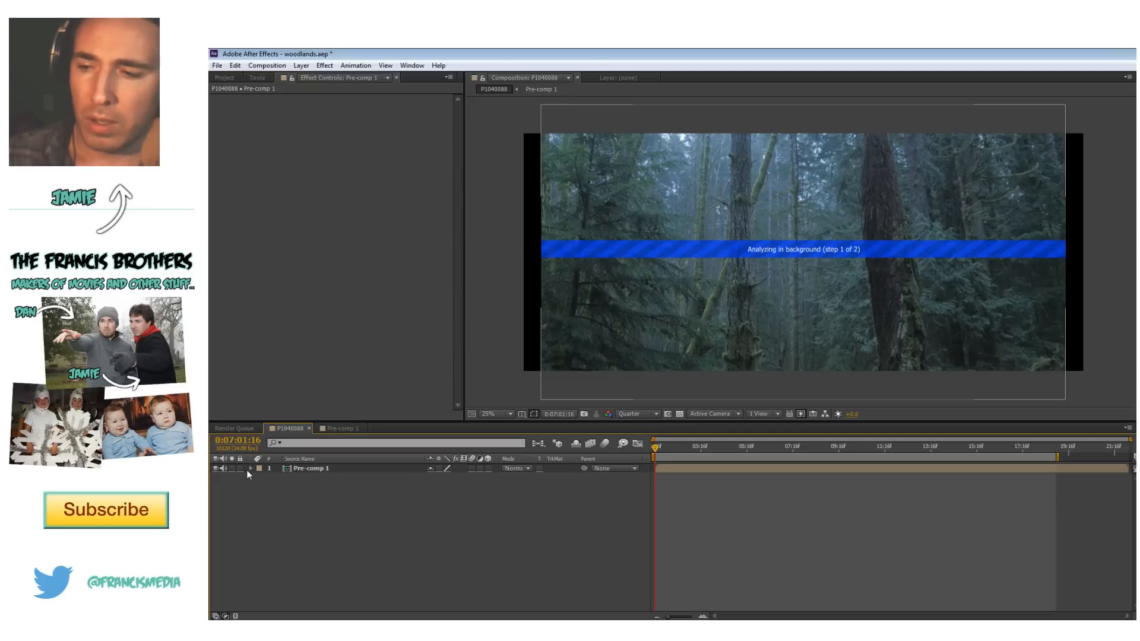
Select the Pre-comp 1 layer and start renaming it, typing 'Wo'.
left_click(249, 469)
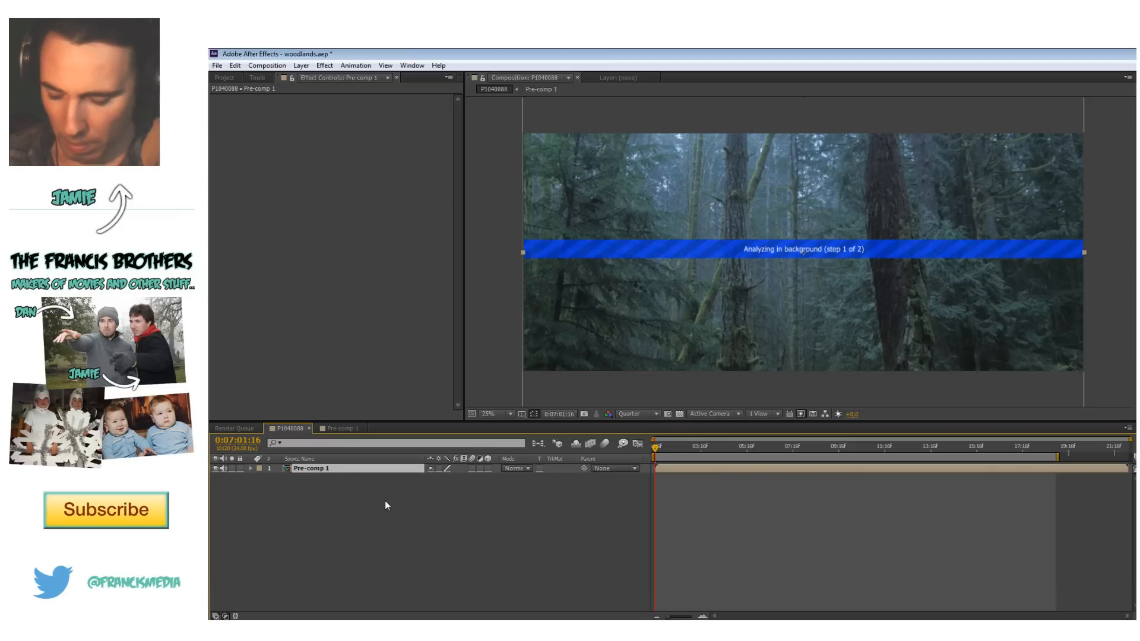
double_click(310, 468)
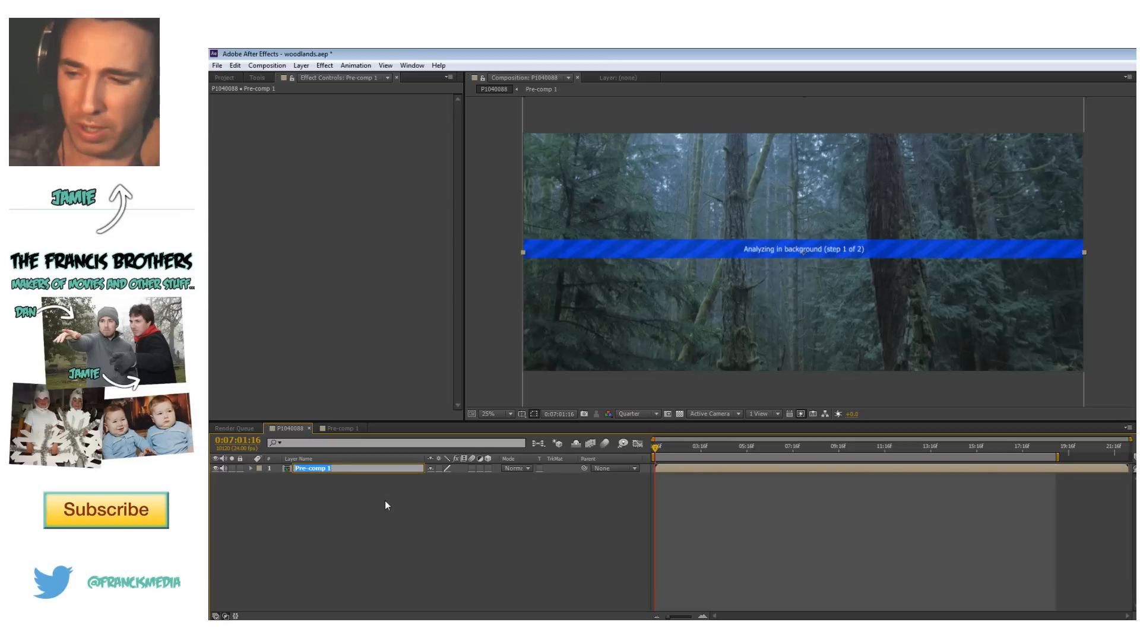
type("Wo")
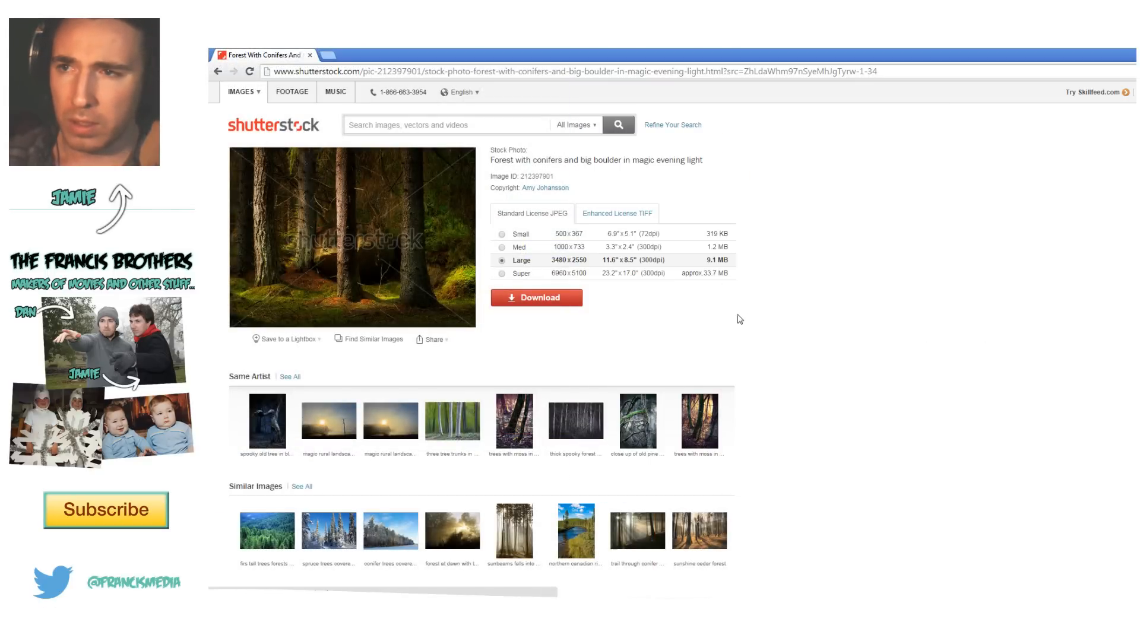
mouse_move(412, 235)
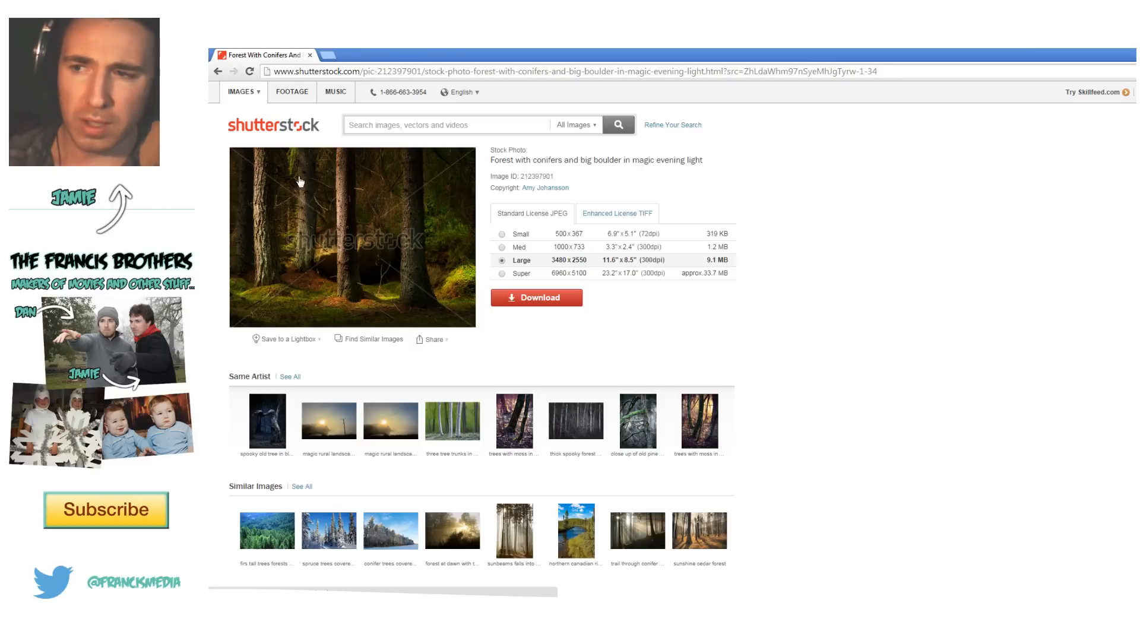
mouse_move(313, 586)
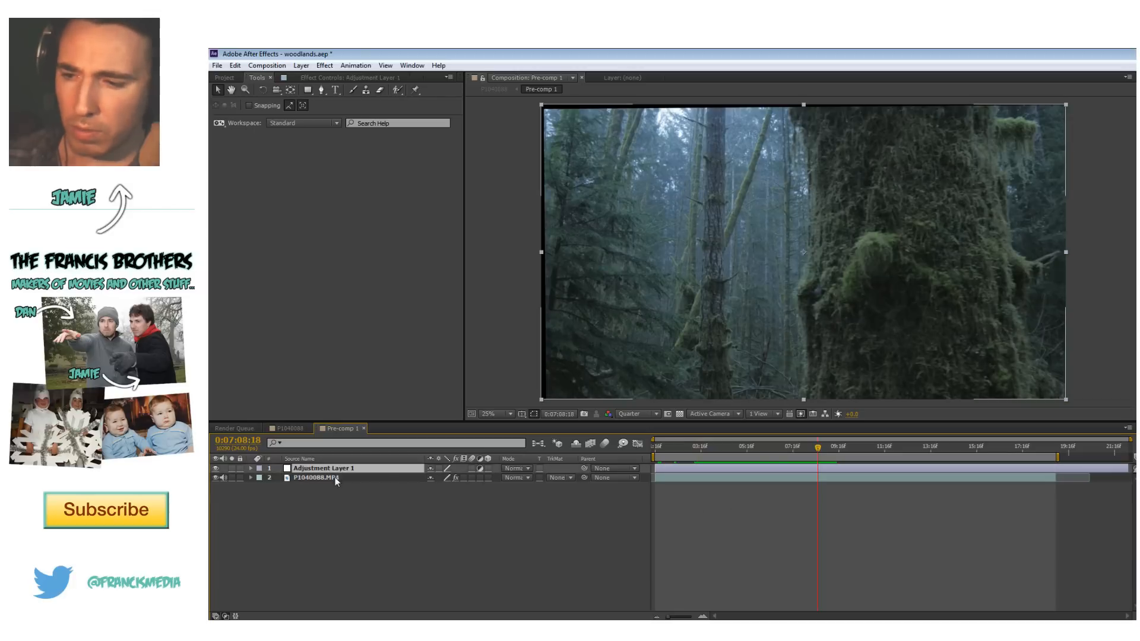
Set the forest clip's Warp Stabilizer smoothness to 18 and enable Show Track Points.
left_click(315, 478)
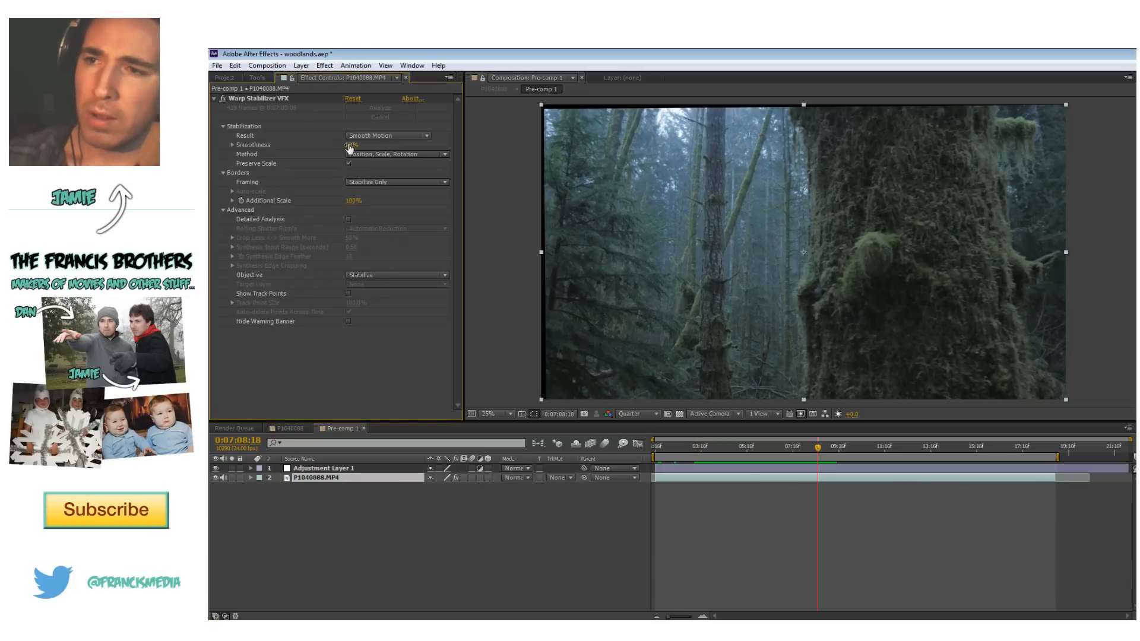
left_click(354, 145)
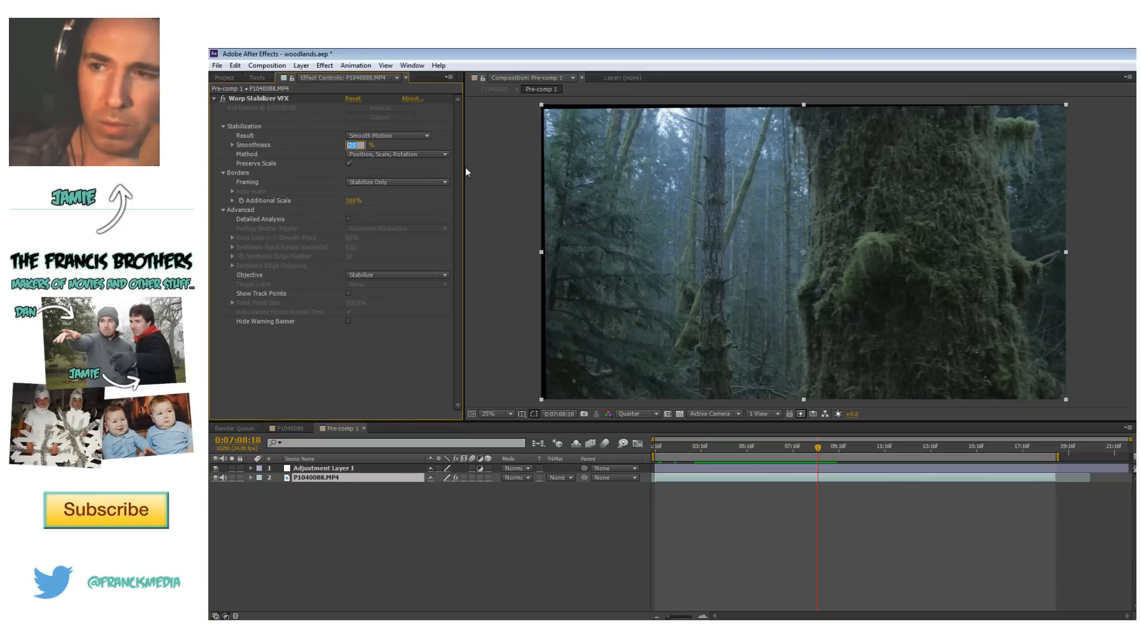
type("18%")
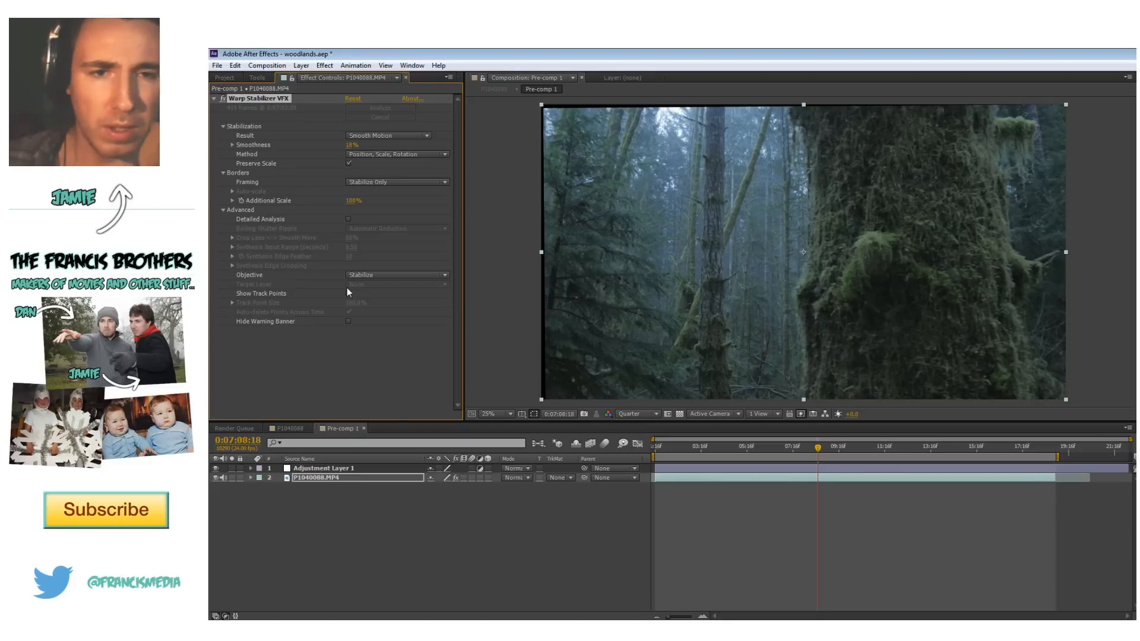
left_click(349, 293)
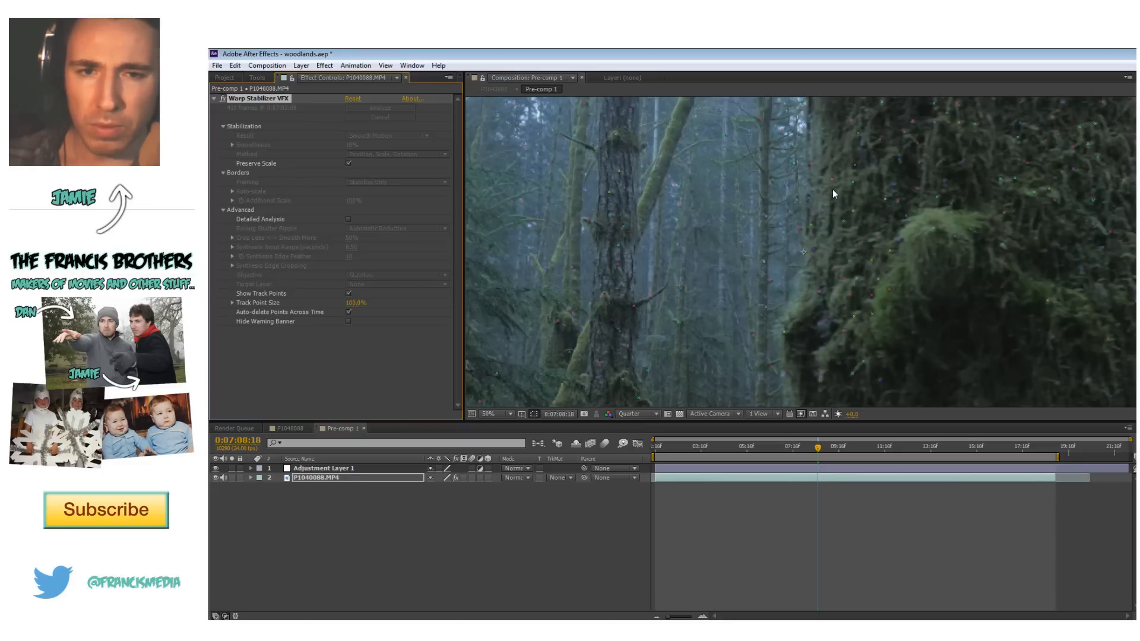
Let Warp Stabilizer re-analyze the clip, then play back the stabilised preview.
left_click(493, 414)
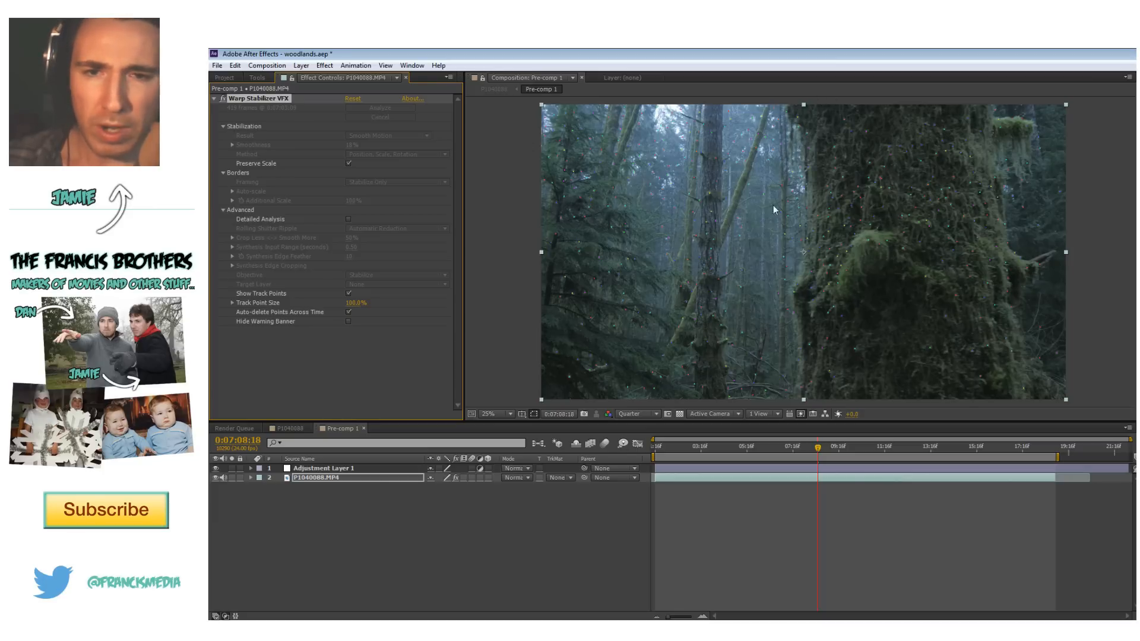
mouse_move(813, 171)
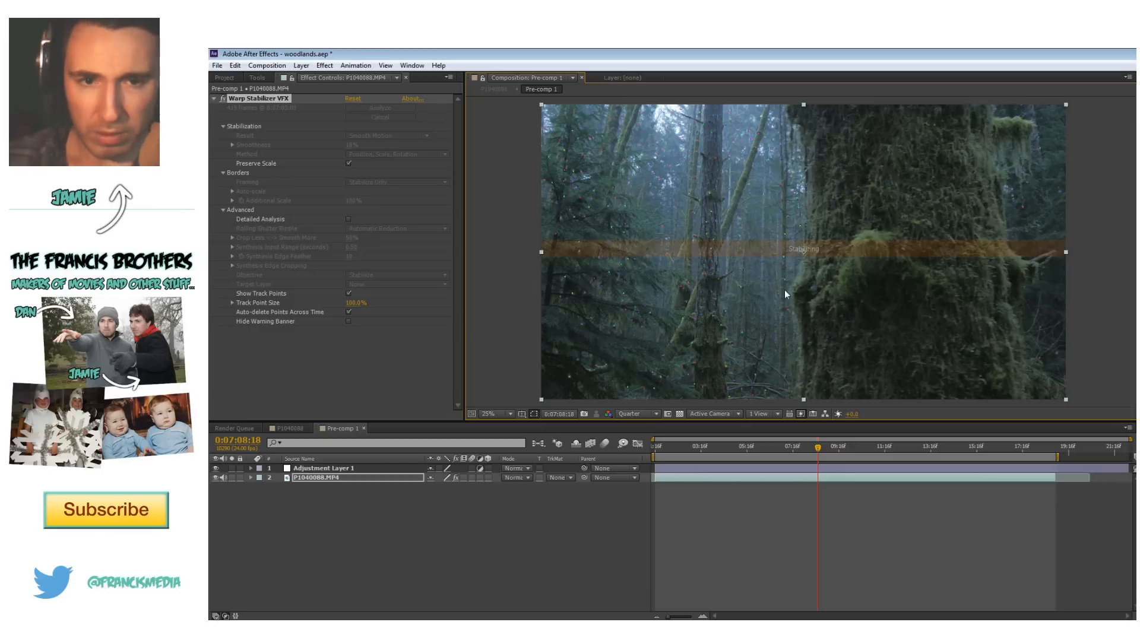
mouse_move(797, 428)
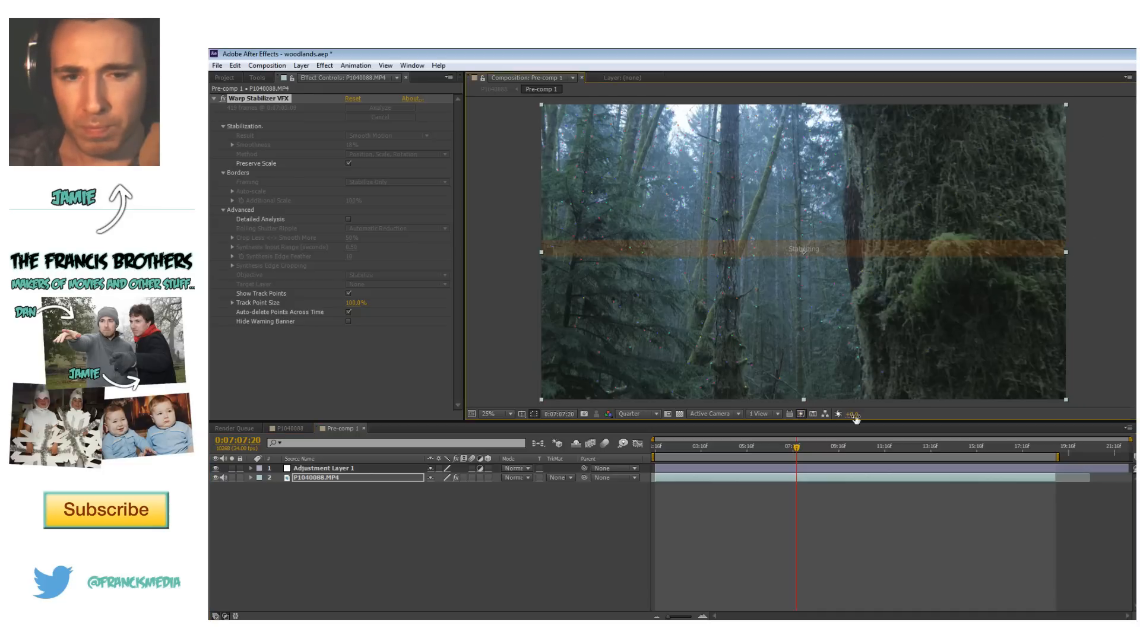
left_click(732, 446)
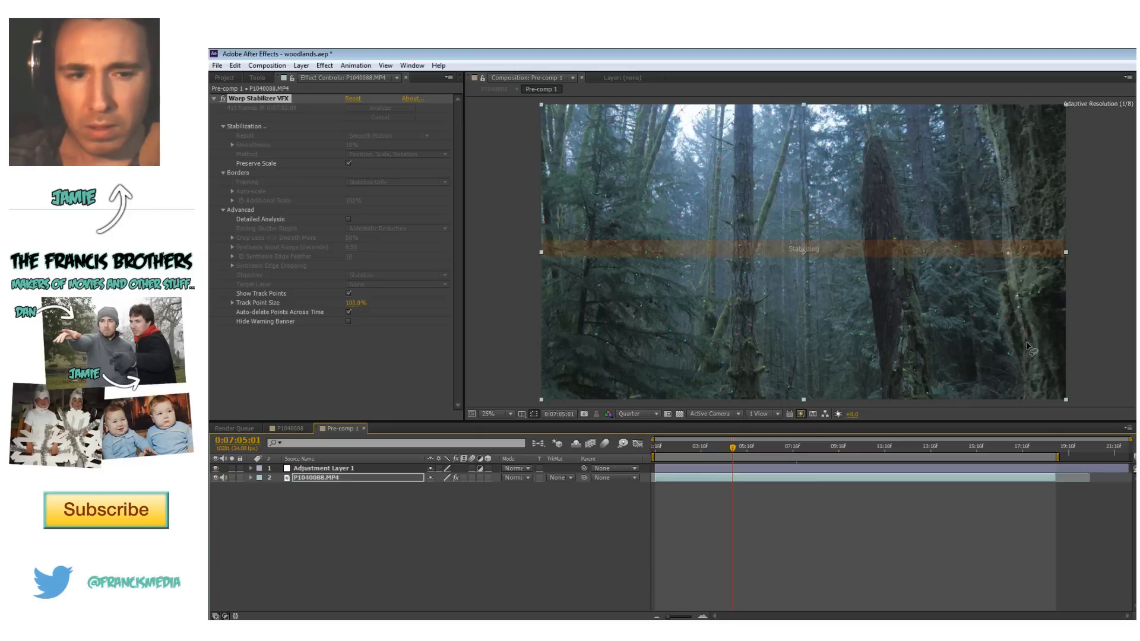
mouse_move(1072, 413)
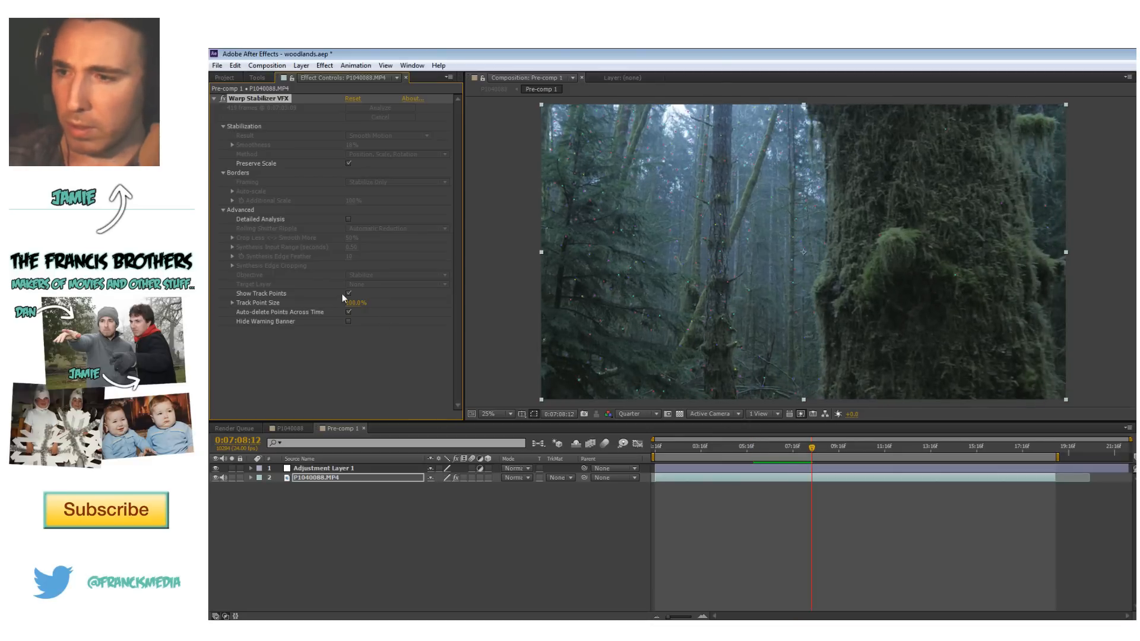
Select the forest clip inside Pre-comp 1, then return to the P1040088 main composition.
left_click(348, 292)
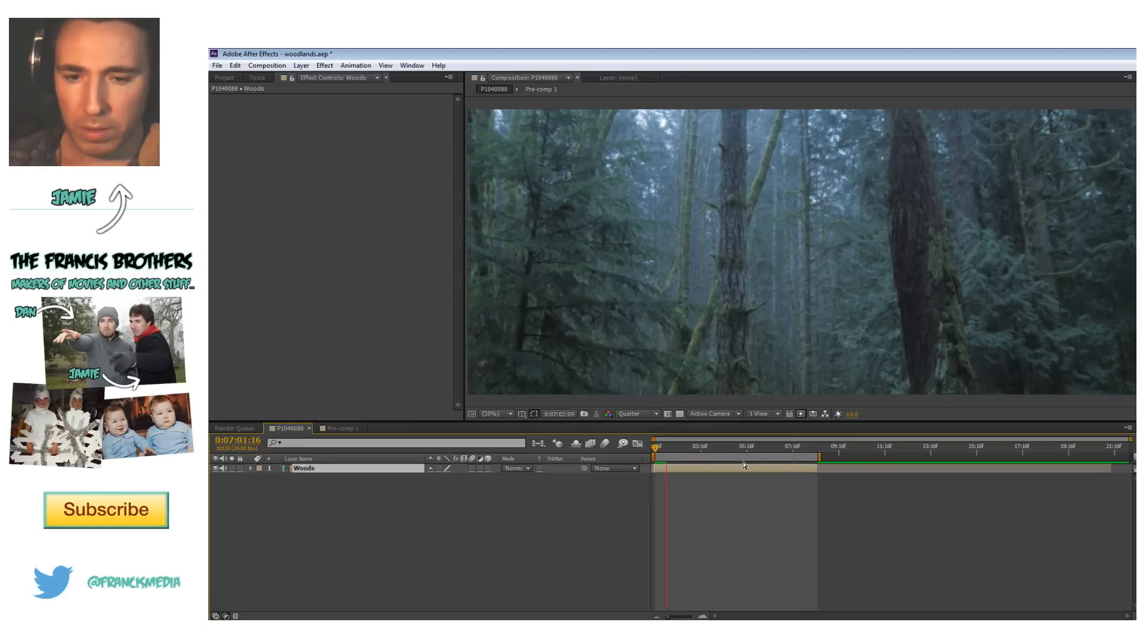
left_click(341, 428)
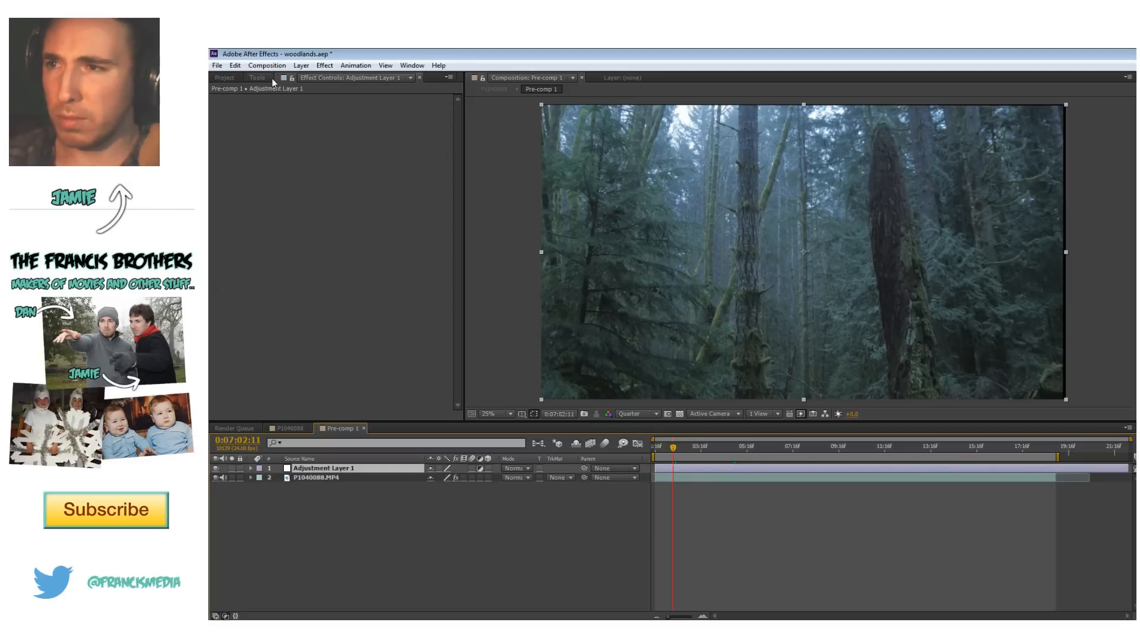
left_click(319, 478)
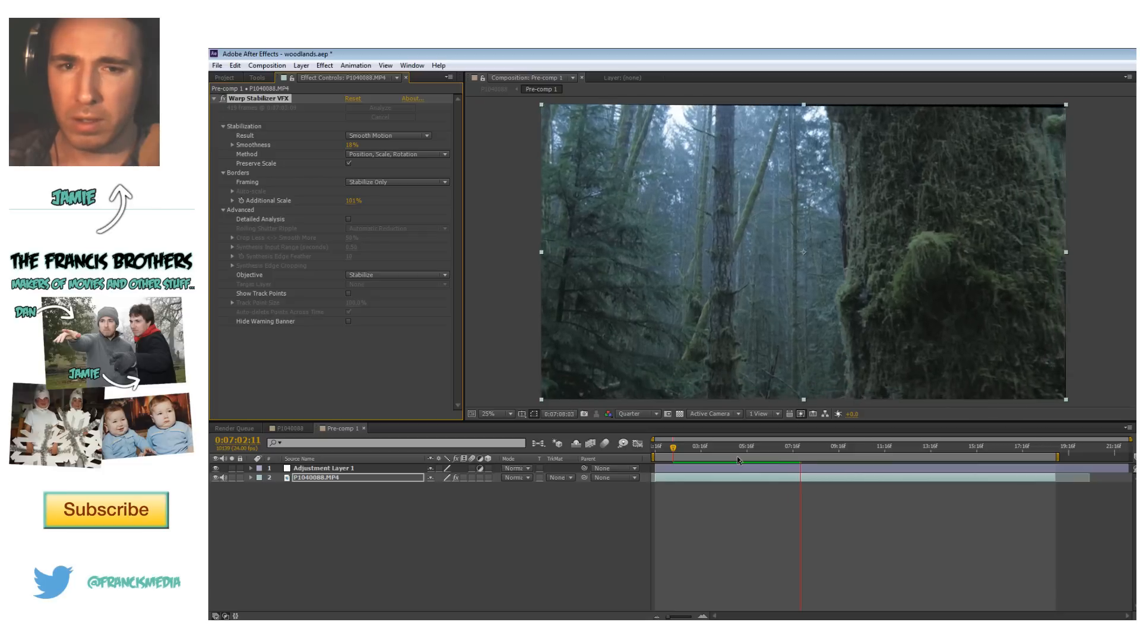
left_click(289, 428)
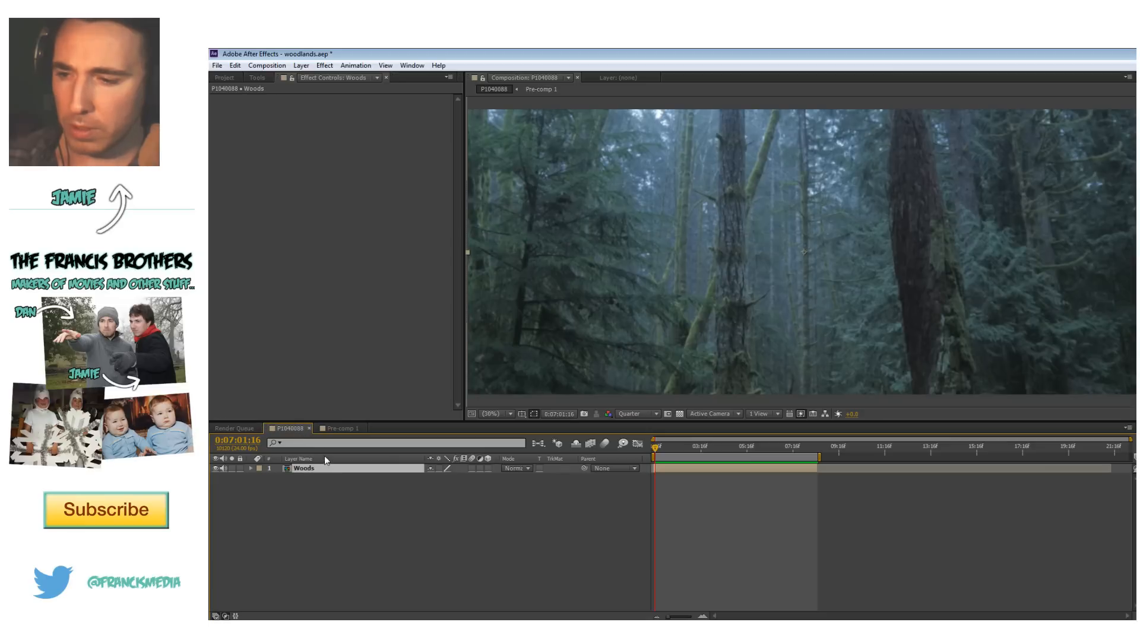
In Pre-comp 1, expand the forest clip's Transform properties, then return to the P1040088 composition.
left_click(339, 428)
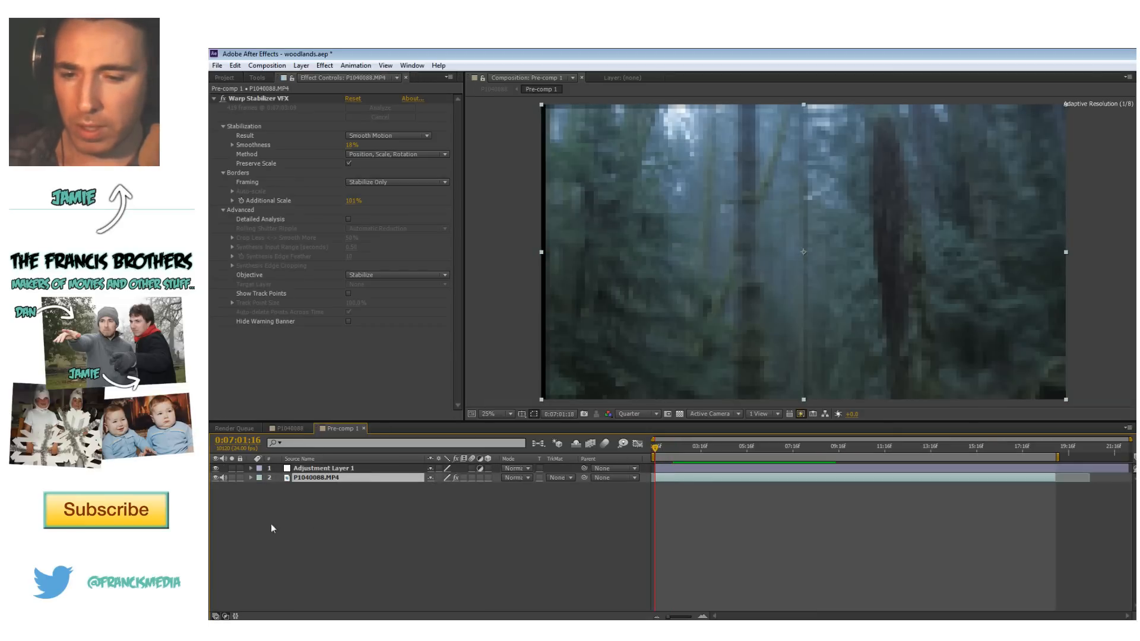
left_click(252, 477)
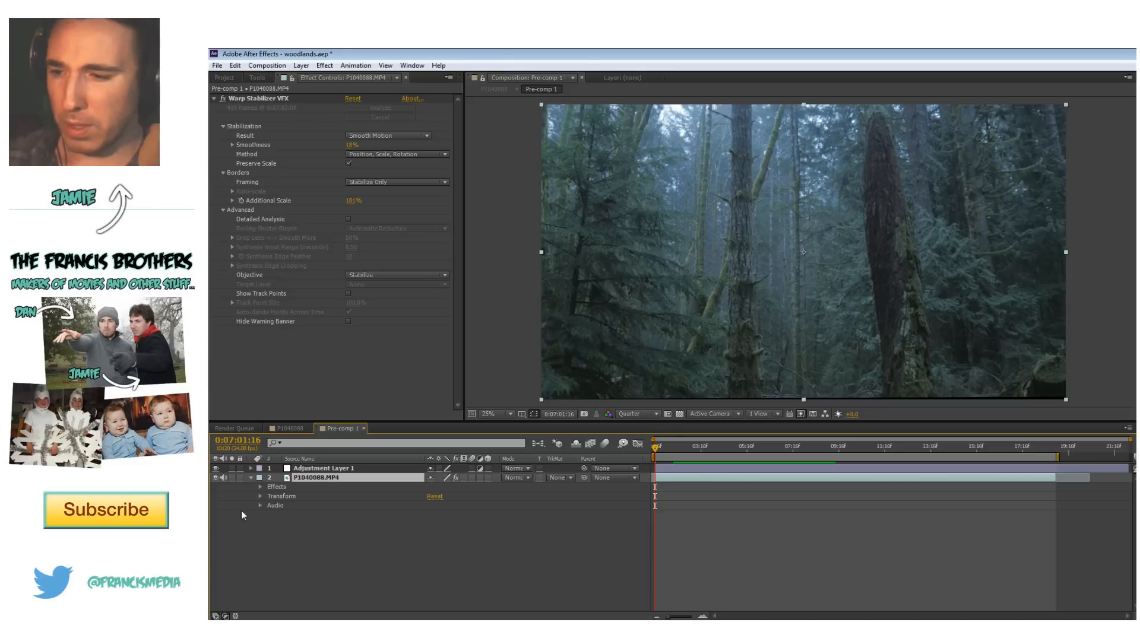
left_click(260, 496)
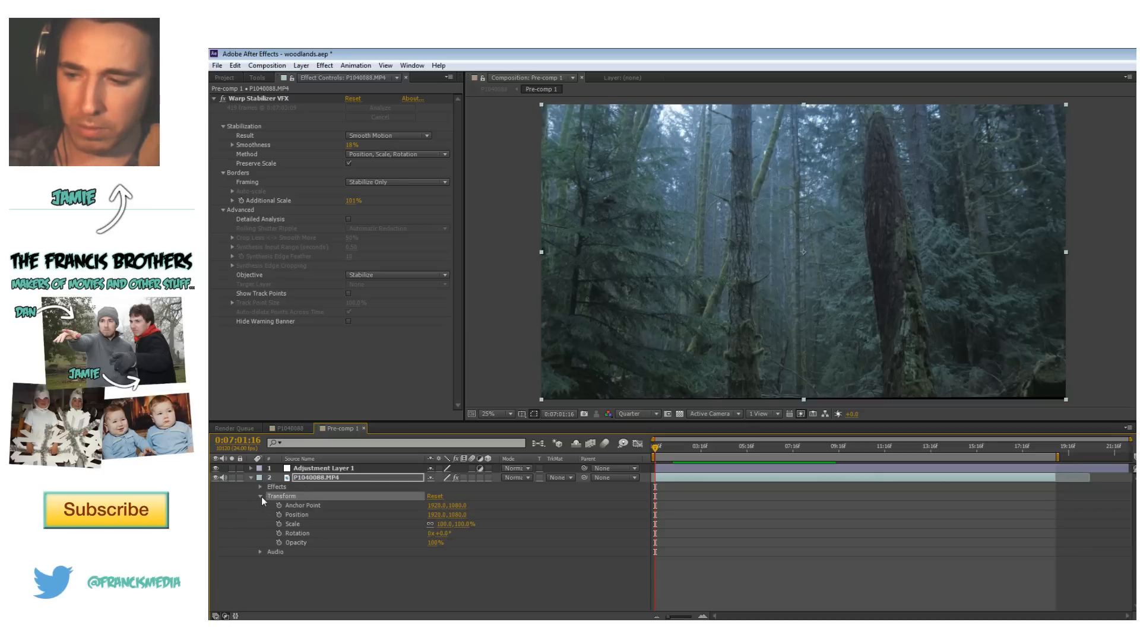
left_click(260, 496)
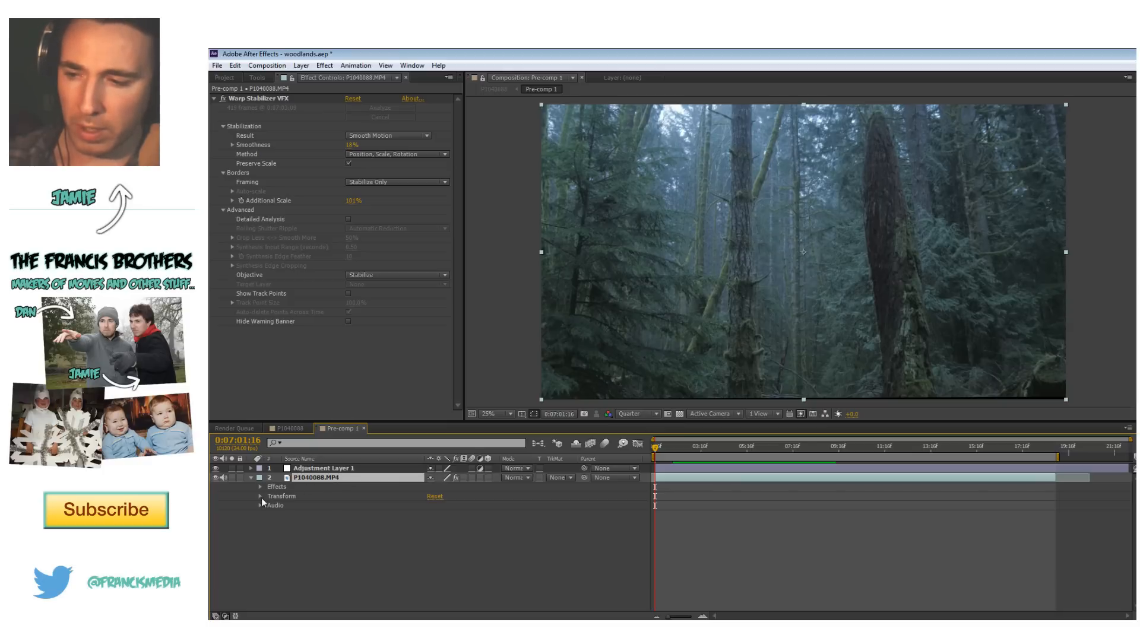
left_click(260, 496)
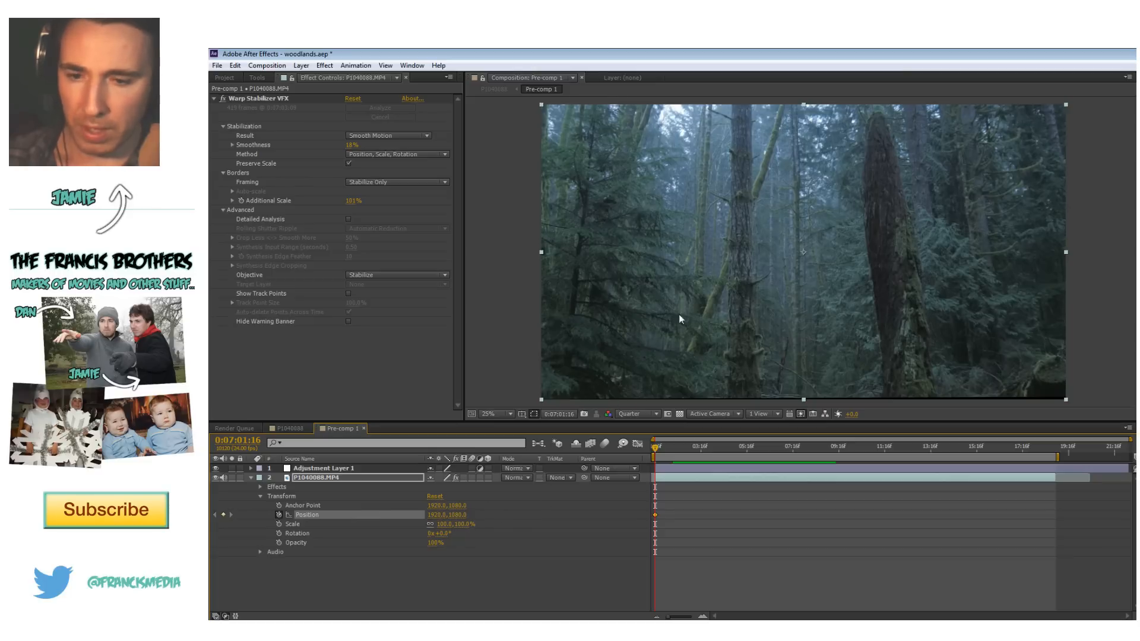
mouse_move(663, 498)
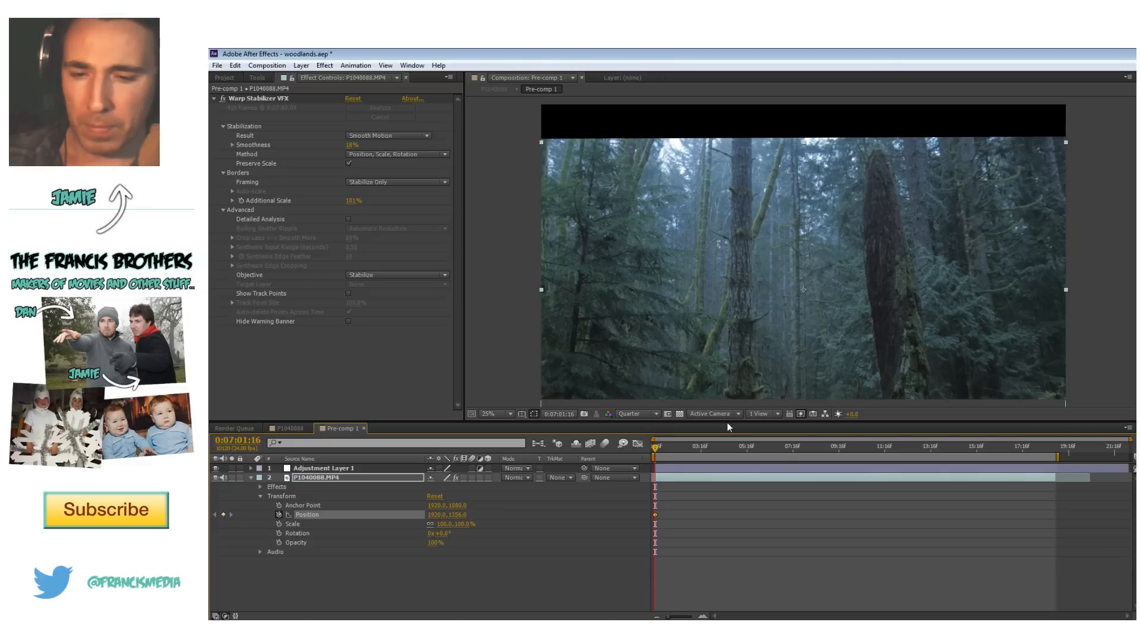
left_click(1025, 446)
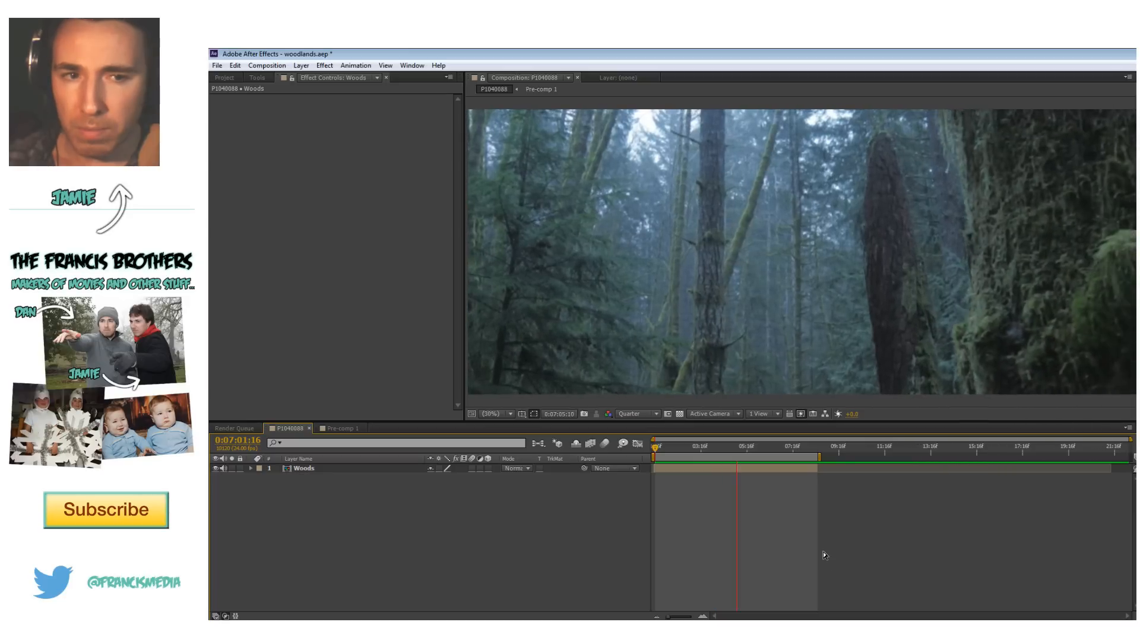
Add shutterstock_212397901.jpg to the composition and move it to the upper-left of the frame.
left_click(224, 77)
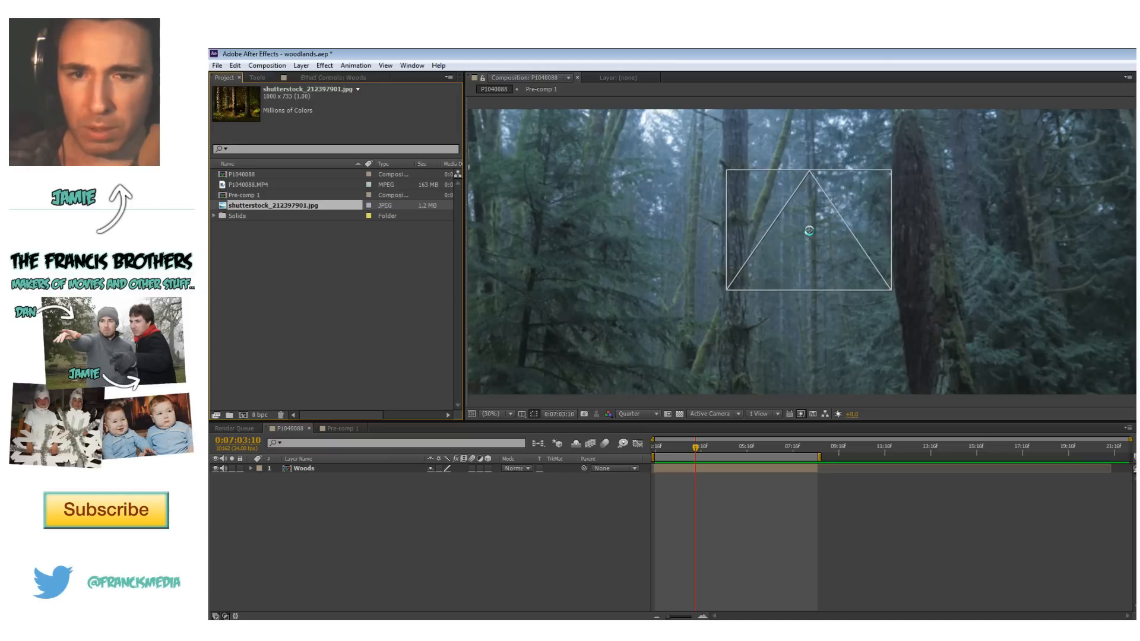
left_click_drag(272, 205, 809, 229)
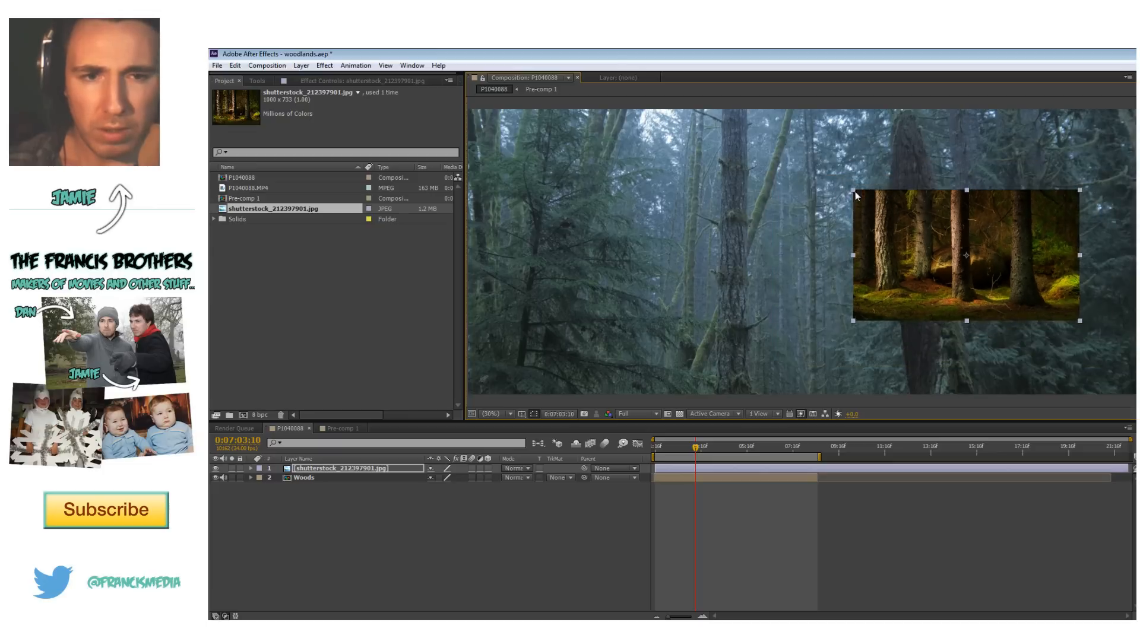
left_click_drag(965, 255, 600, 296)
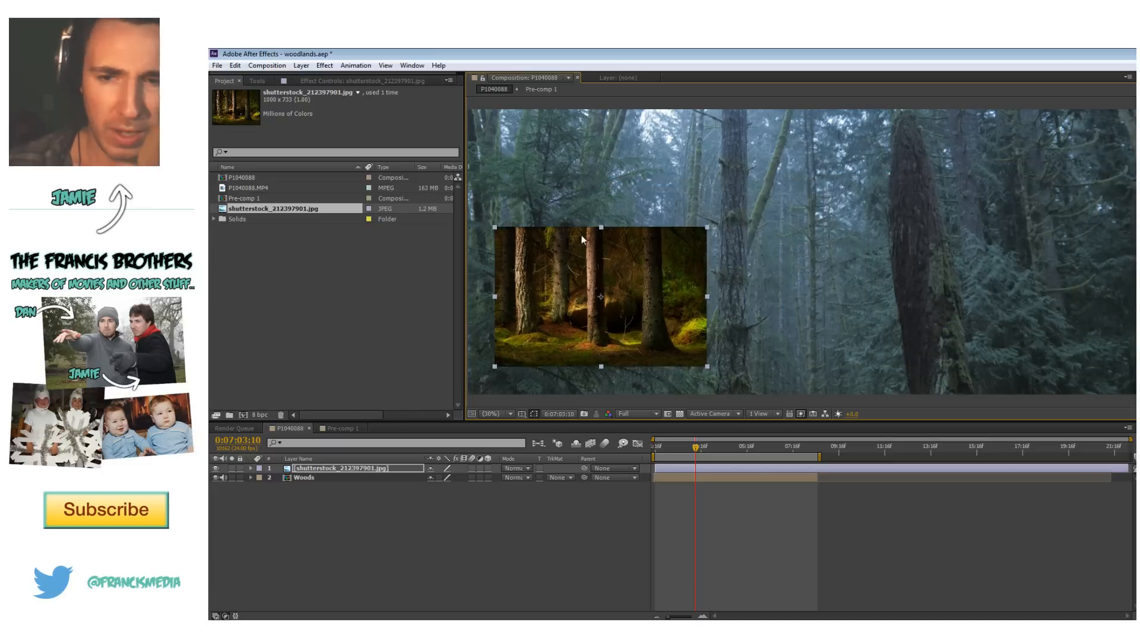
mouse_move(627, 321)
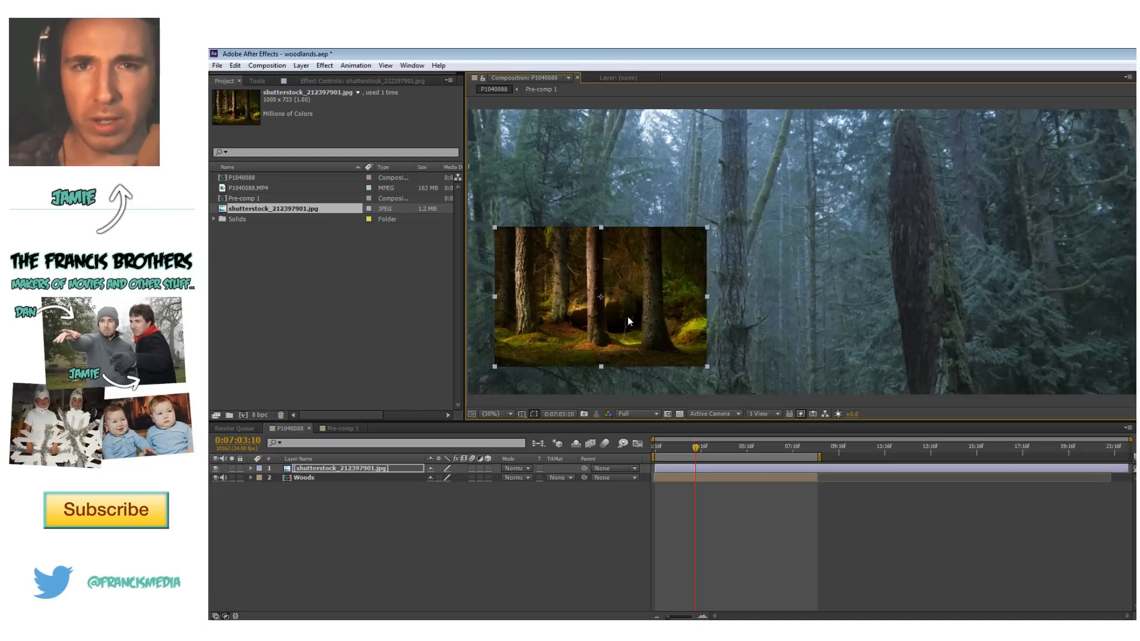
mouse_move(933, 175)
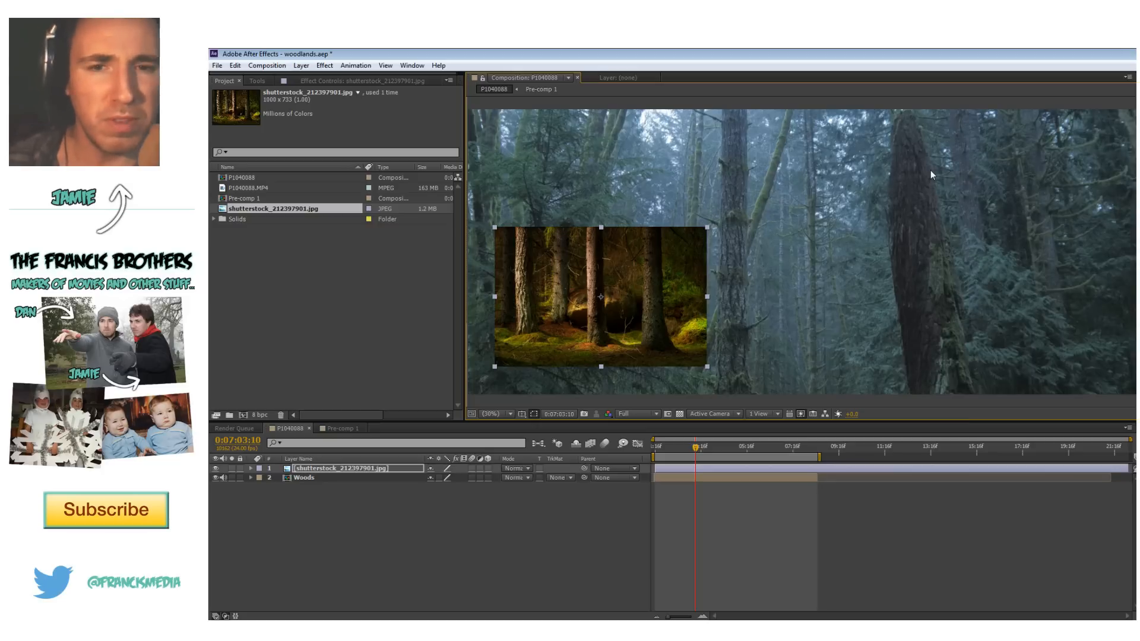
mouse_move(794, 215)
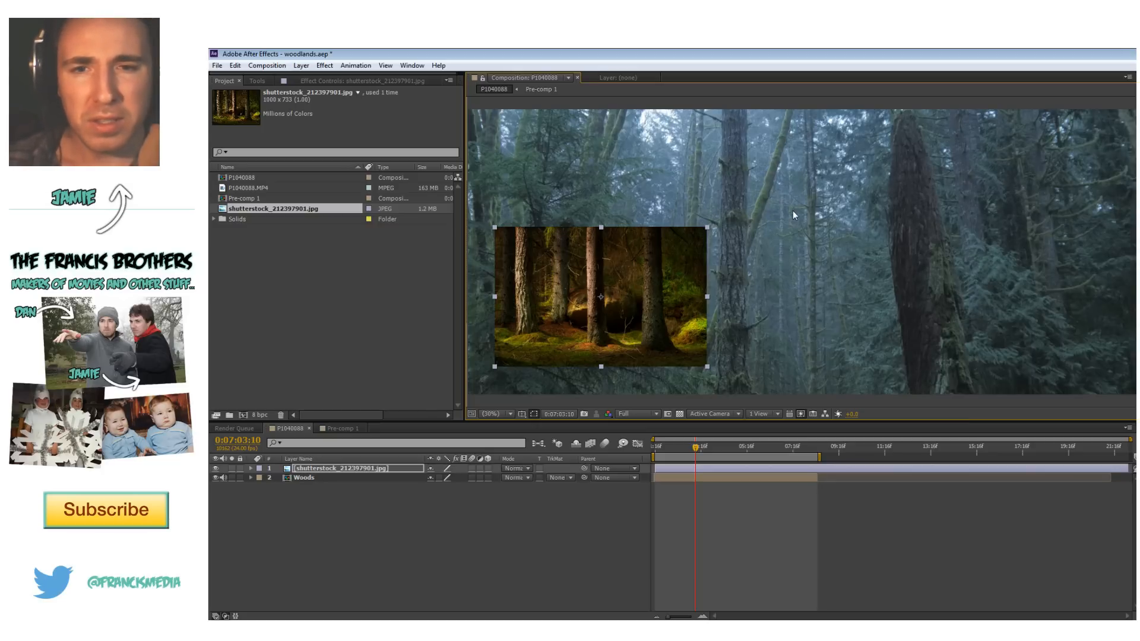
left_click_drag(600, 295, 782, 282)
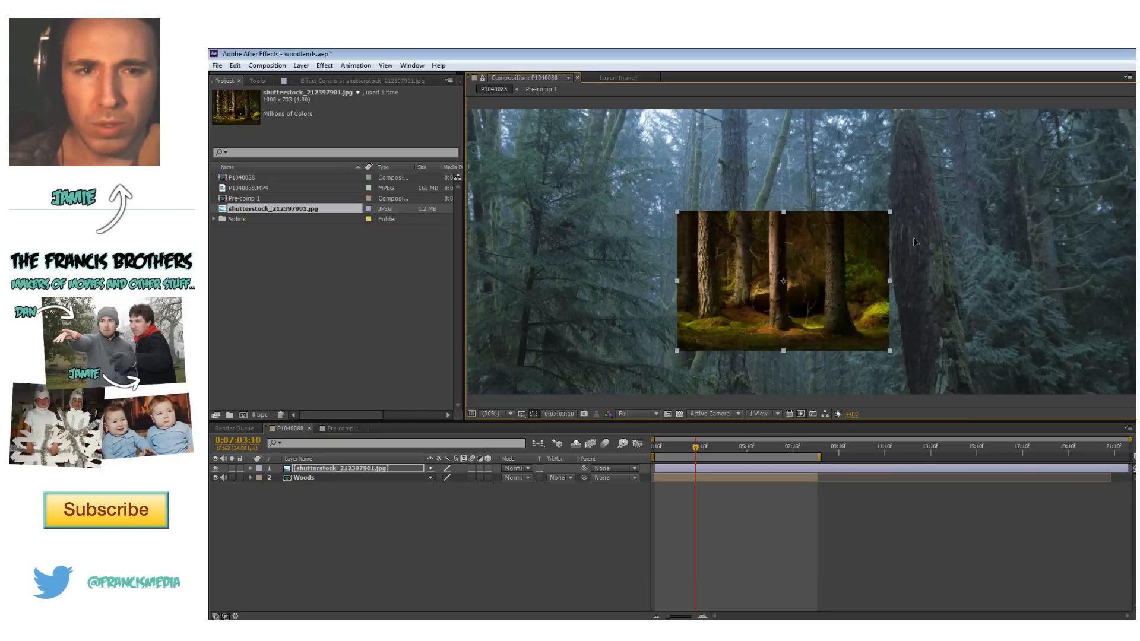
left_click_drag(782, 280, 1030, 204)
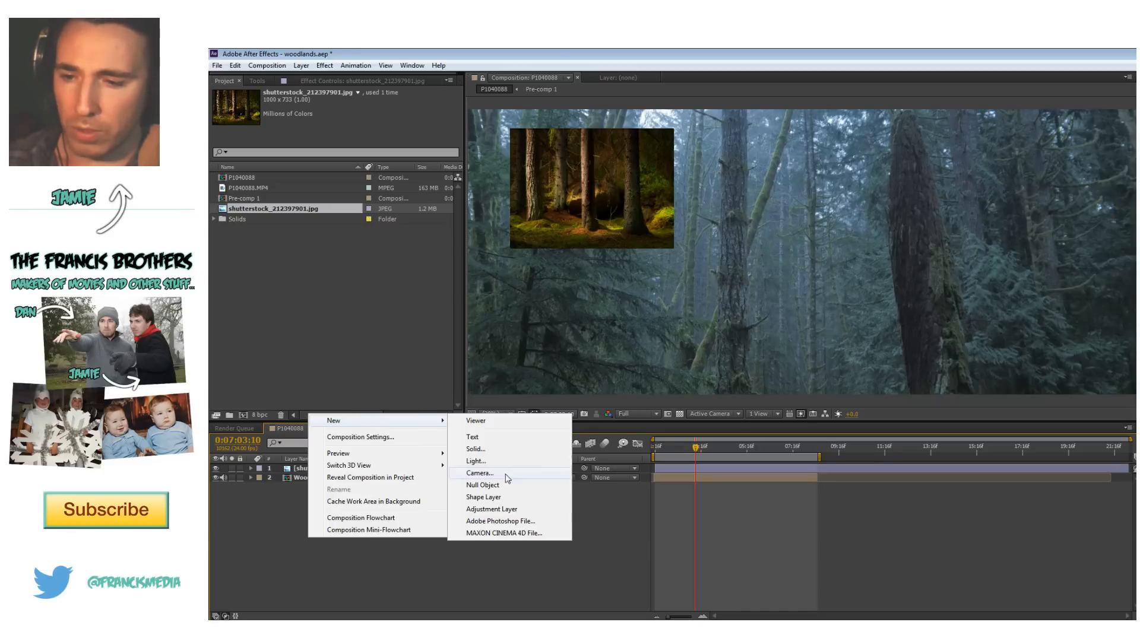
left_click(491, 508)
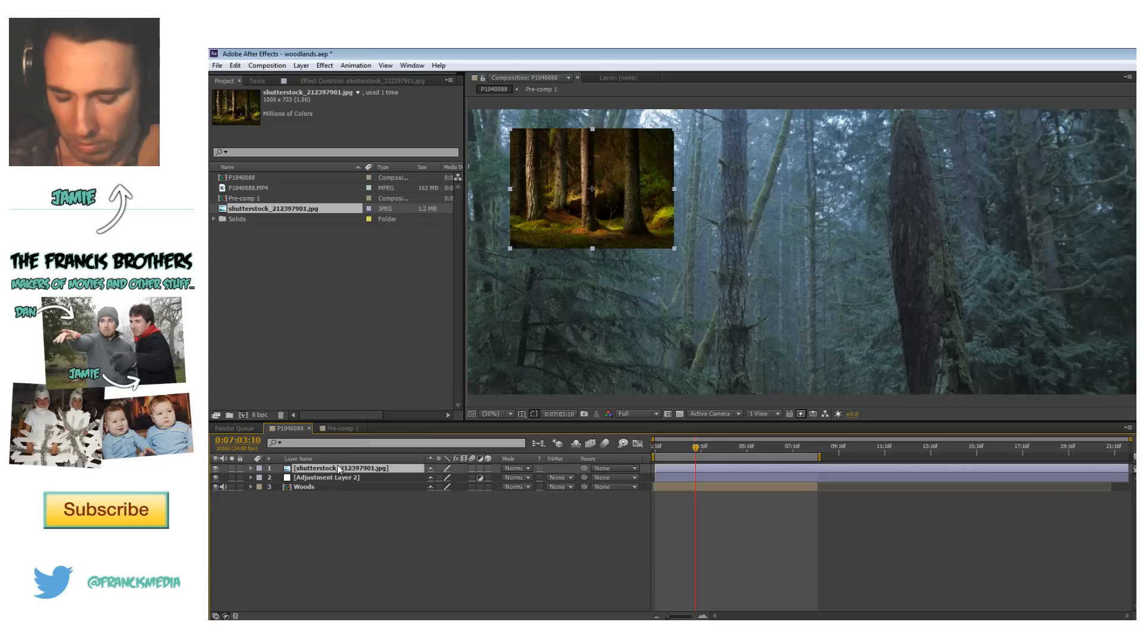
Rename the reference photo layer 'Guide Color' and reselect the adjustment layer.
type("Guide Color")
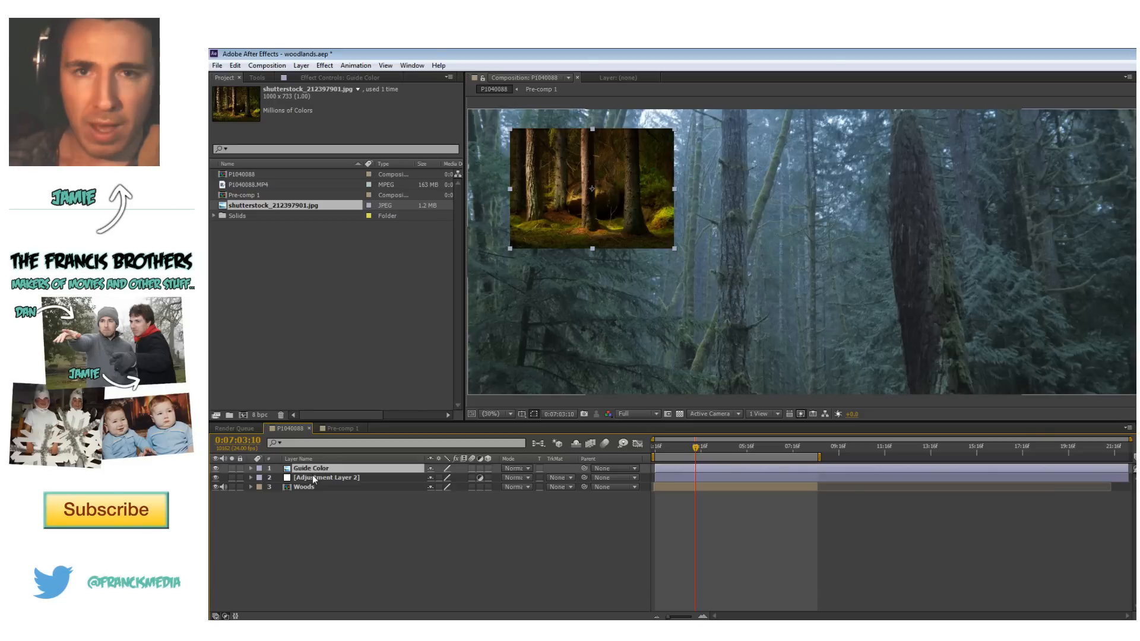
left_click(303, 487)
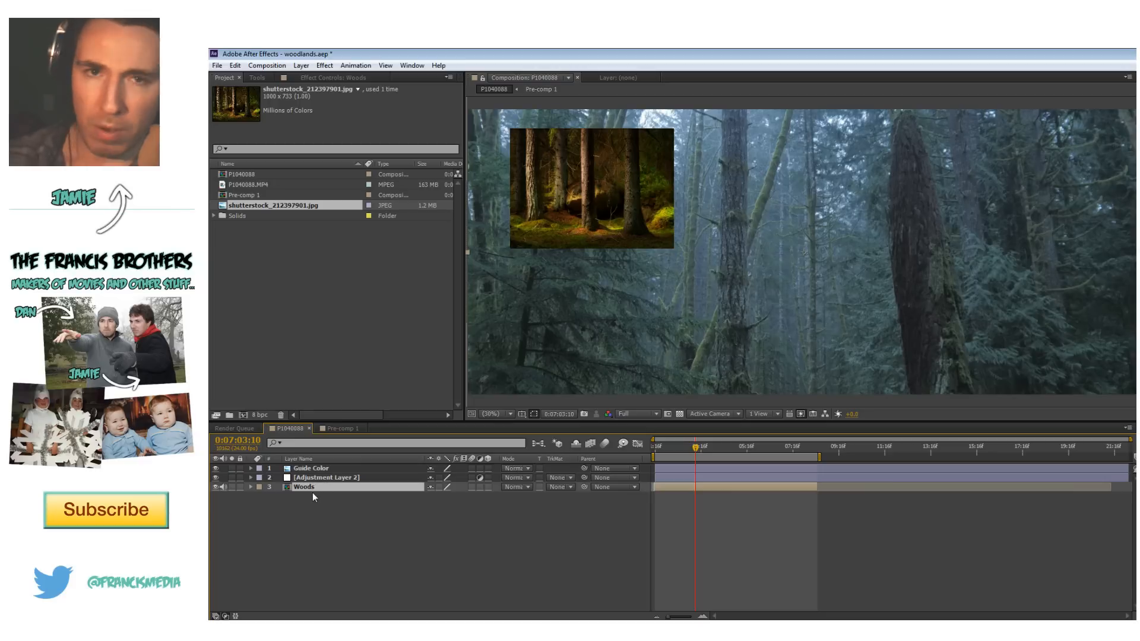
left_click(327, 477)
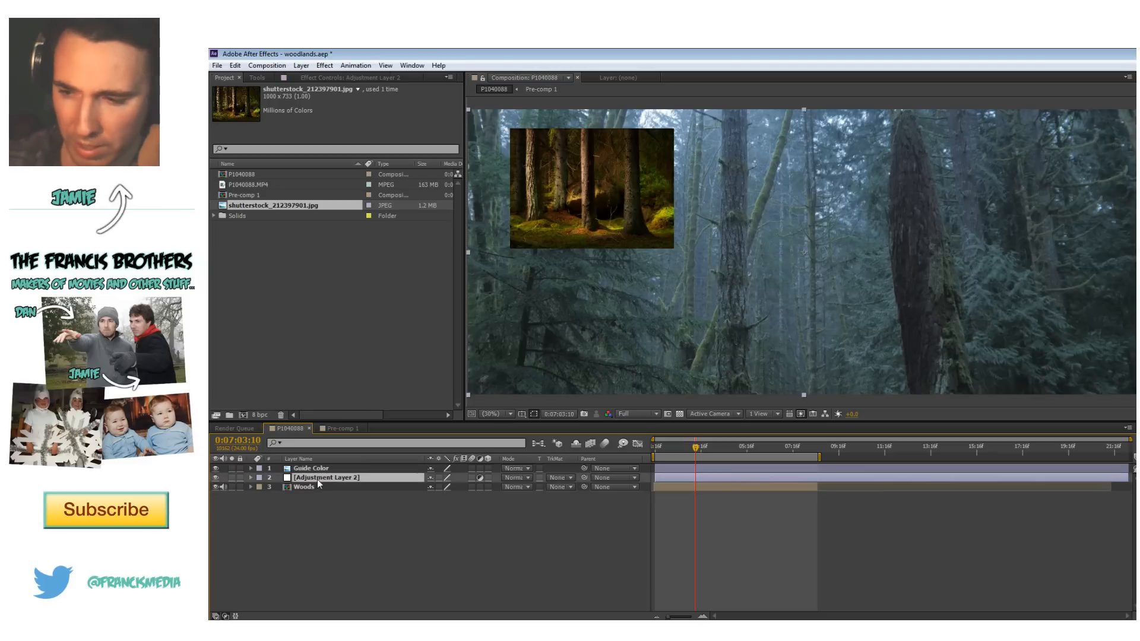
left_click(311, 467)
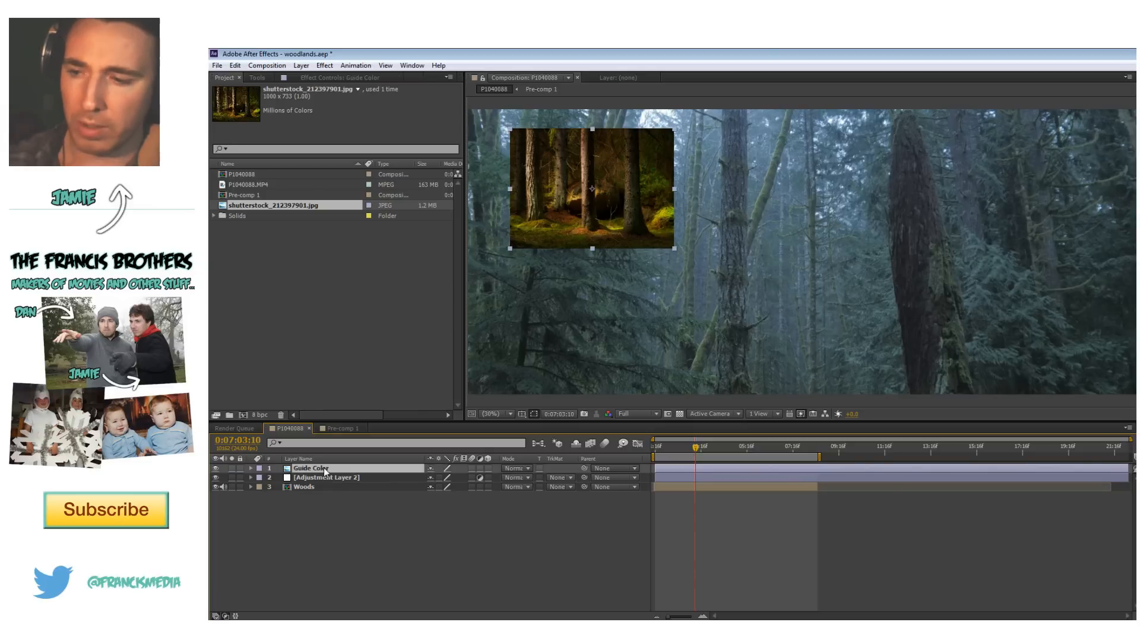
left_click(326, 477)
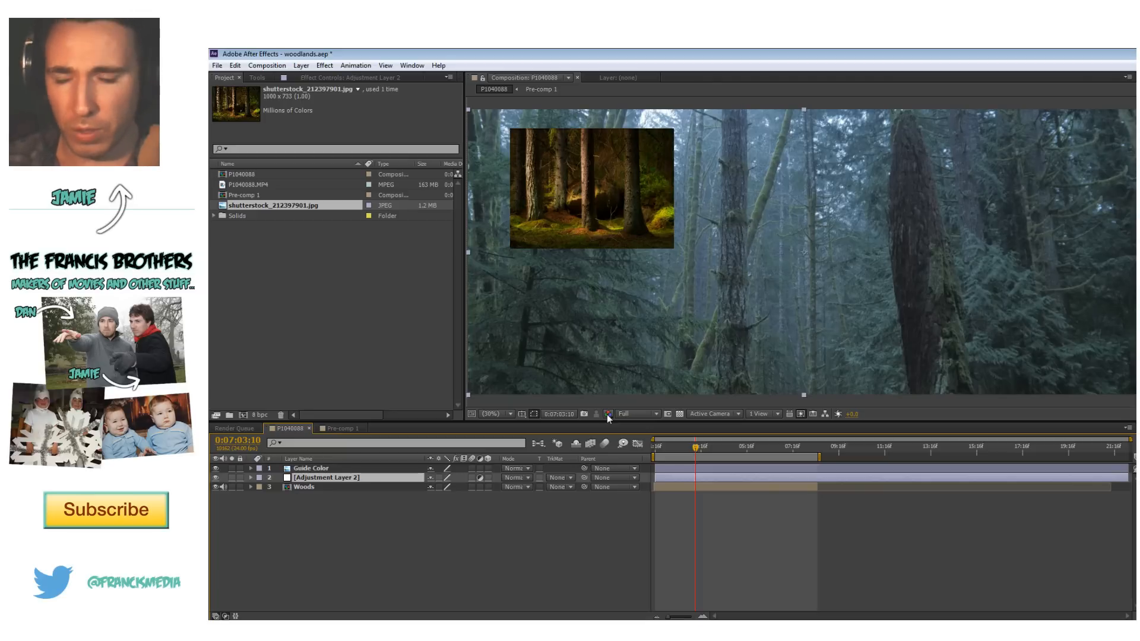
Set the Composition viewer's Show Channel option to Red.
left_click(609, 414)
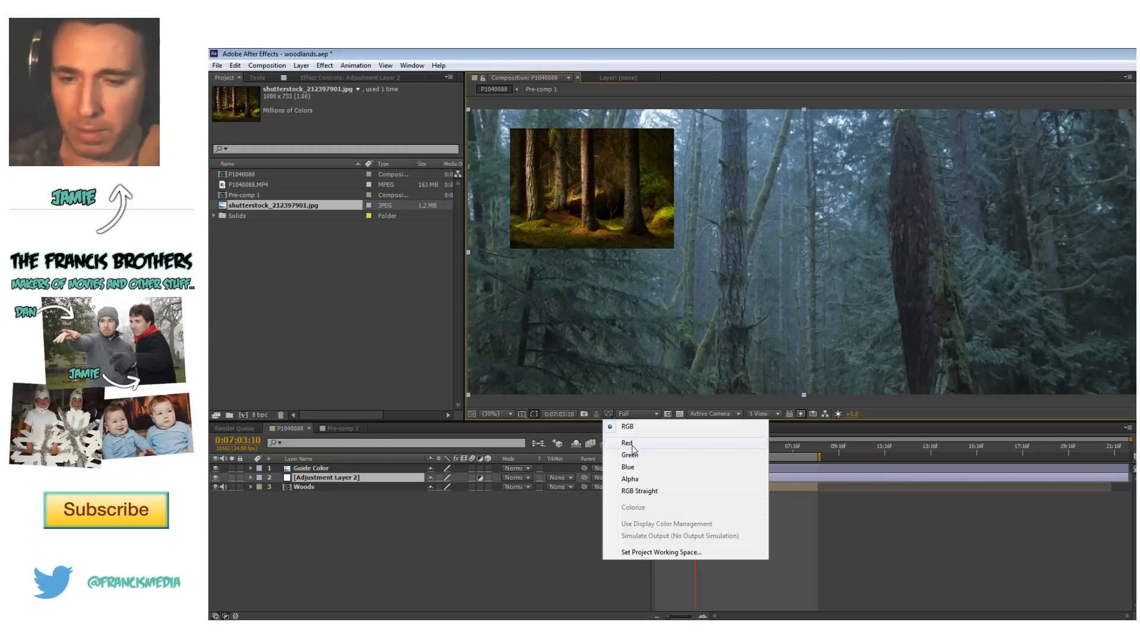
left_click(627, 443)
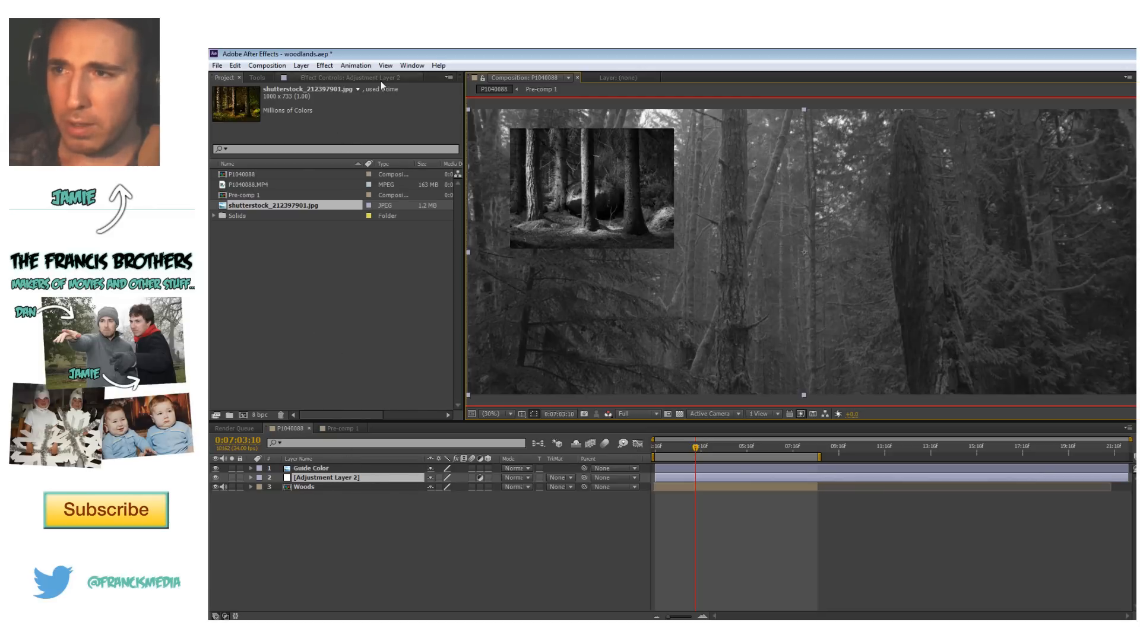
Search Effects & Presets for 'curves' to apply Curves to Adjustment Layer 2.
left_click(349, 77)
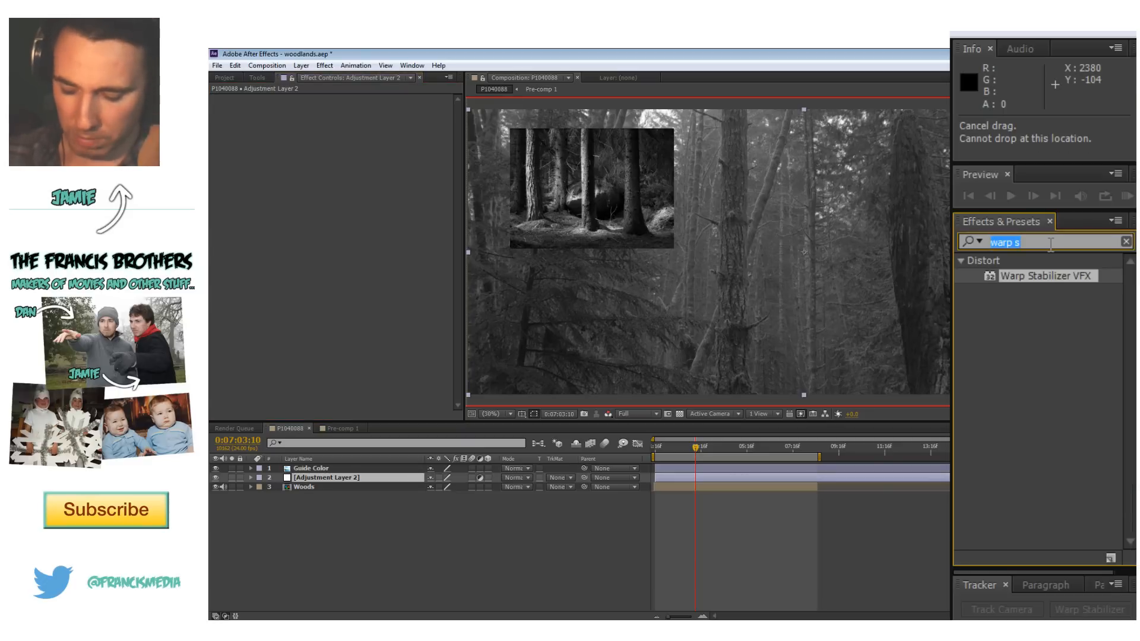
type("curv")
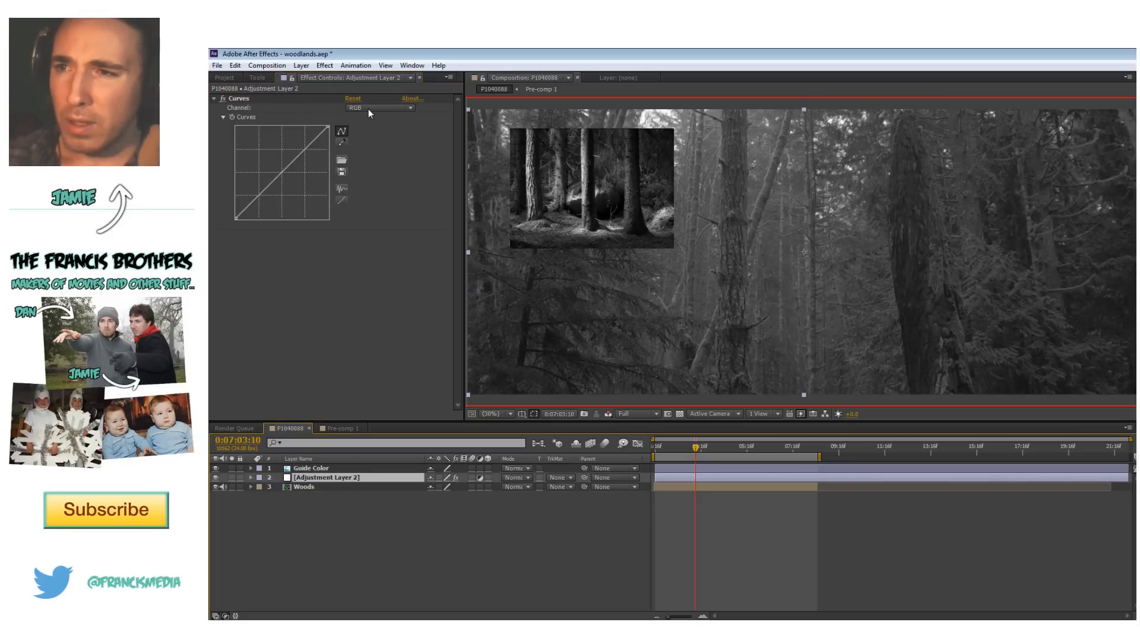
Set Curves to the Red channel, raise its black point and bend the curve down.
left_click(379, 107)
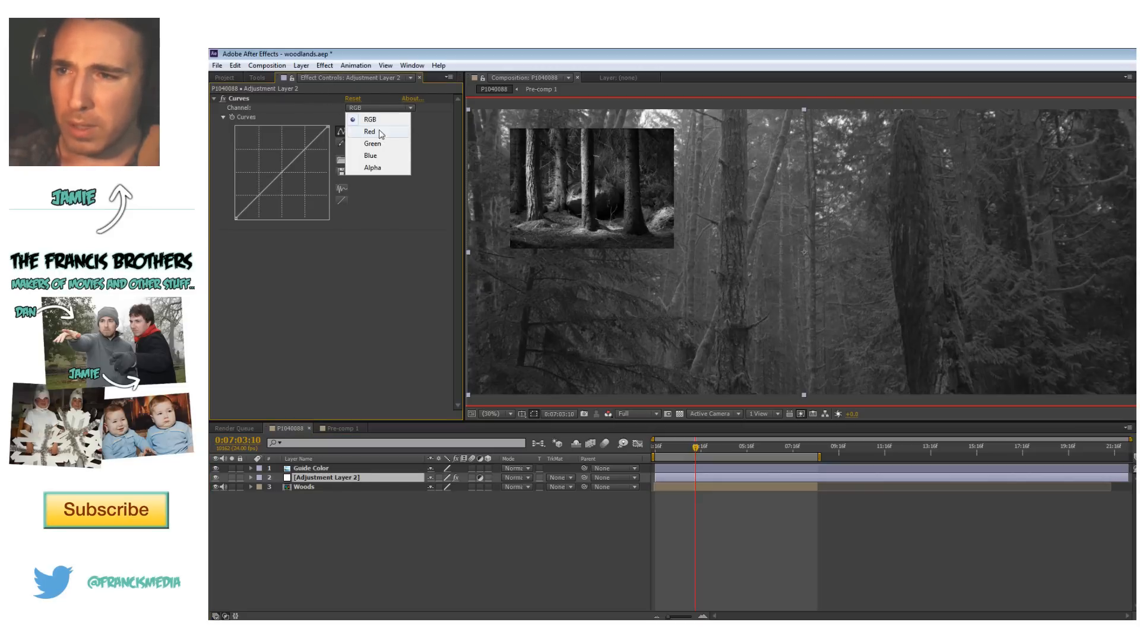
left_click(609, 414)
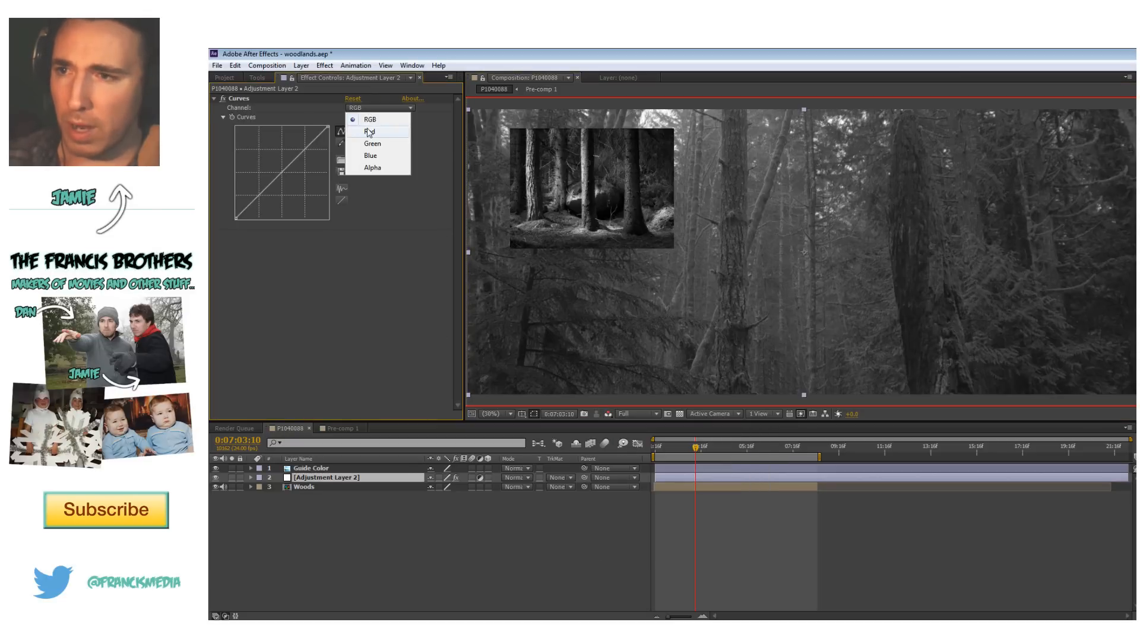
left_click(371, 131)
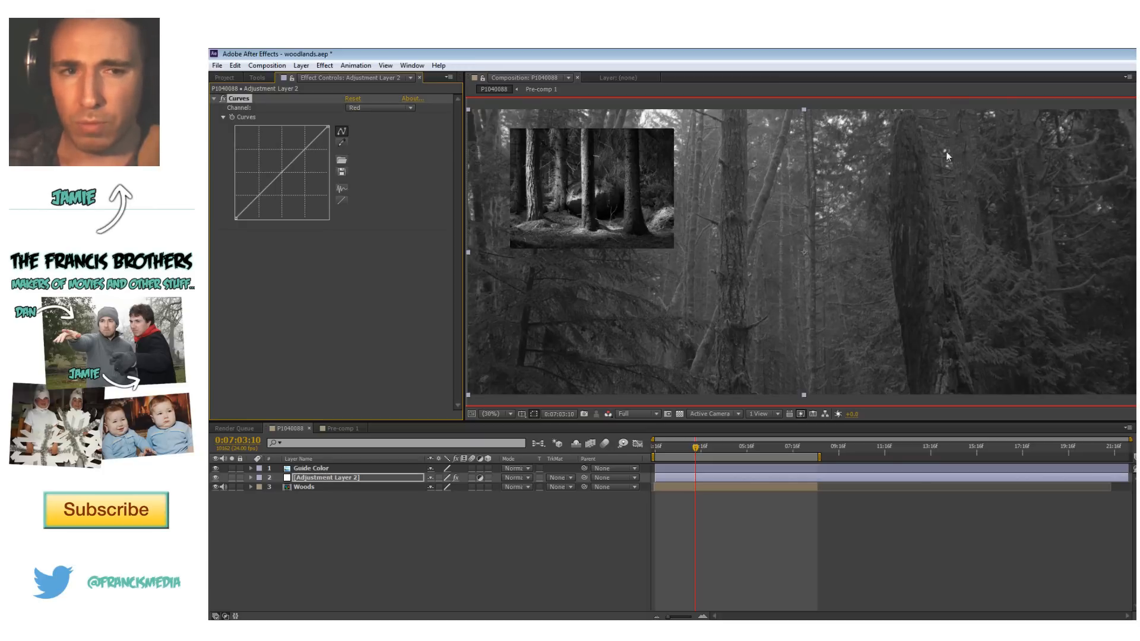
mouse_move(814, 190)
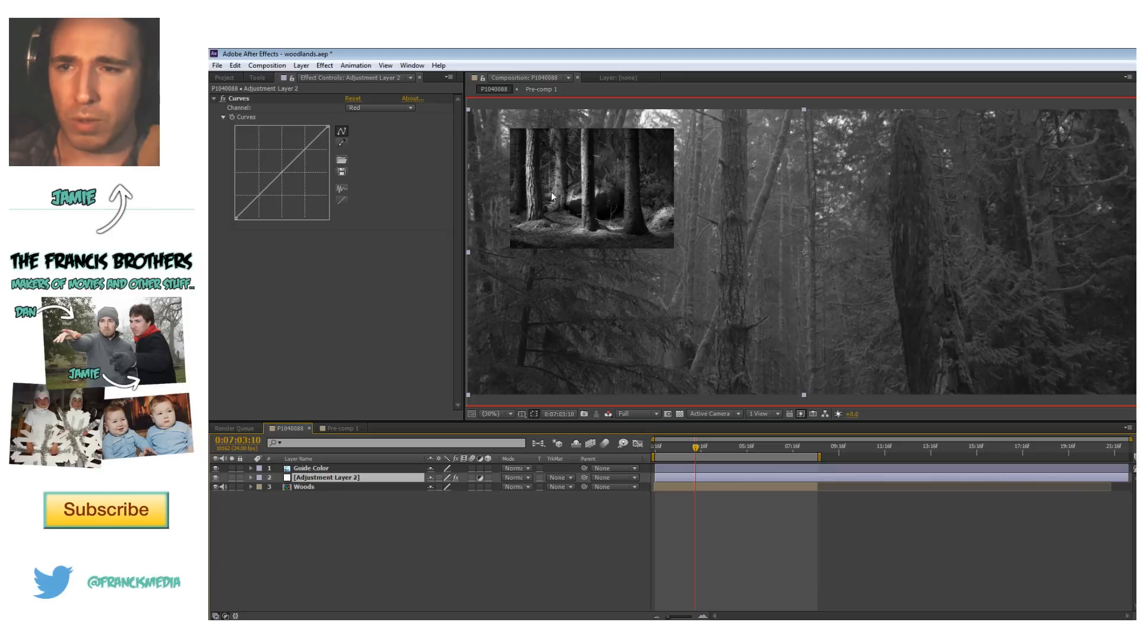
mouse_move(608, 157)
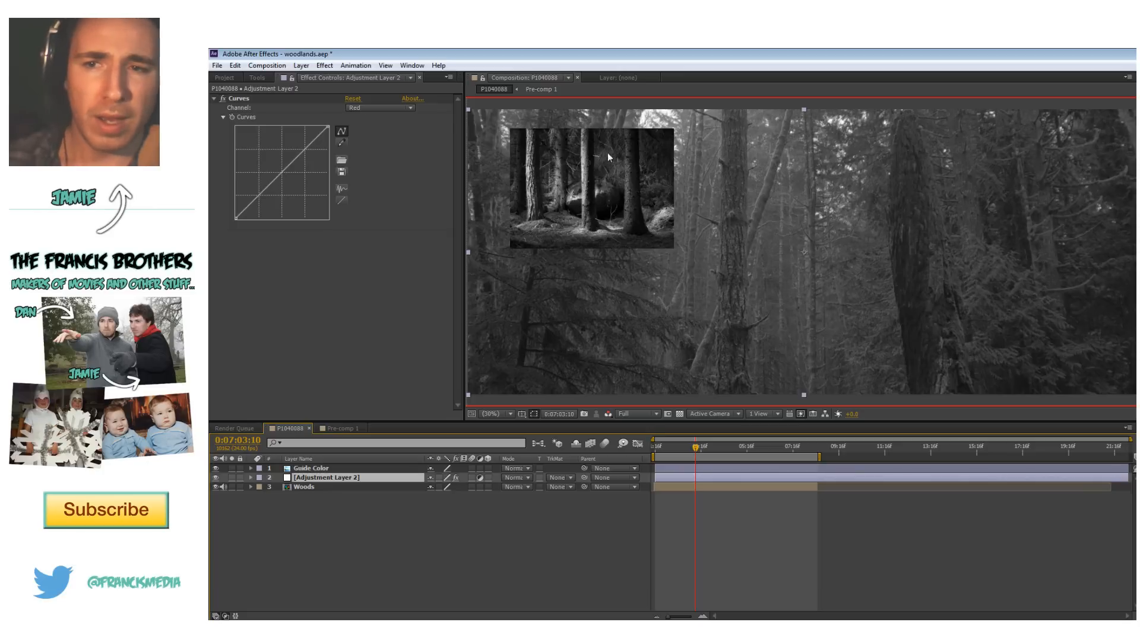
mouse_move(639, 226)
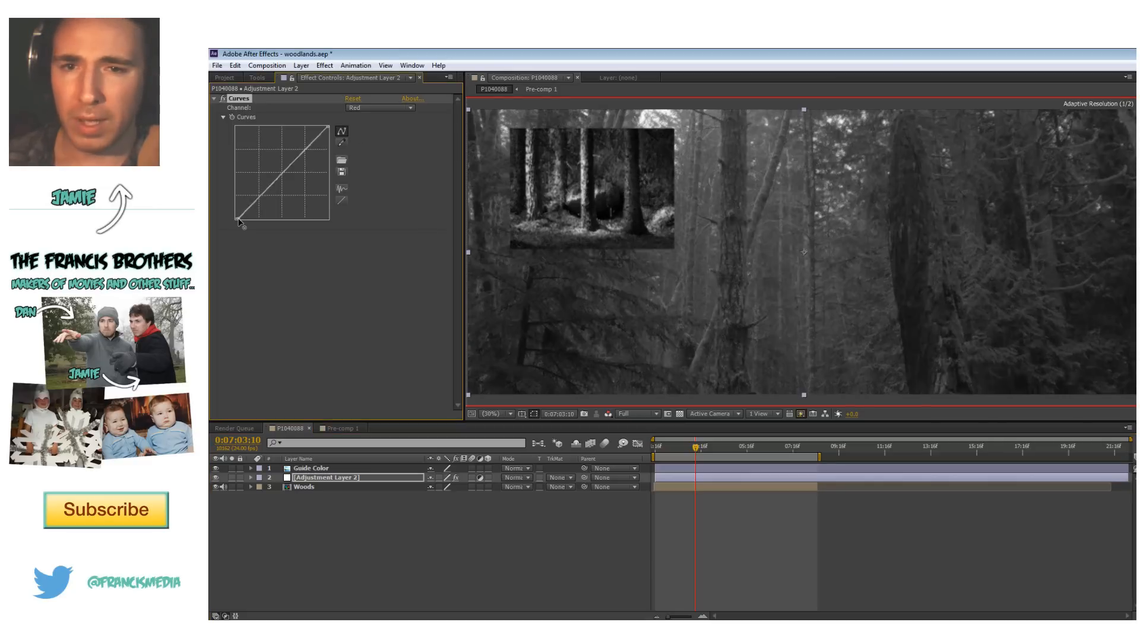
left_click_drag(240, 222, 243, 224)
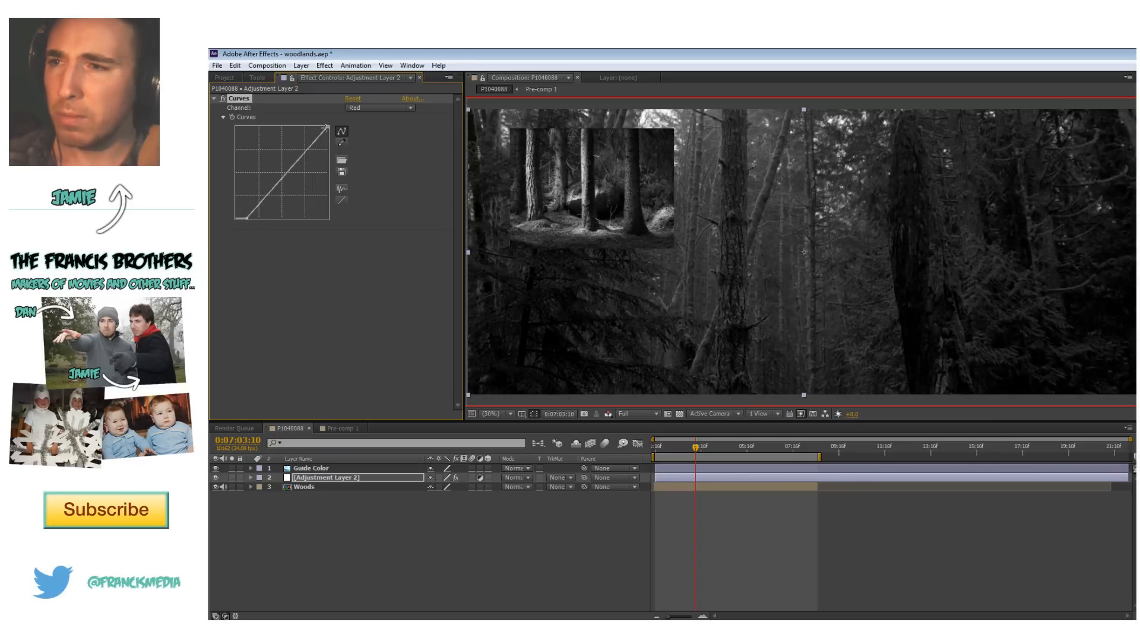
left_click_drag(324, 131, 325, 129)
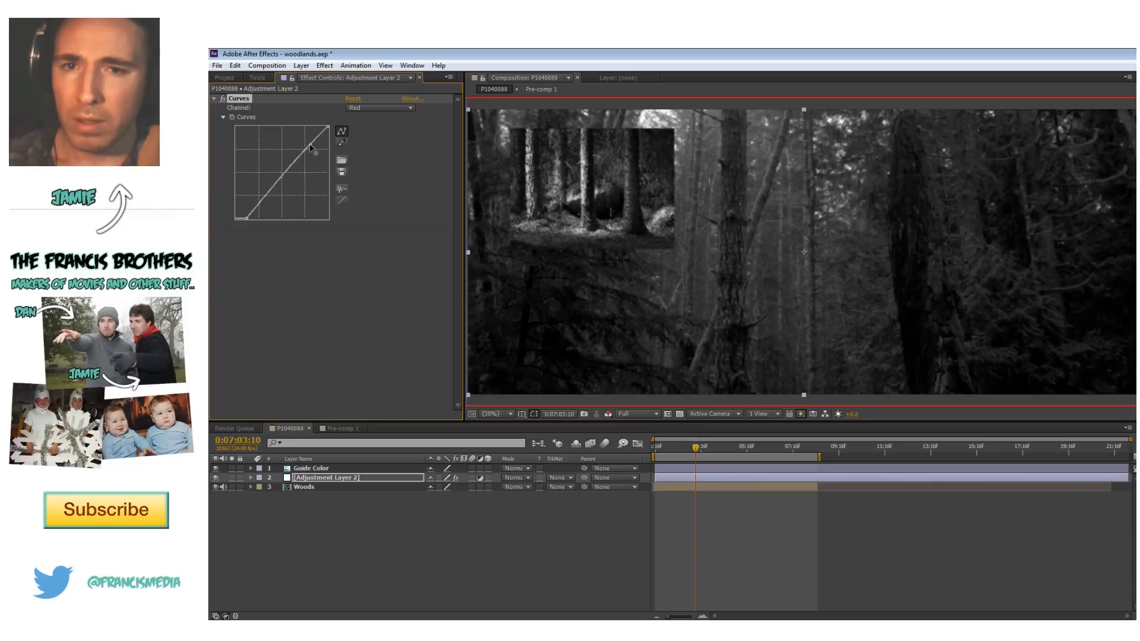
left_click_drag(321, 130, 307, 159)
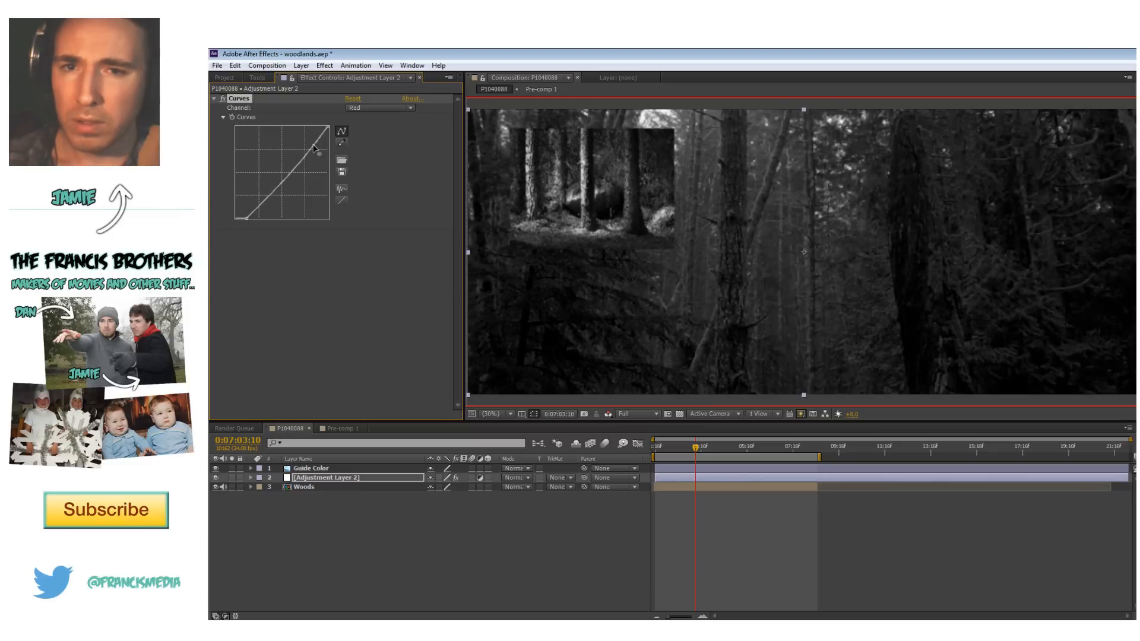
left_click_drag(314, 149, 313, 153)
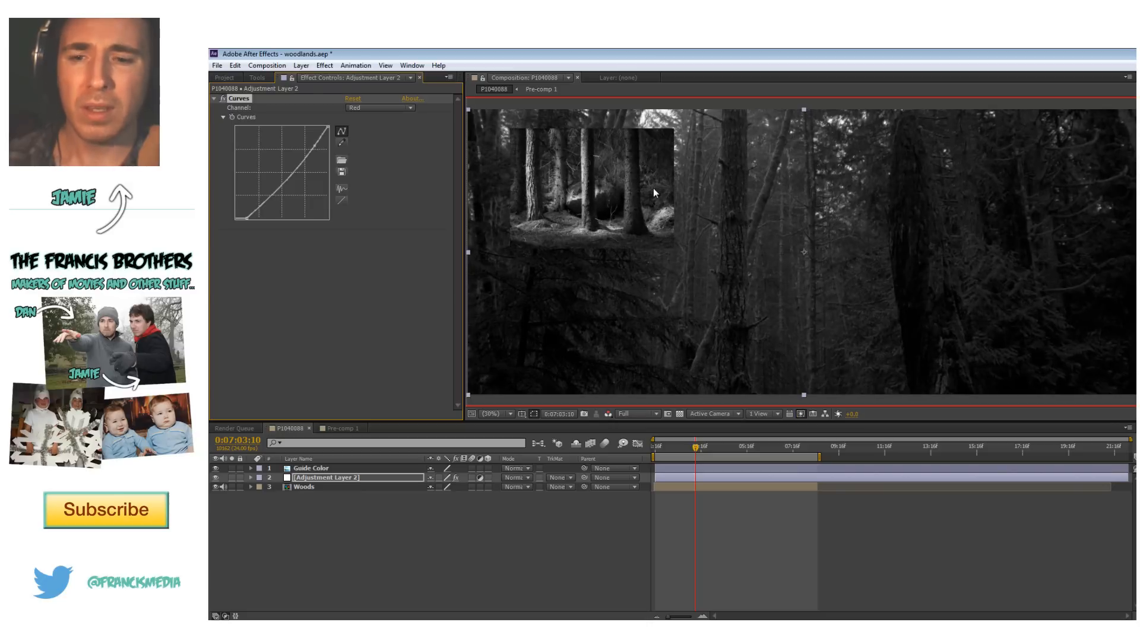
mouse_move(579, 315)
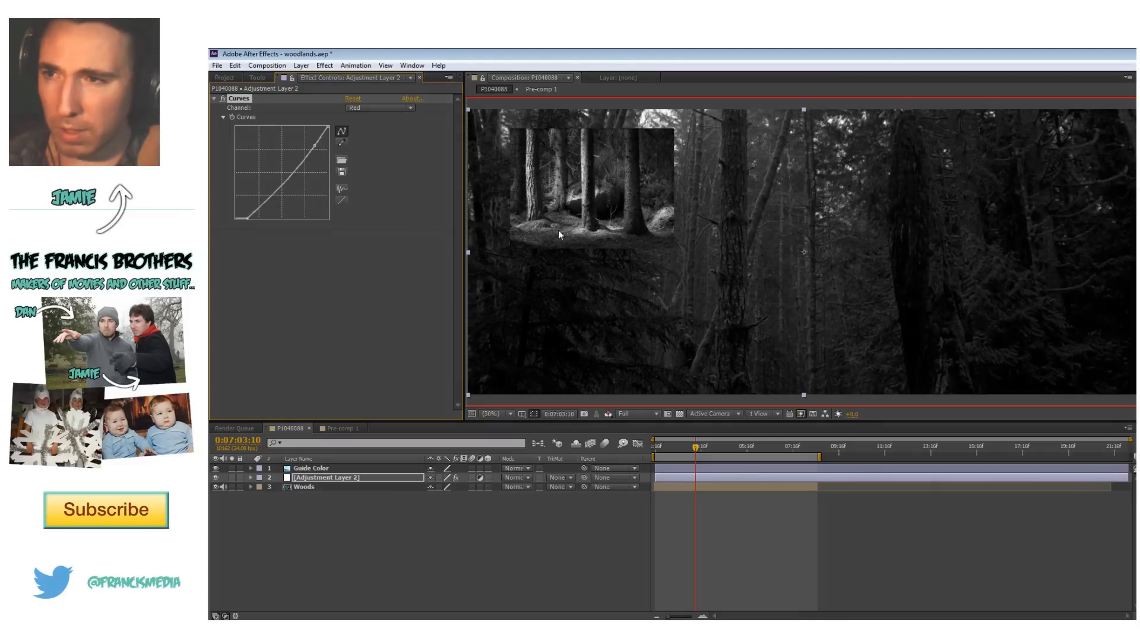
Switch the Curves effect's Channel dropdown from Red to Green.
left_click(609, 413)
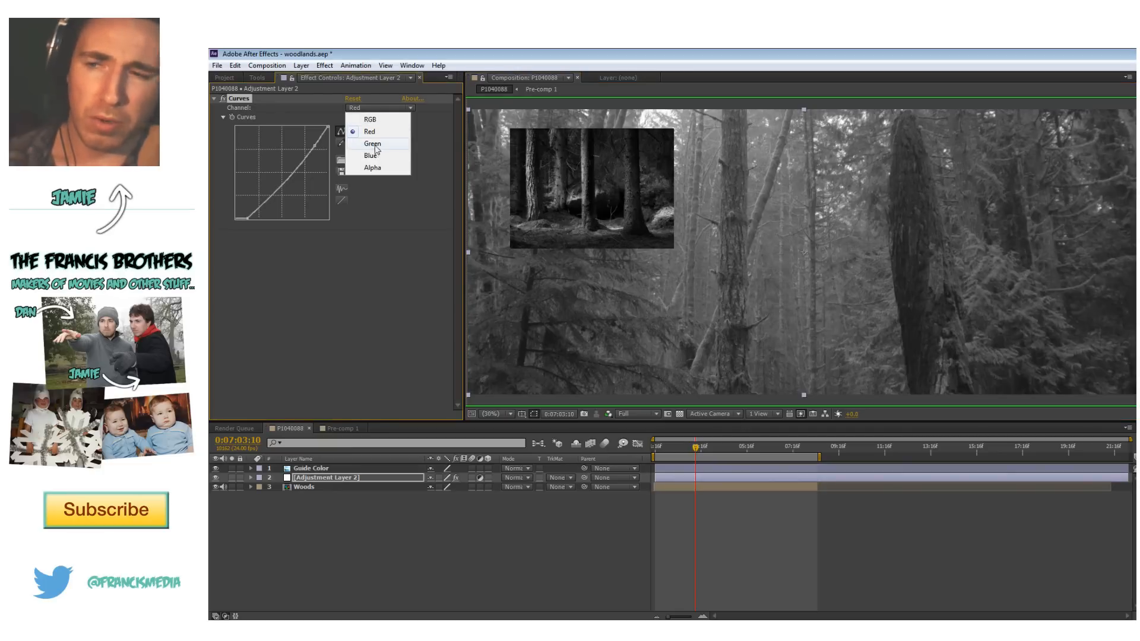
left_click(372, 142)
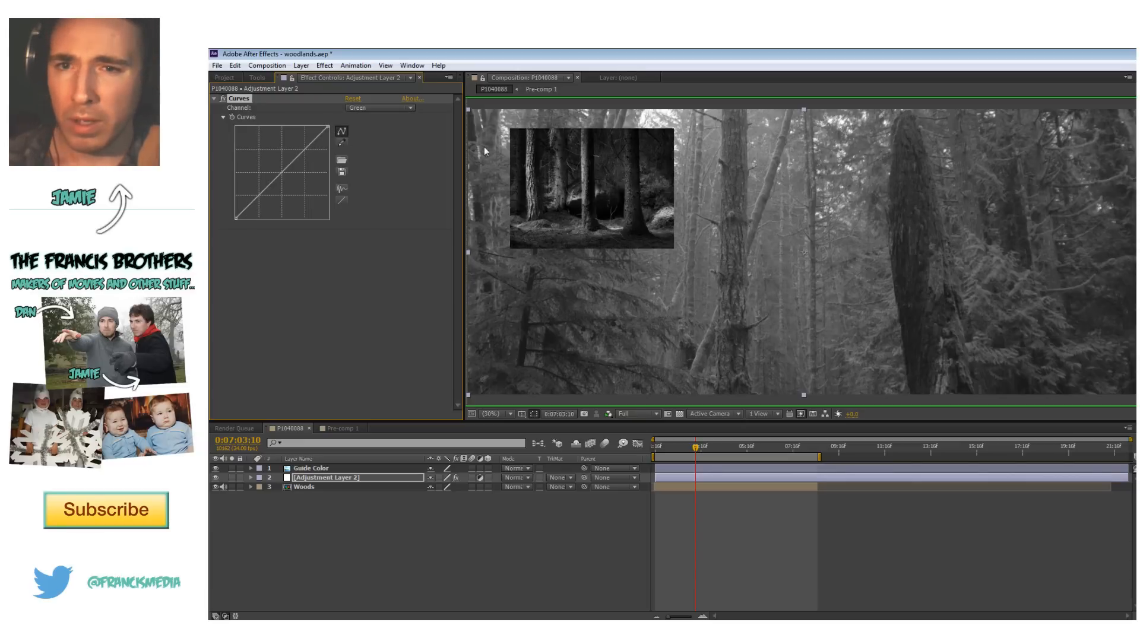
mouse_move(546, 337)
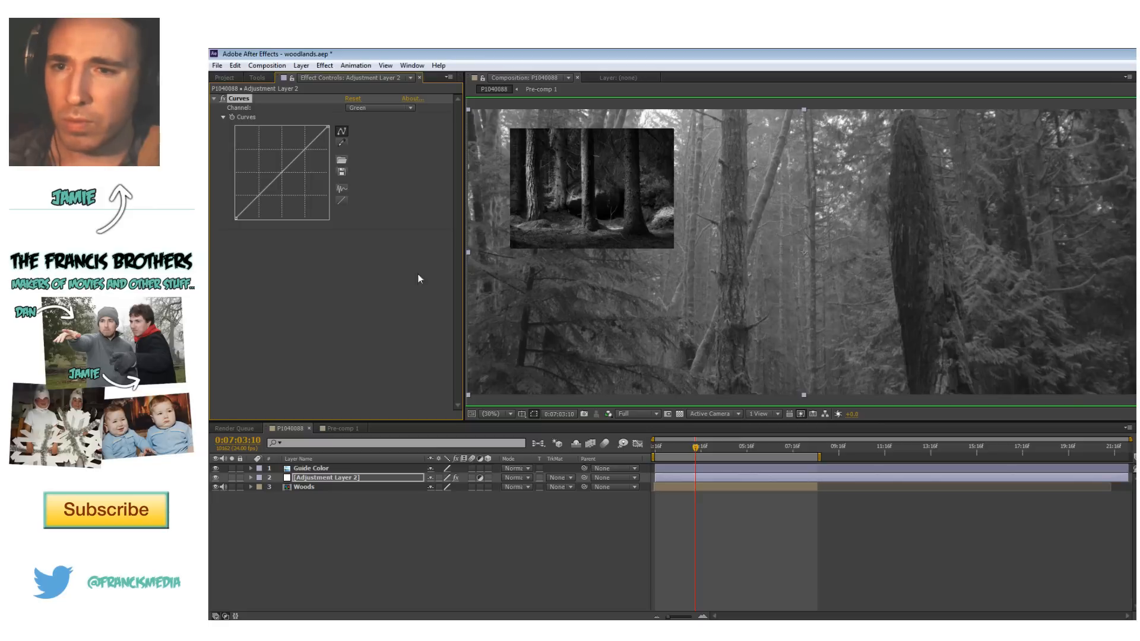
mouse_move(238, 224)
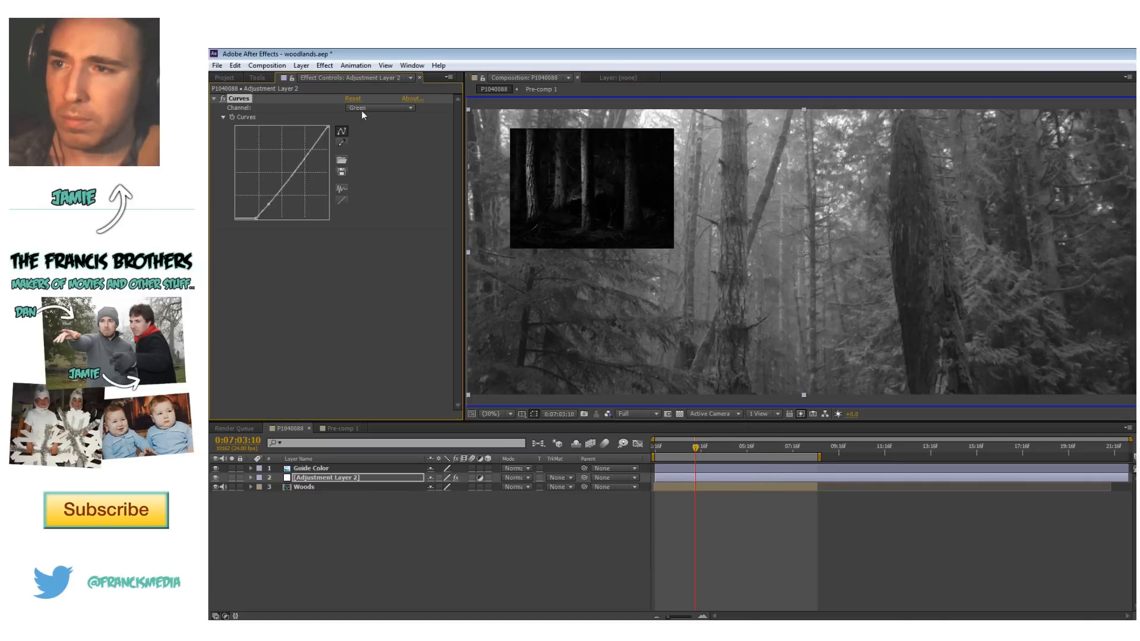
Set Curves to the Blue channel and bend the blue curve down to match the guide.
left_click(378, 107)
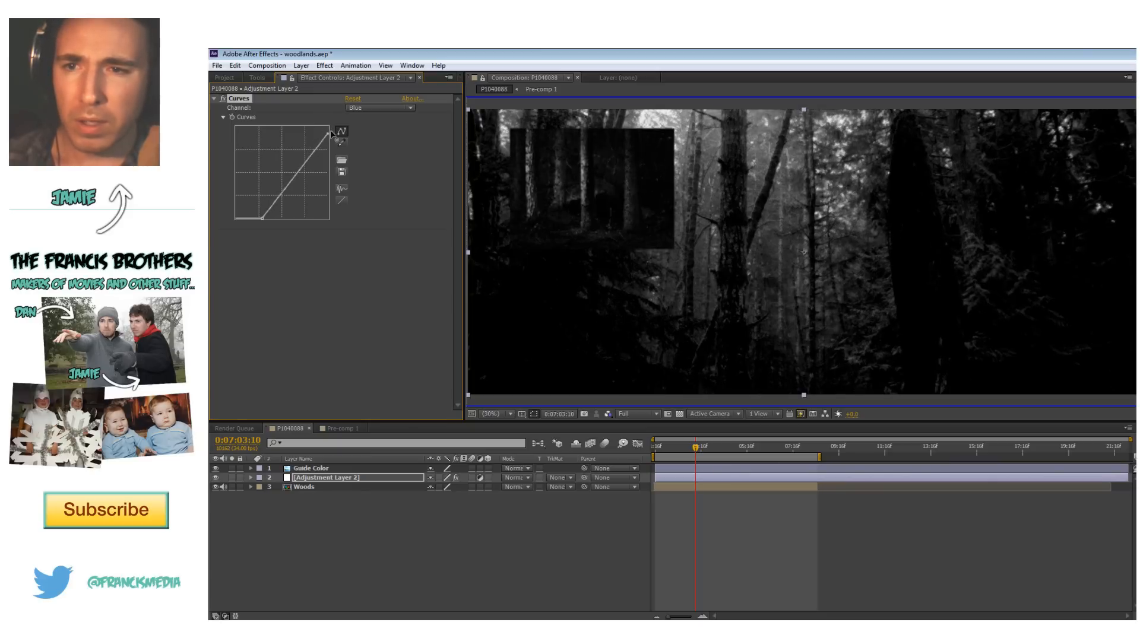
left_click_drag(331, 129, 316, 156)
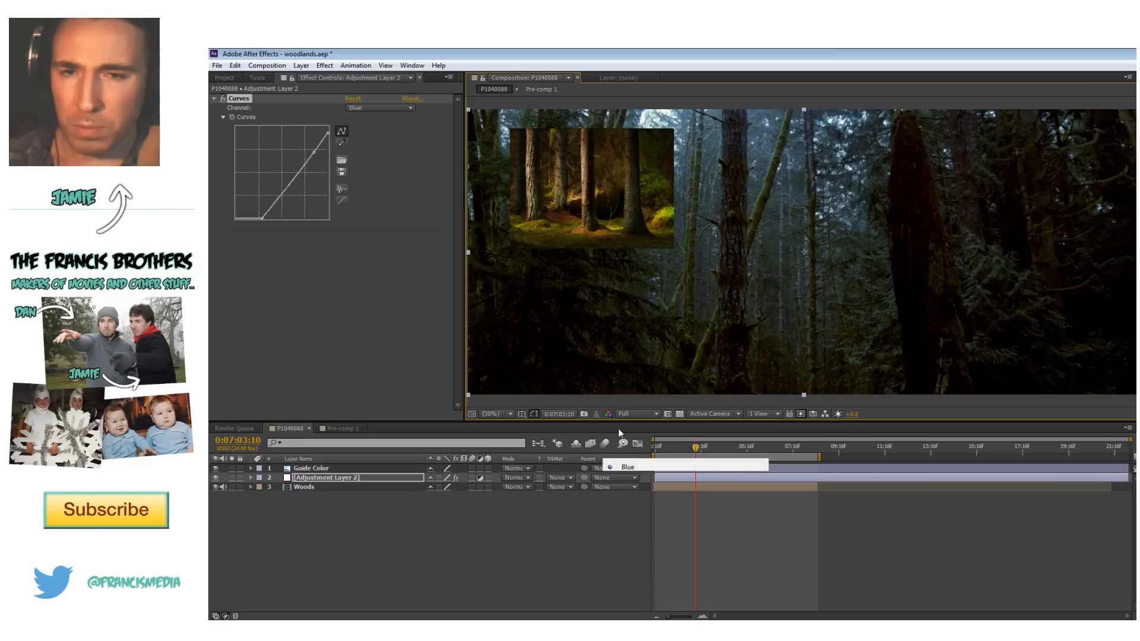
Drag the Guide Color image to the top right, hide it, and change the preview resolution.
left_click(311, 467)
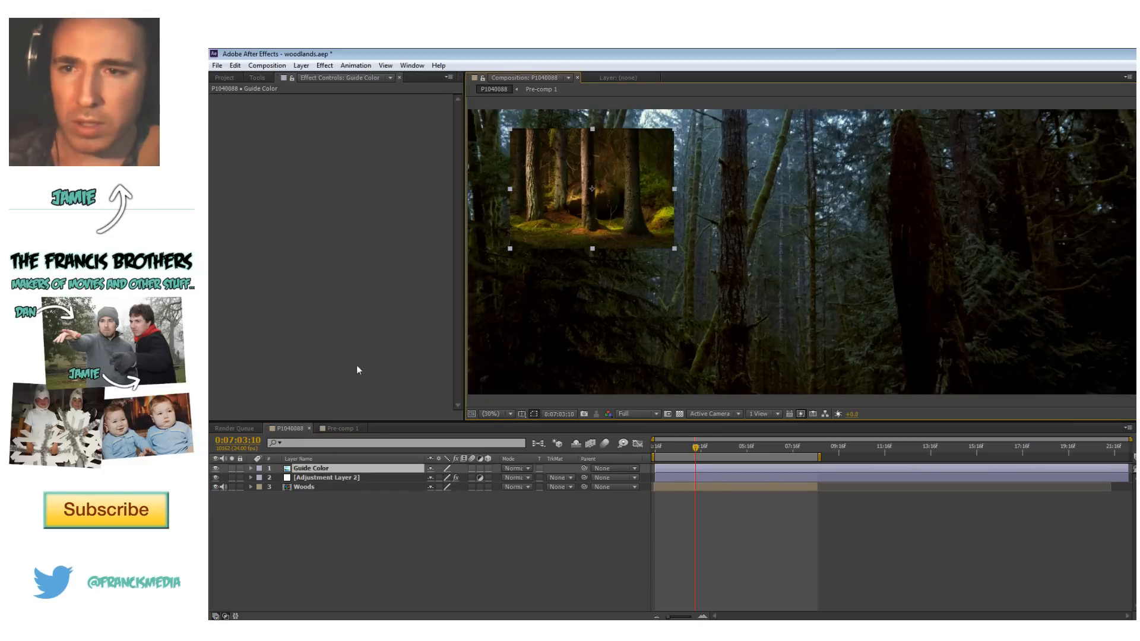
left_click_drag(591, 188, 765, 221)
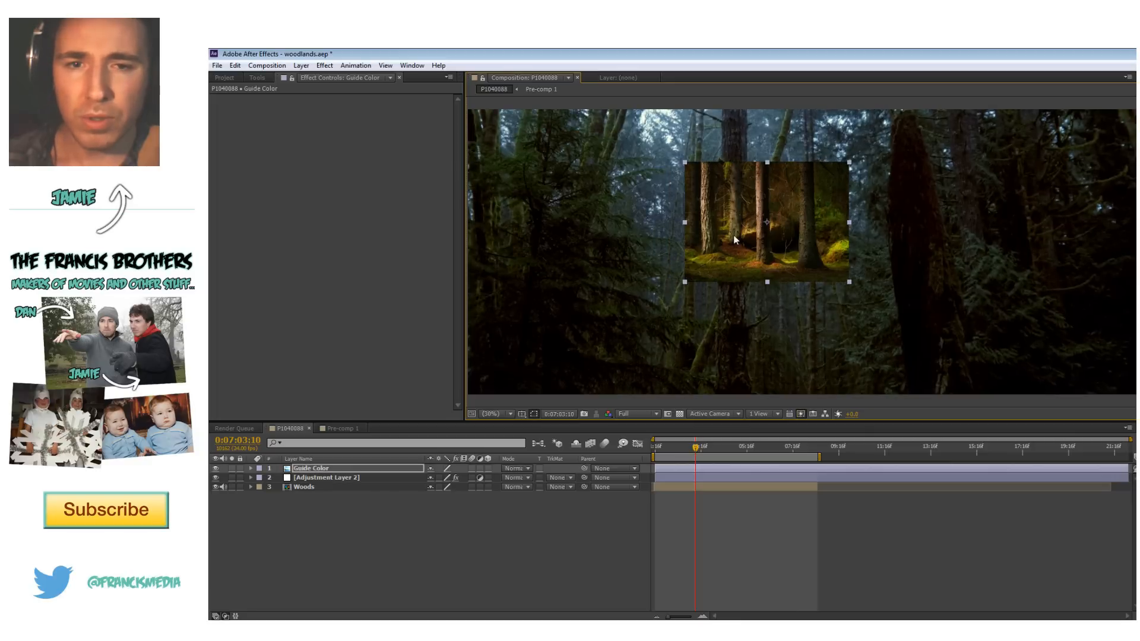
left_click_drag(763, 221, 1004, 196)
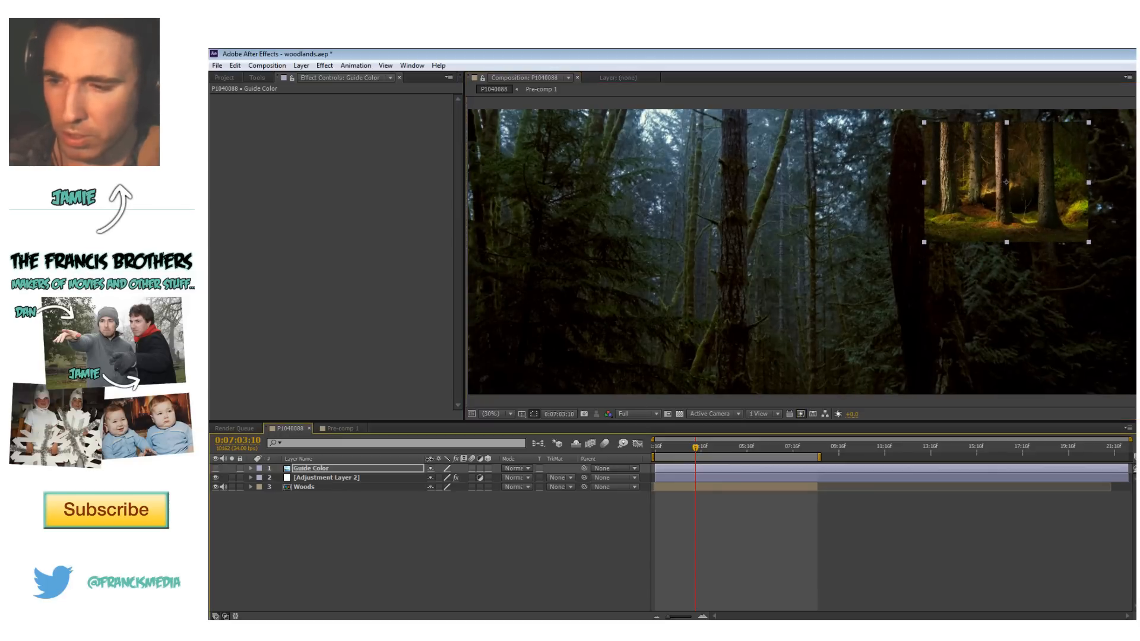
left_click(216, 467)
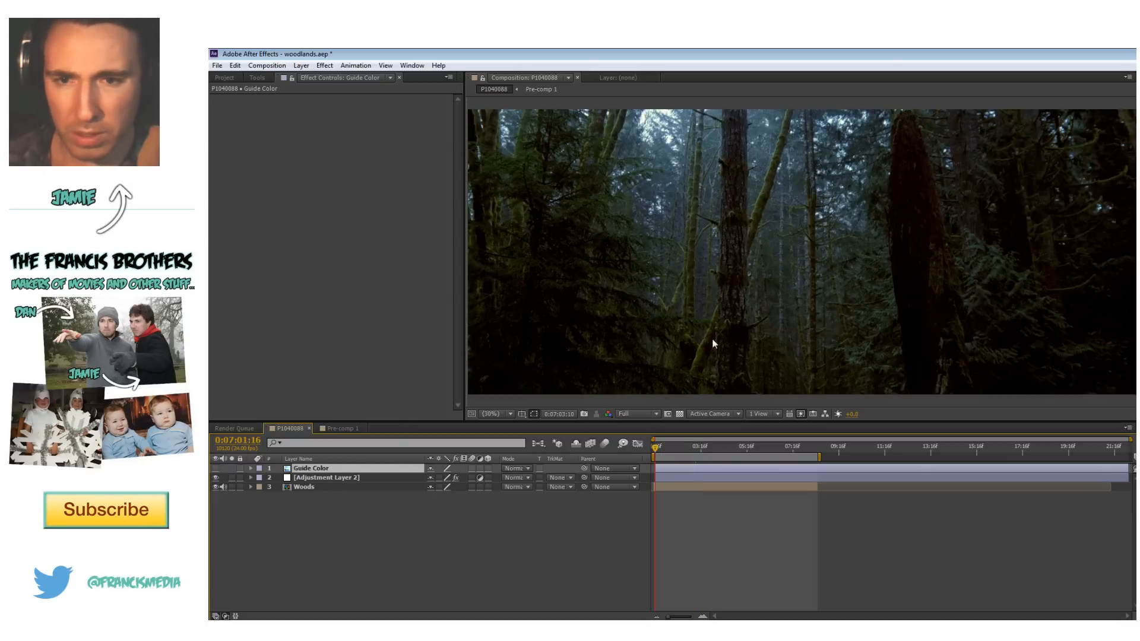
left_click(635, 414)
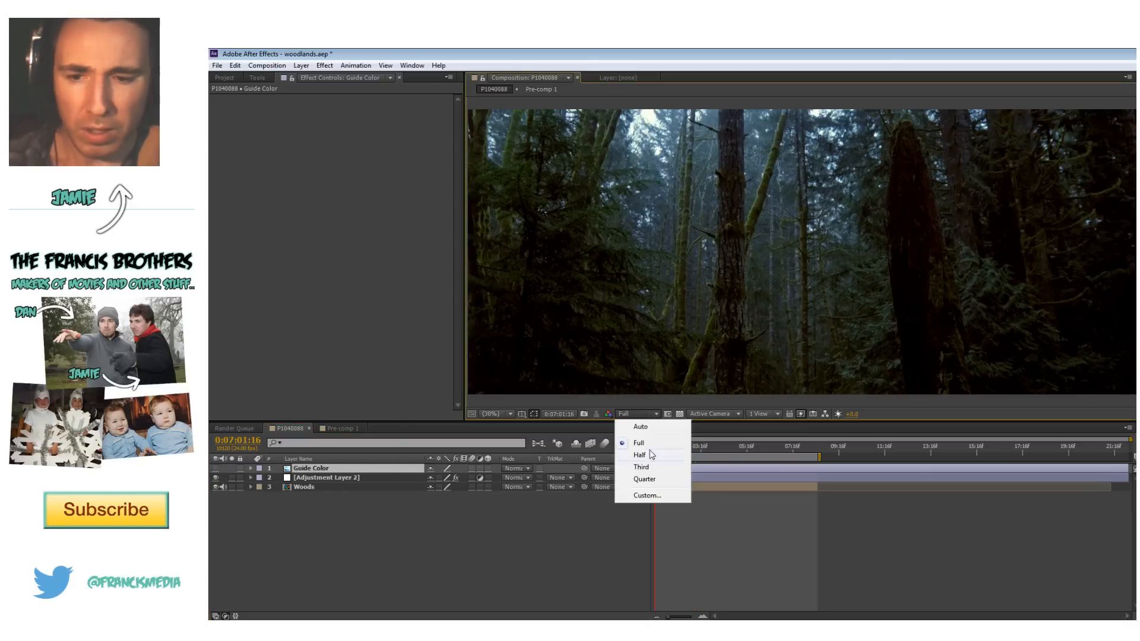
left_click(643, 478)
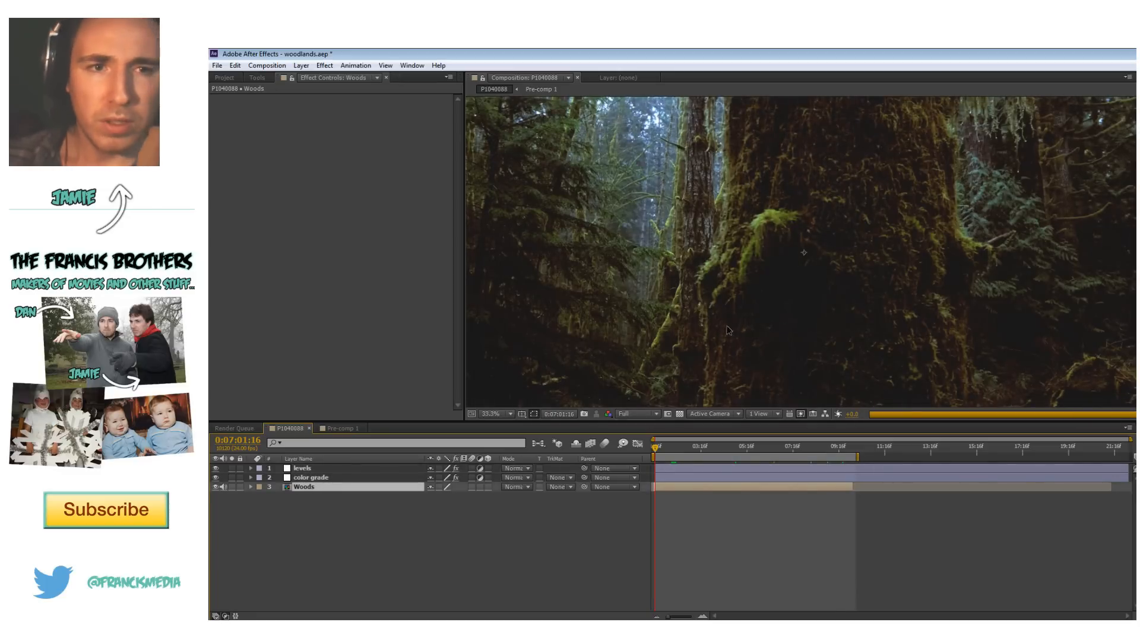
Create Adjustment Layer 4 above the color grade layer and select it.
left_click(221, 487)
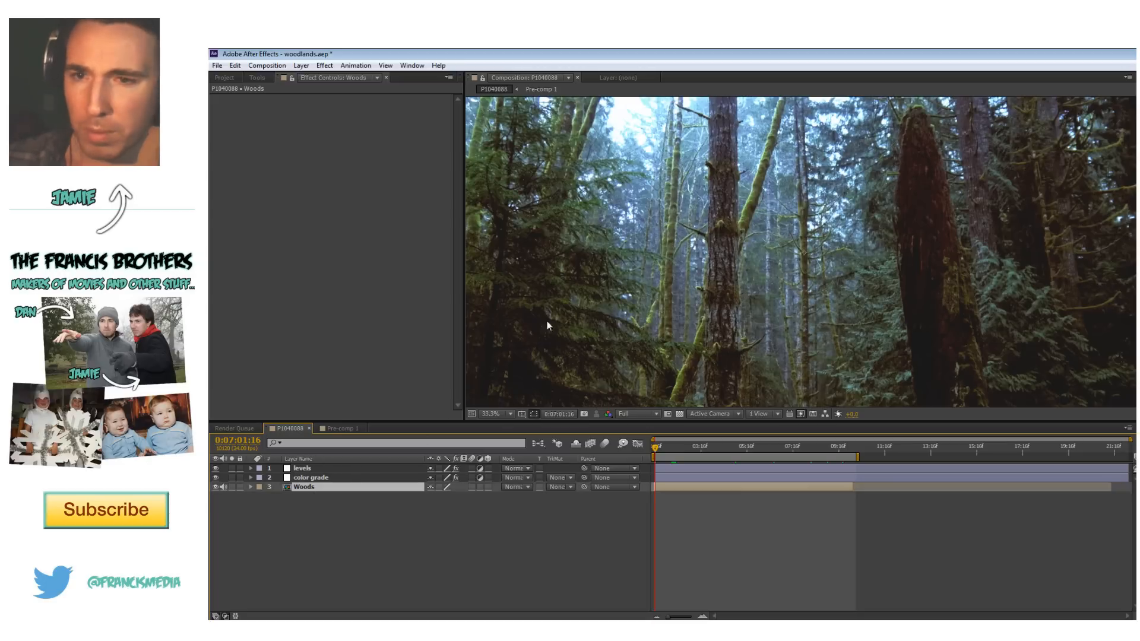
left_click(303, 467)
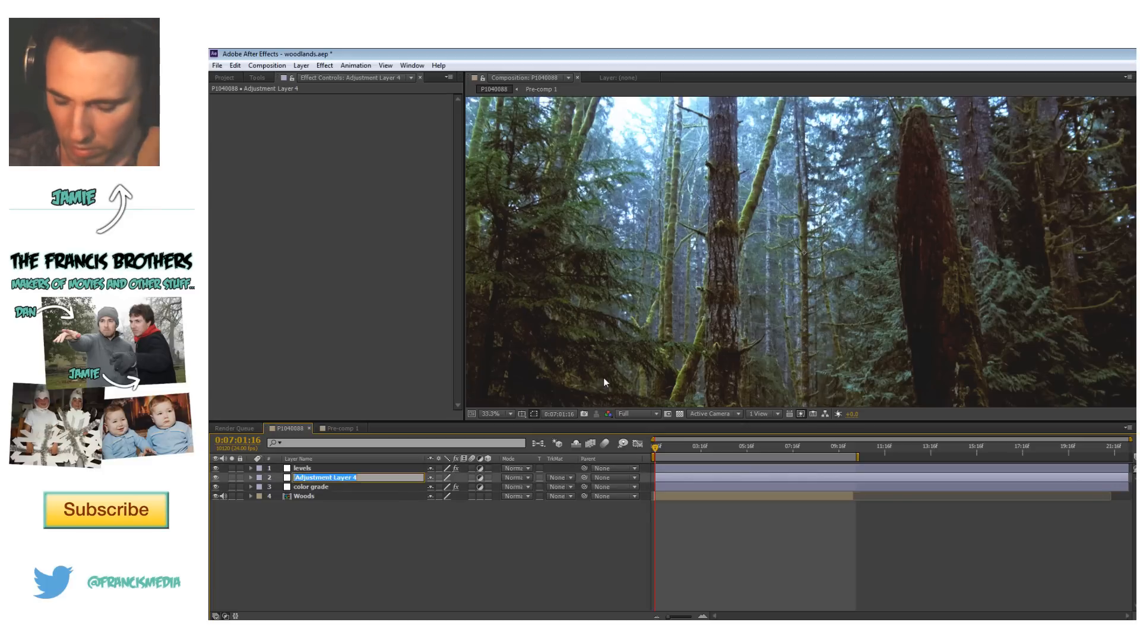
Apply Stylize > Glow to the glow adjustment layer and change its Color B.
type("glow")
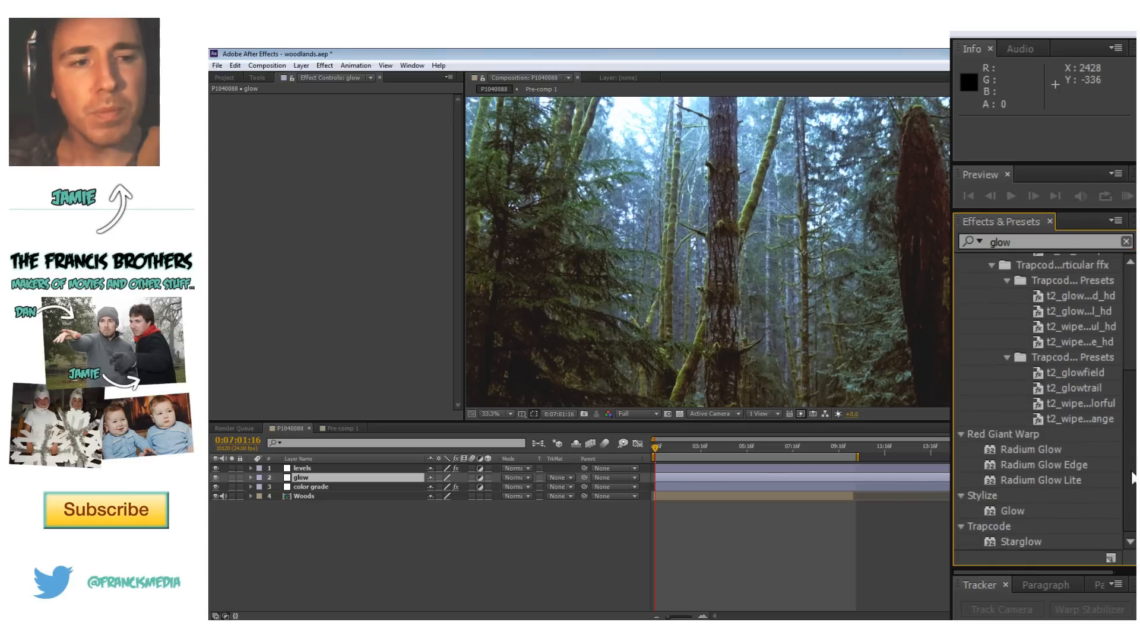
left_click(1011, 511)
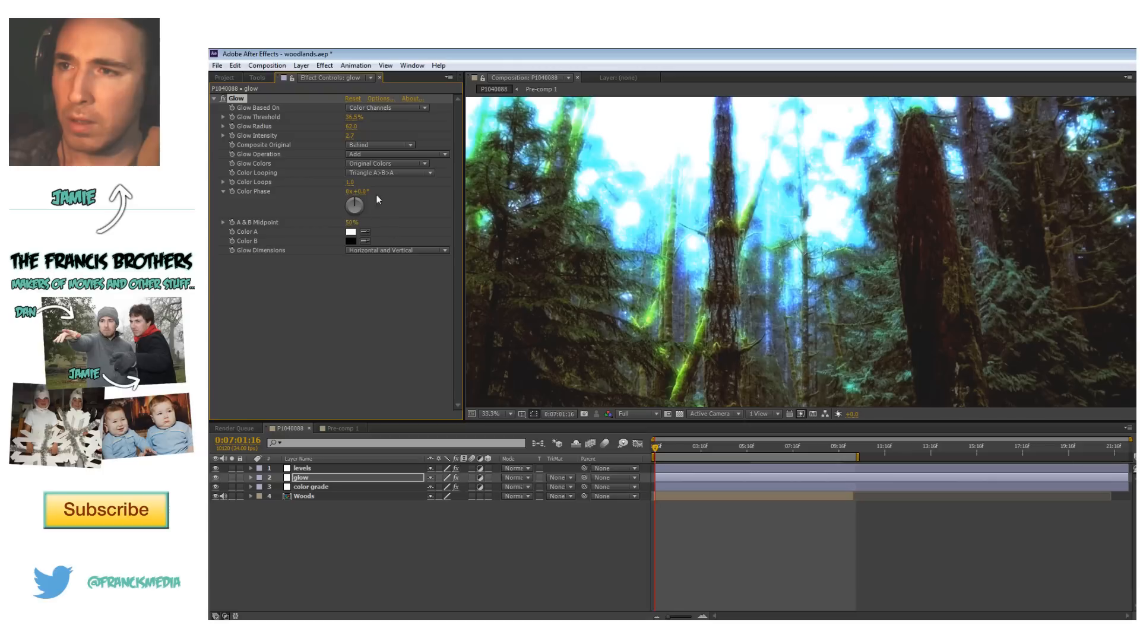
left_click(396, 153)
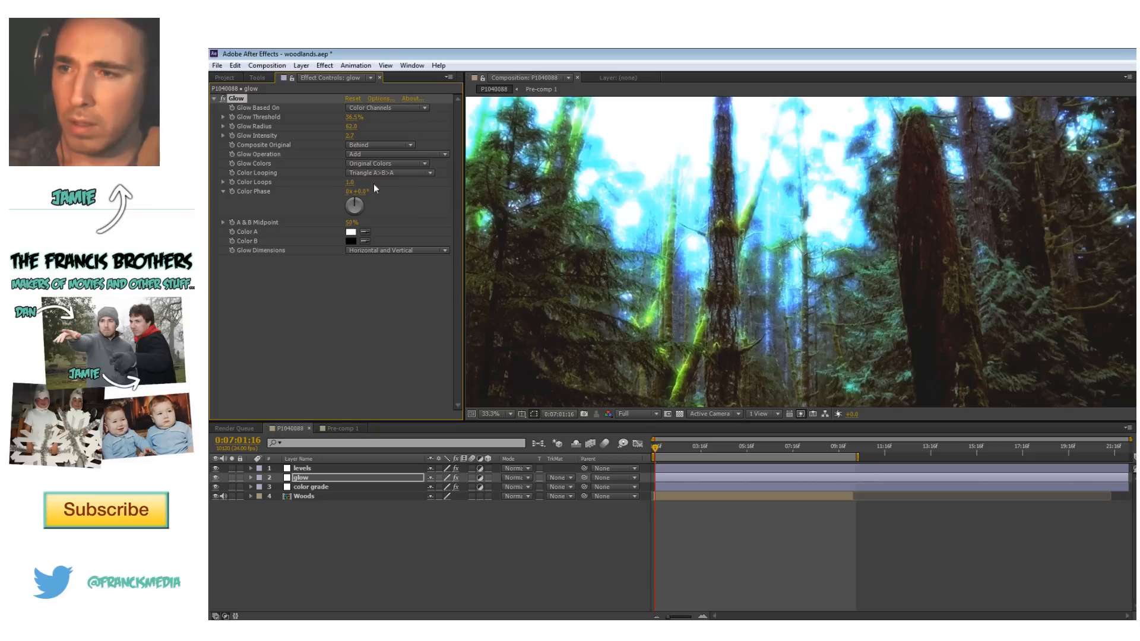
left_click(389, 173)
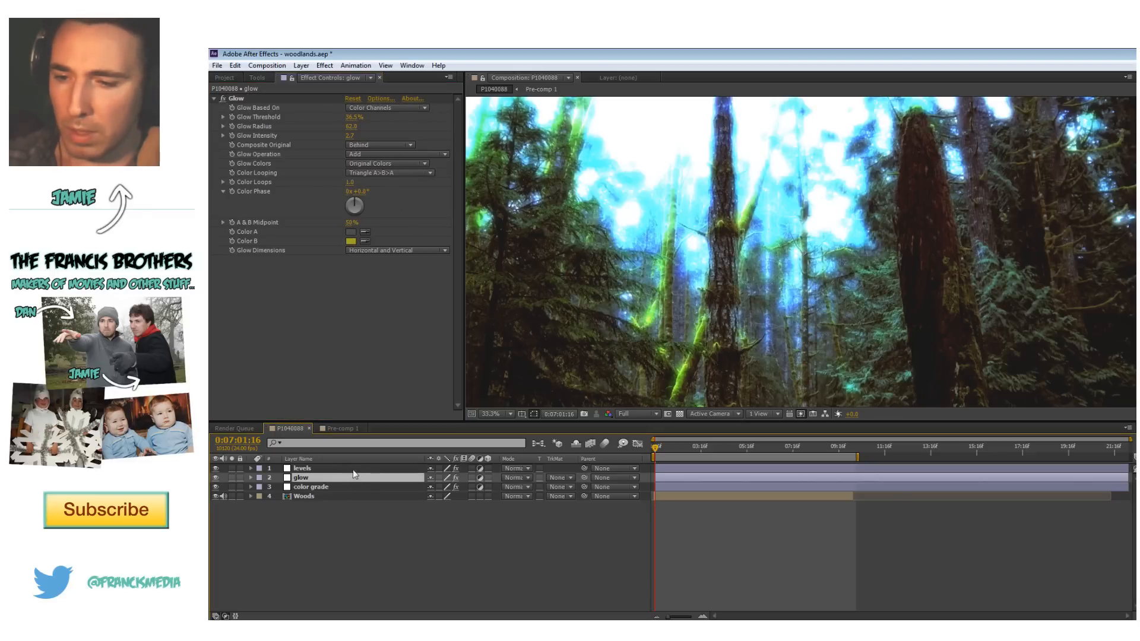
Switch the glow layer's blending mode to Soft Light, then scrub nearby frames to preview.
right_click(300, 477)
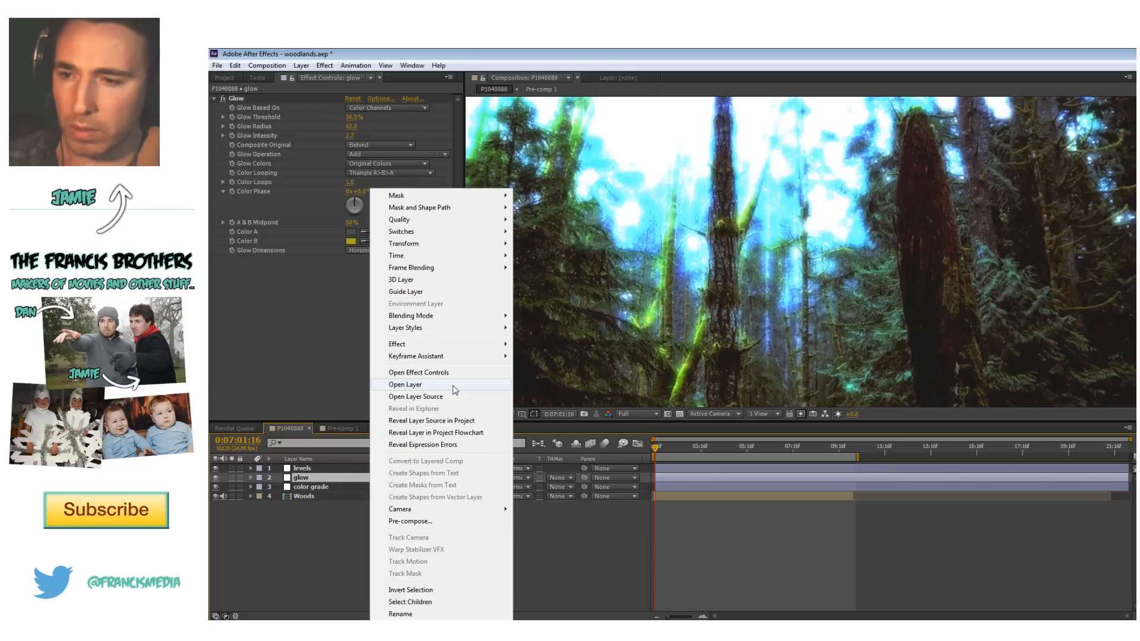
left_click(573, 301)
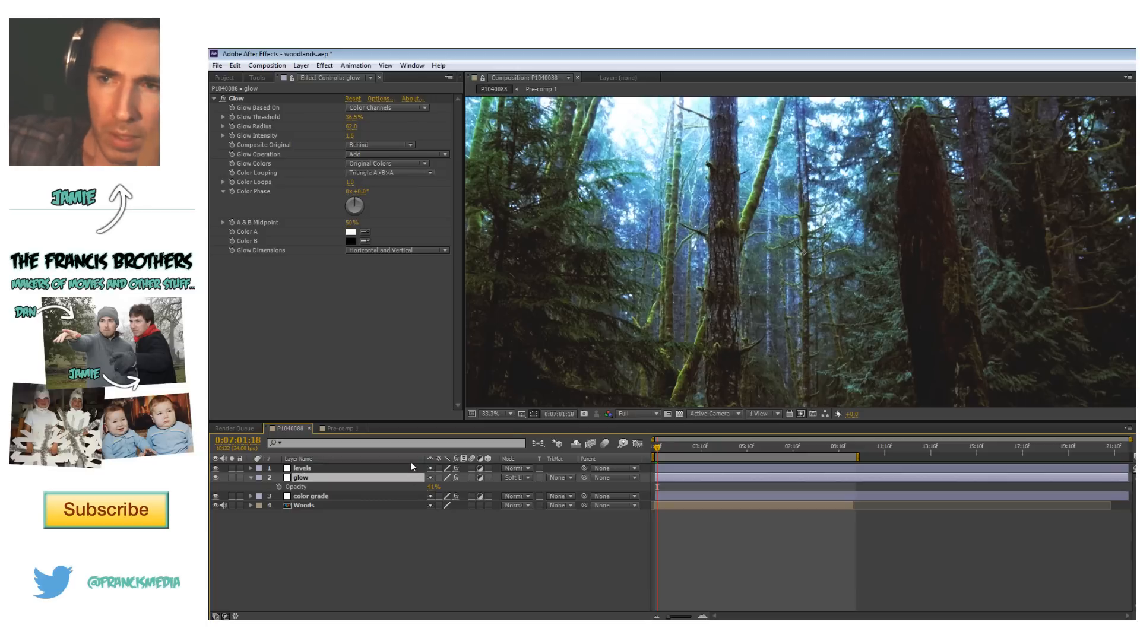
mouse_move(876, 380)
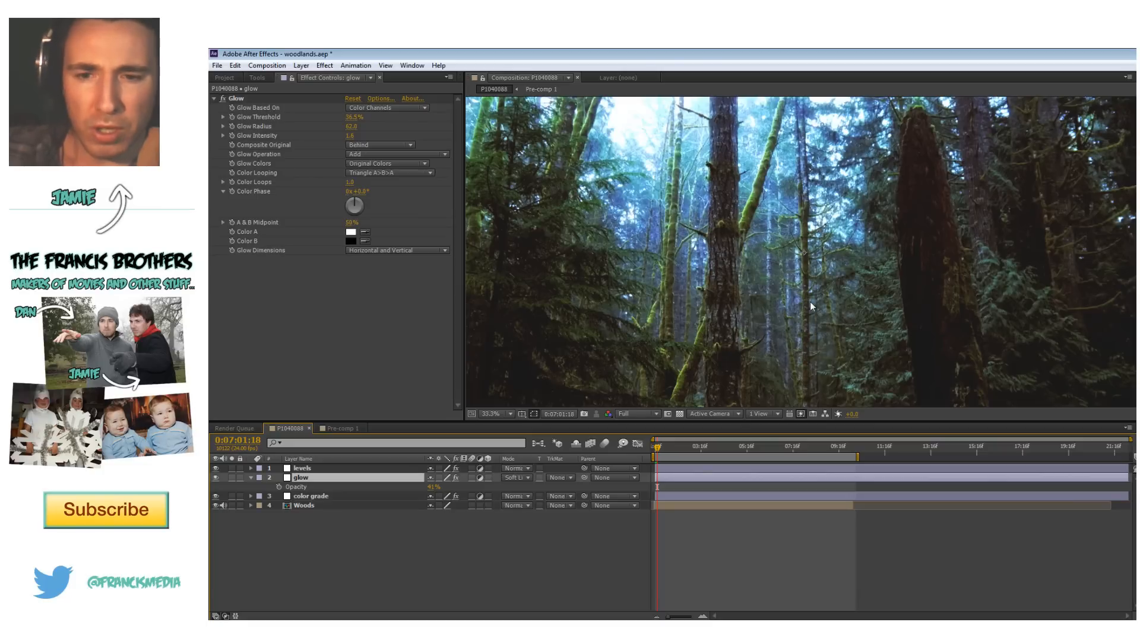
left_click_drag(658, 441, 654, 441)
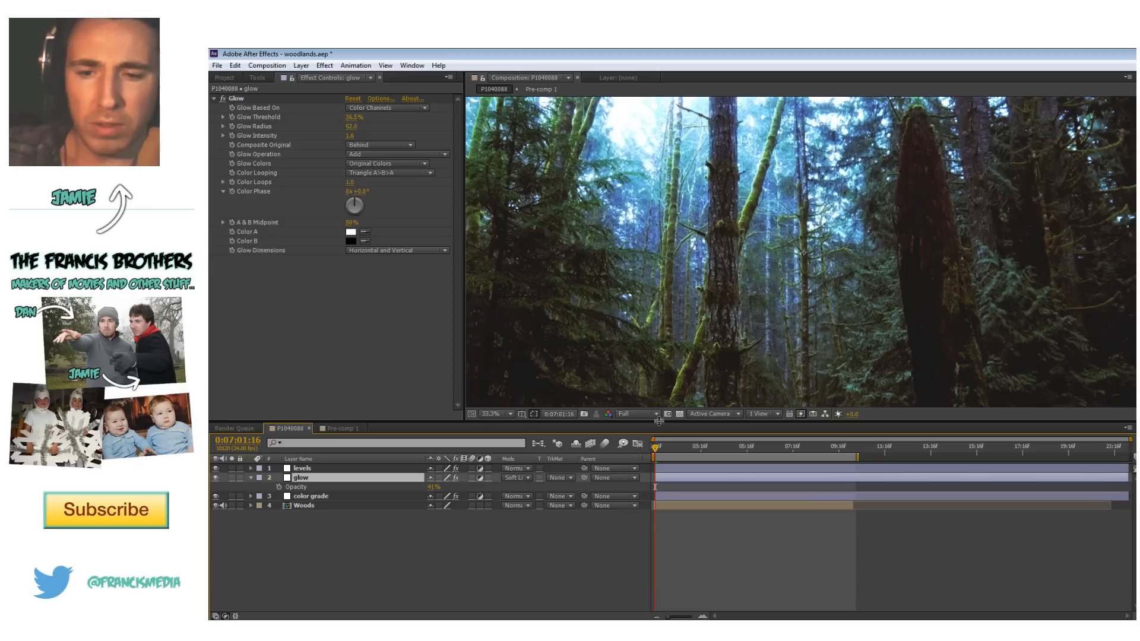